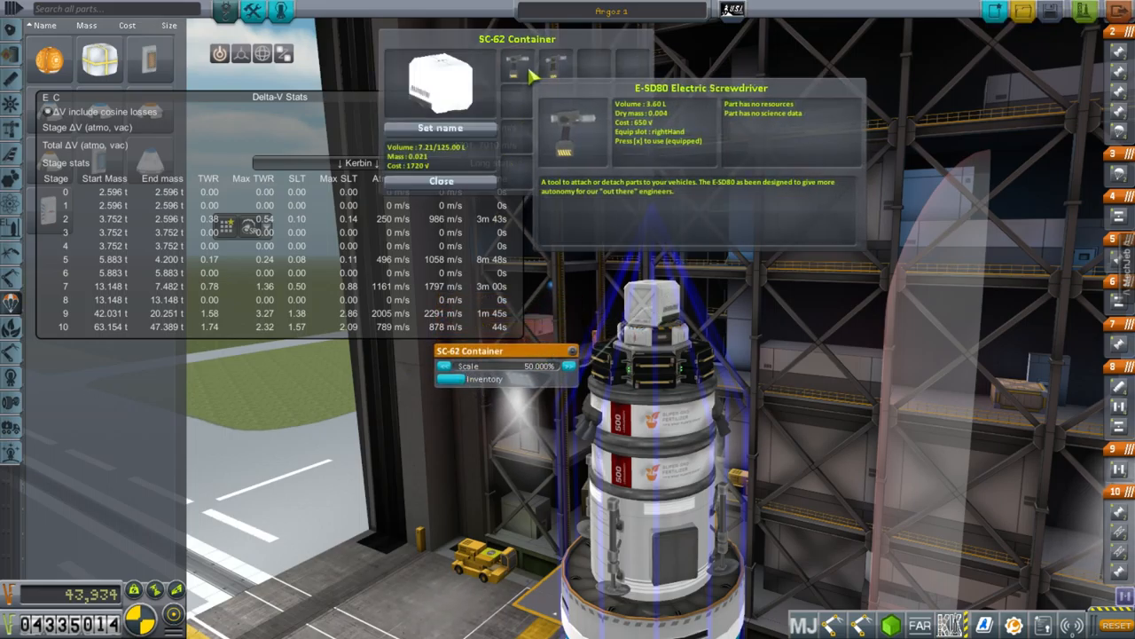
mouse_move(454, 381)
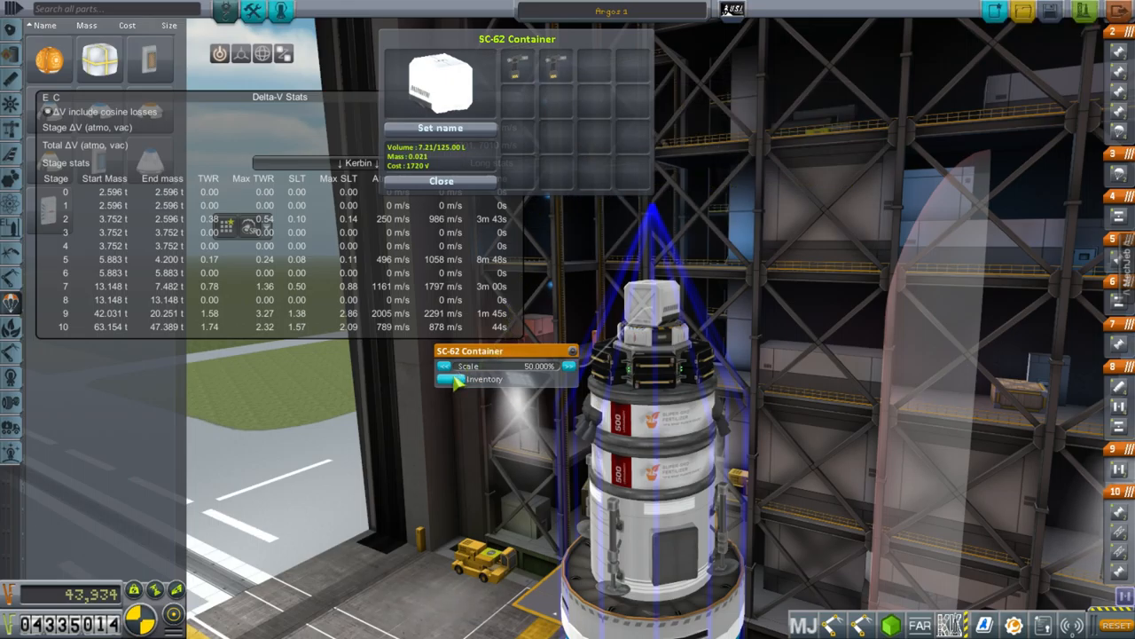
Inspect the SC-62 Container's inventory of E-SD80 electric screwdrivers
left_click(442, 181)
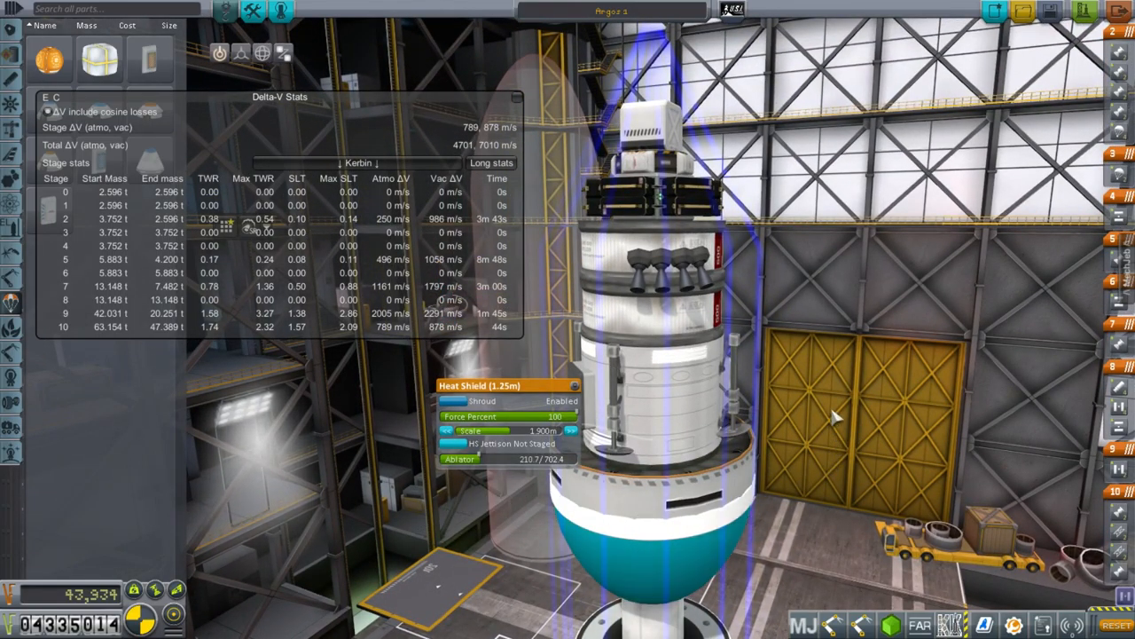
mouse_move(794, 435)
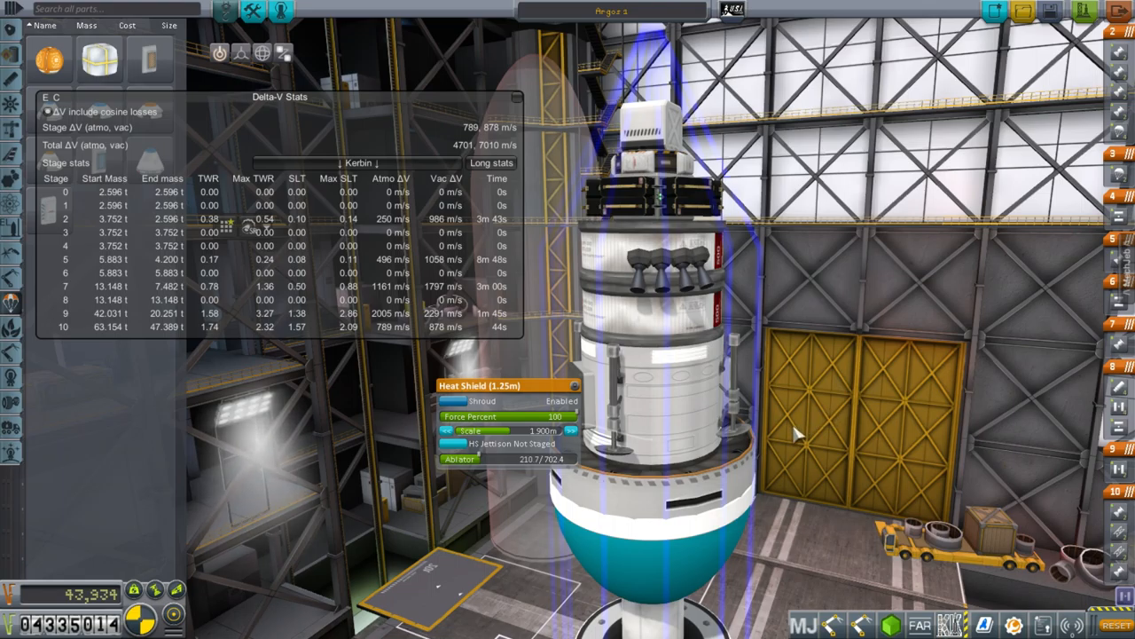
mouse_move(887, 322)
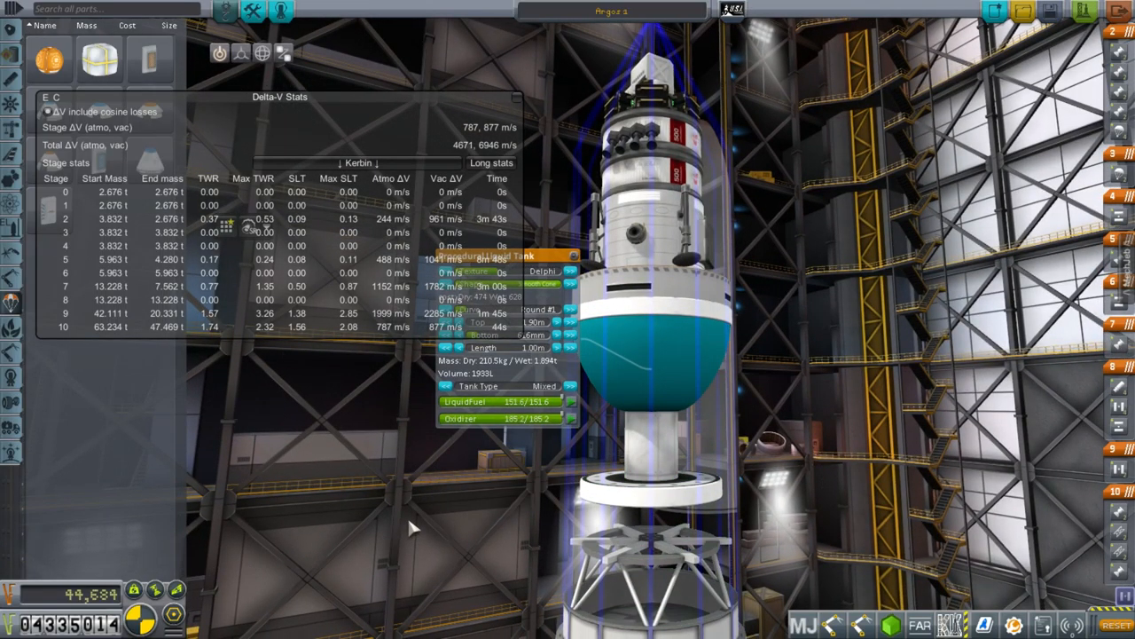
mouse_move(710, 400)
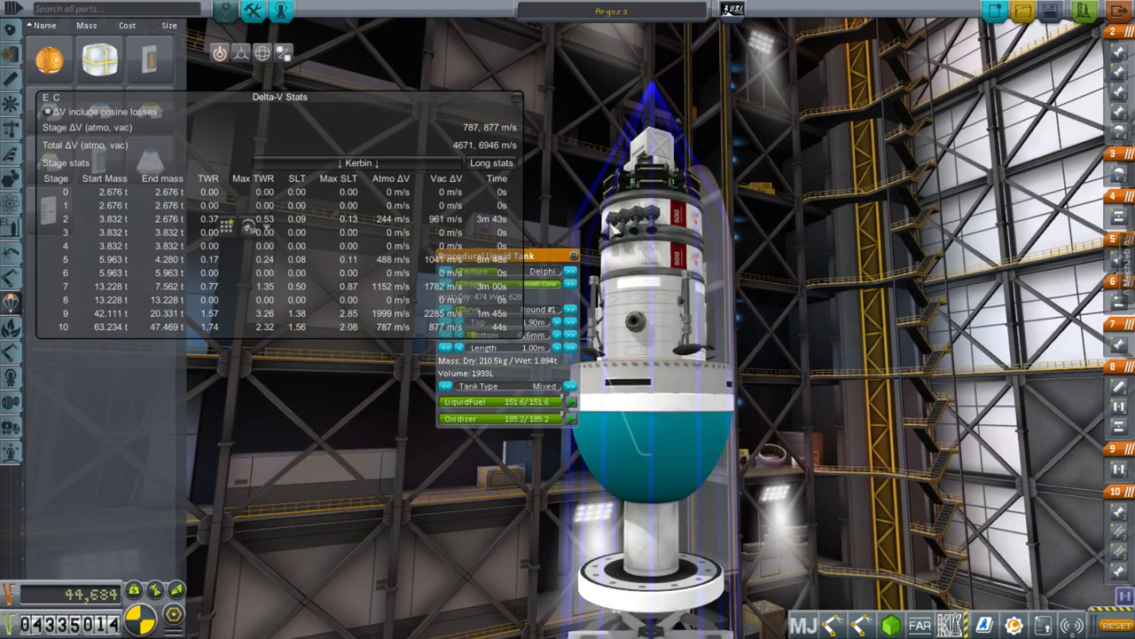
mouse_move(834, 301)
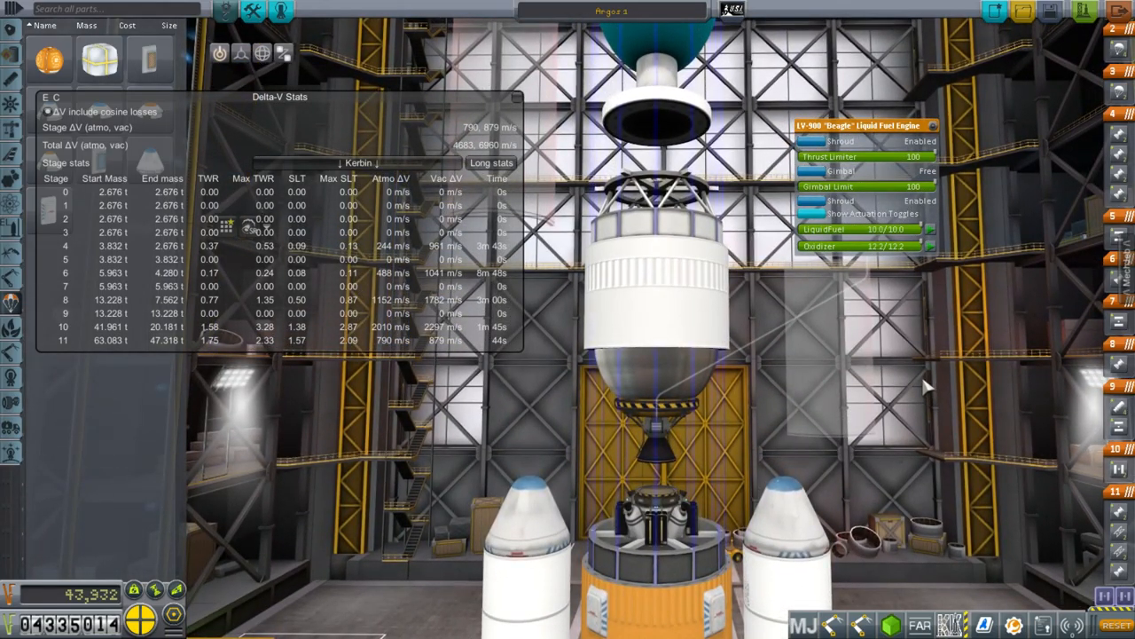
mouse_move(759, 364)
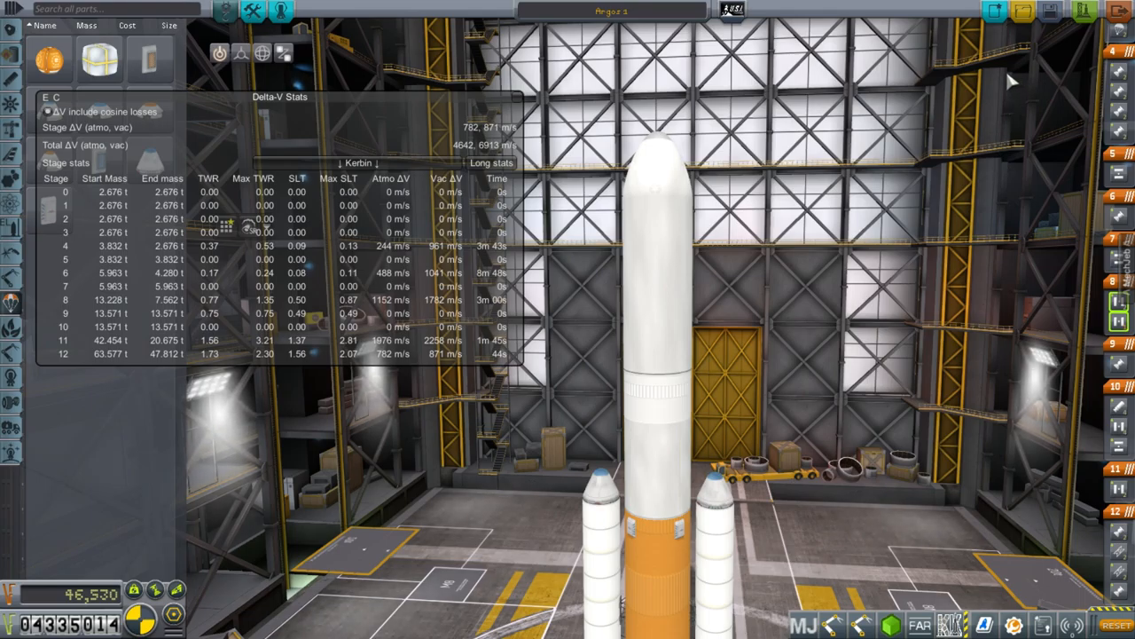
mouse_move(998, 98)
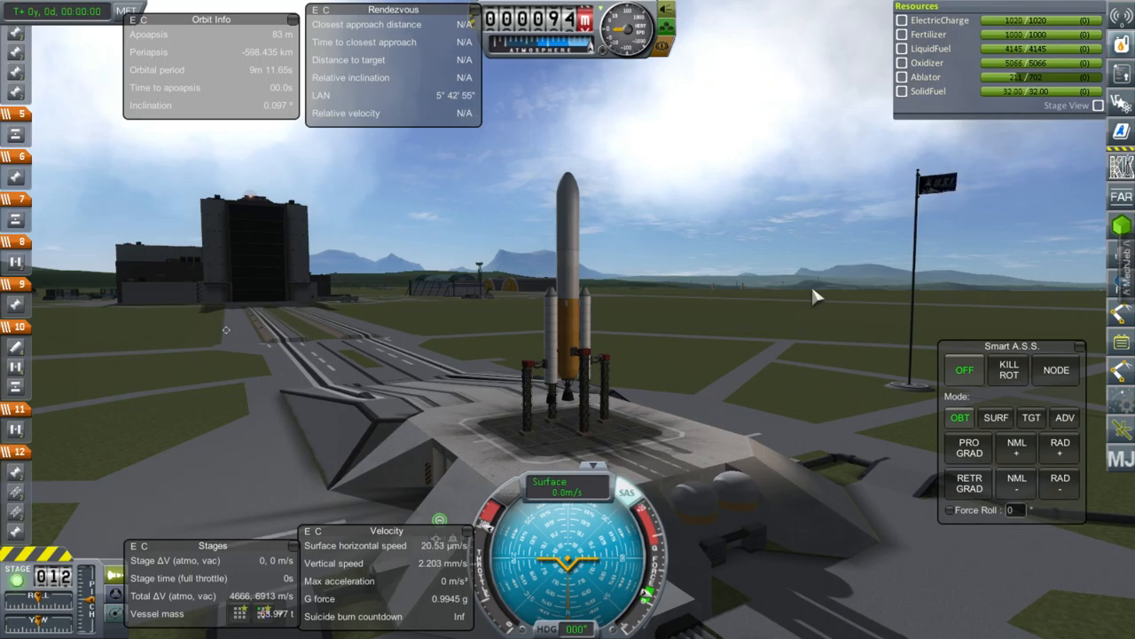
Stage to launch the rocket and engage SURF attitude mode during the climb
key("space")
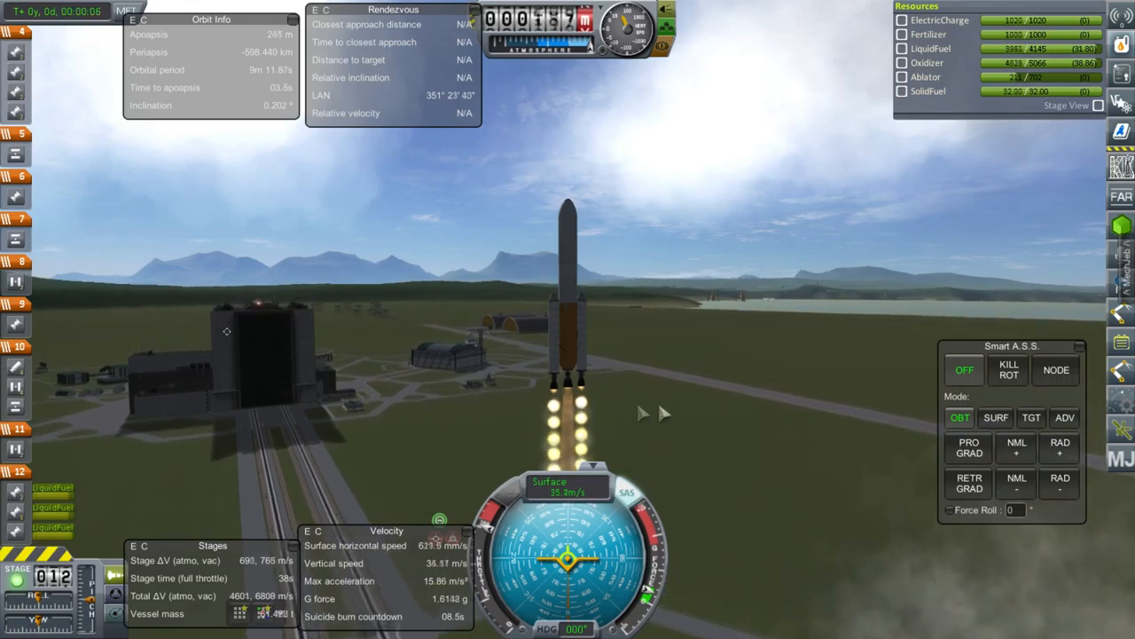
left_click(997, 417)
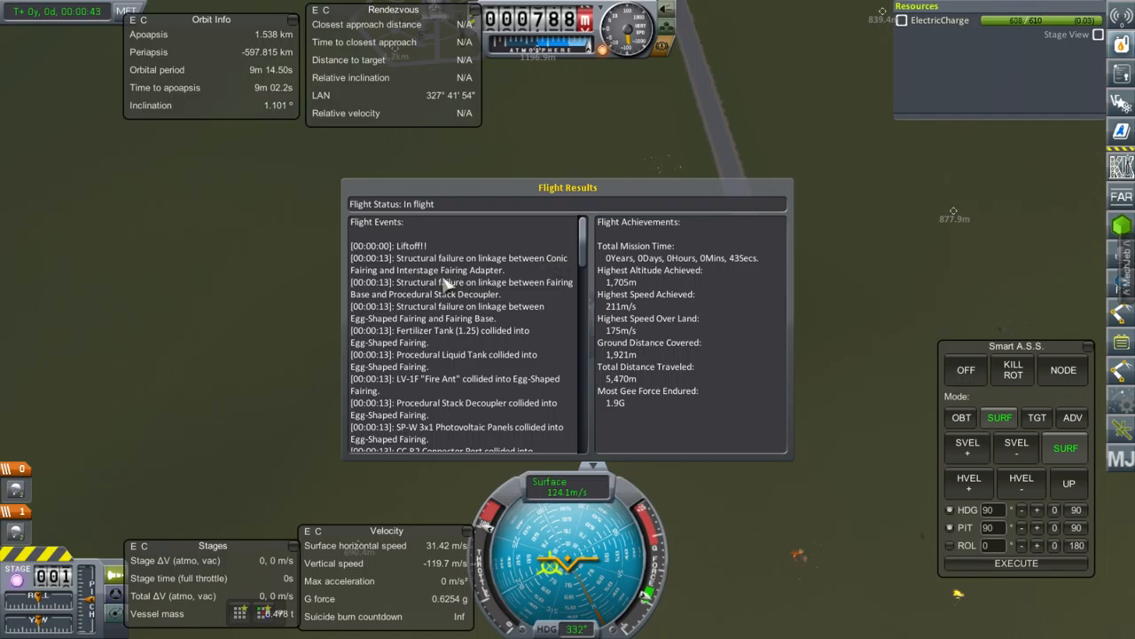
mouse_move(466, 284)
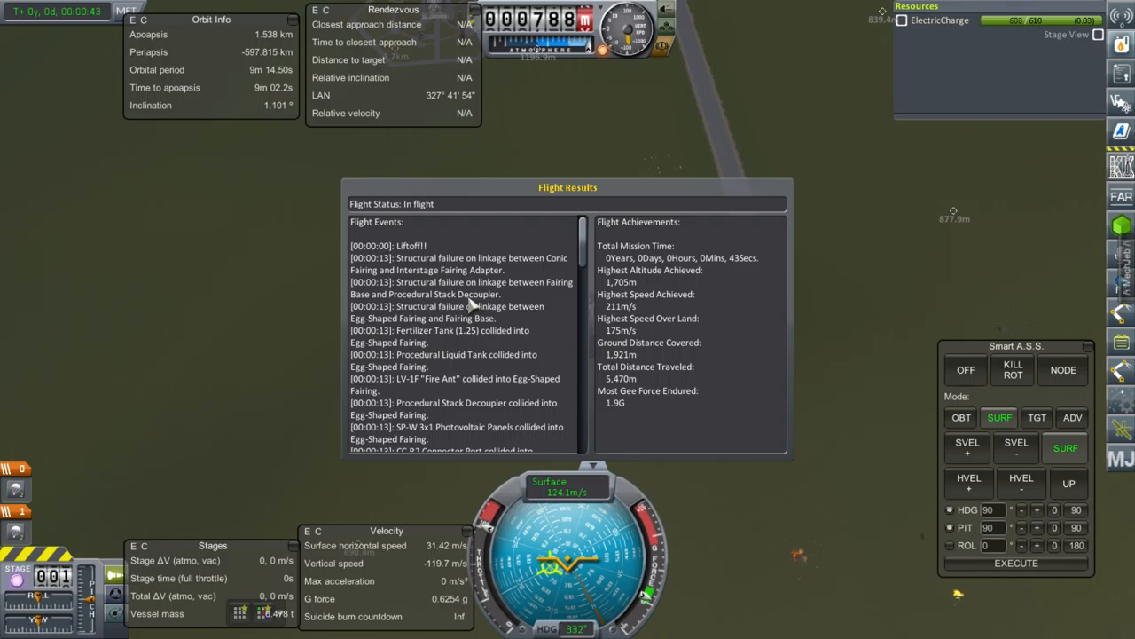
mouse_move(470, 308)
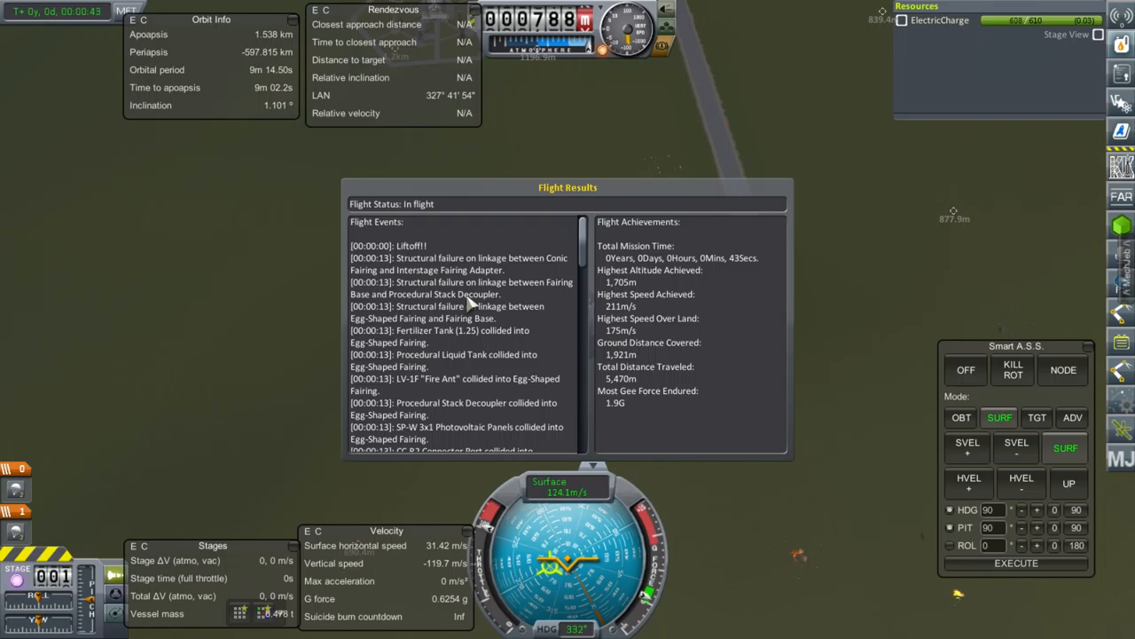
mouse_move(465, 306)
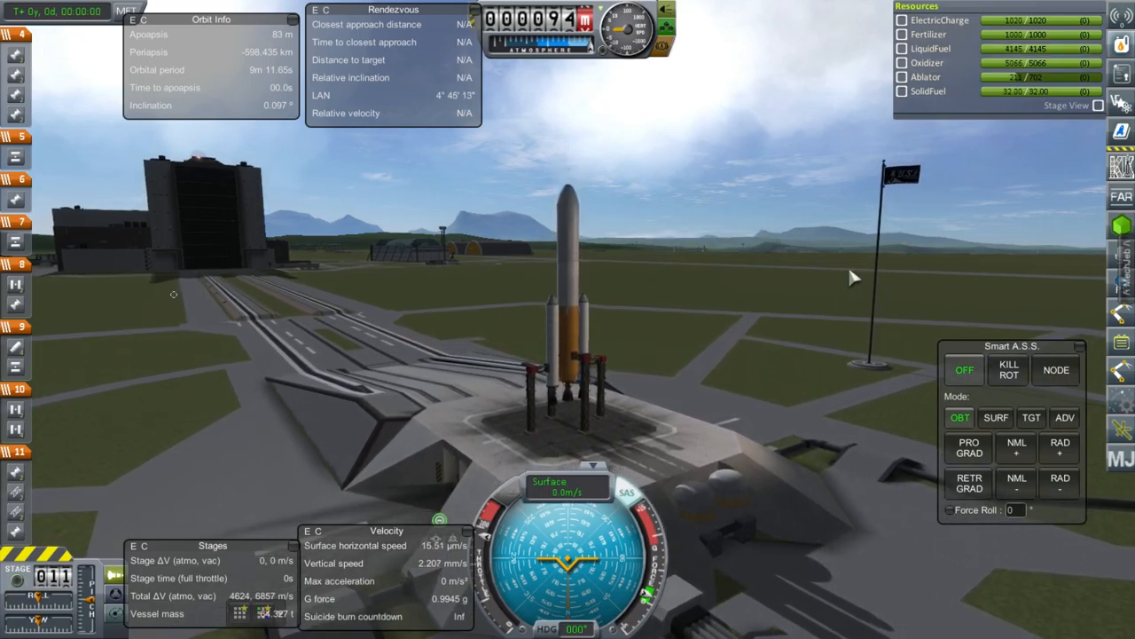
Switch Smart A.S.S. to surface-relative mode and hold surface attitude
left_click(996, 417)
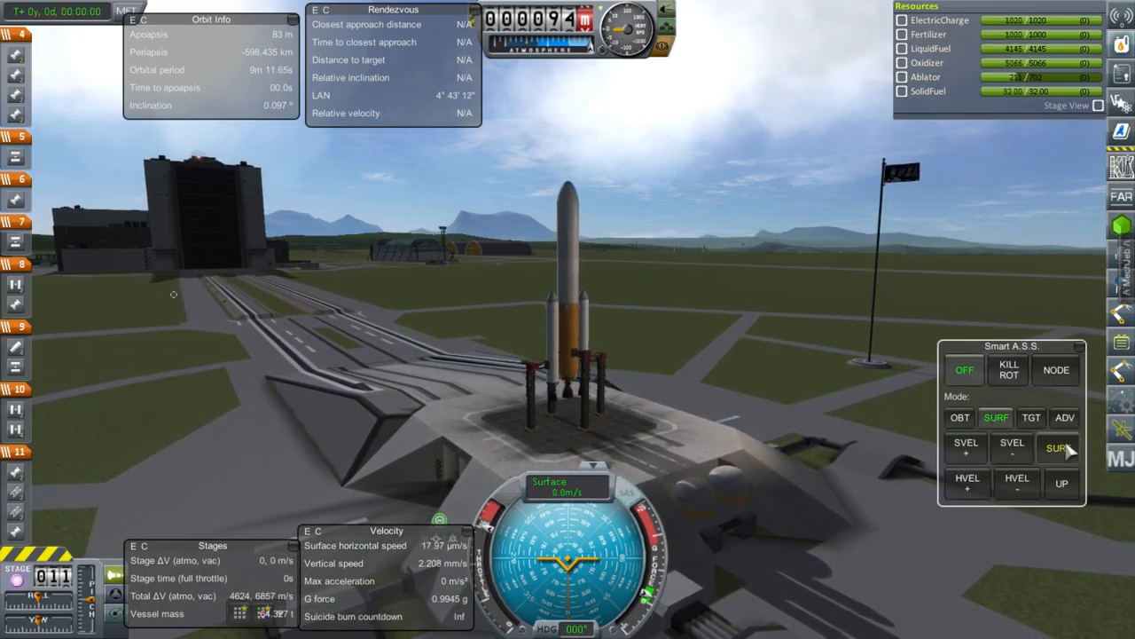
left_click(1057, 448)
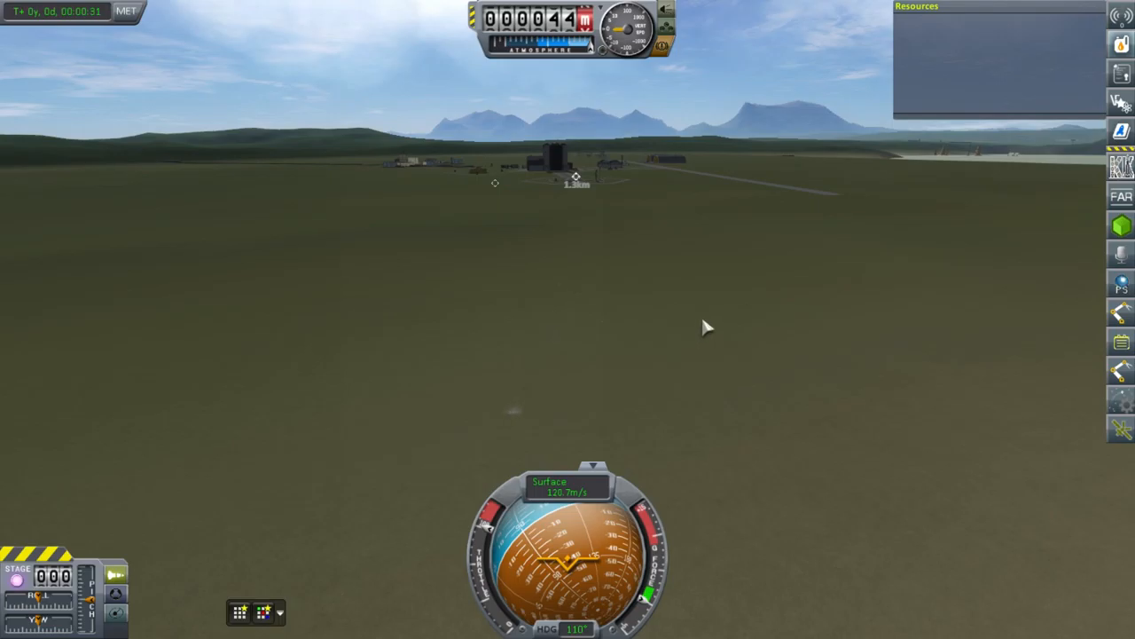
mouse_move(701, 320)
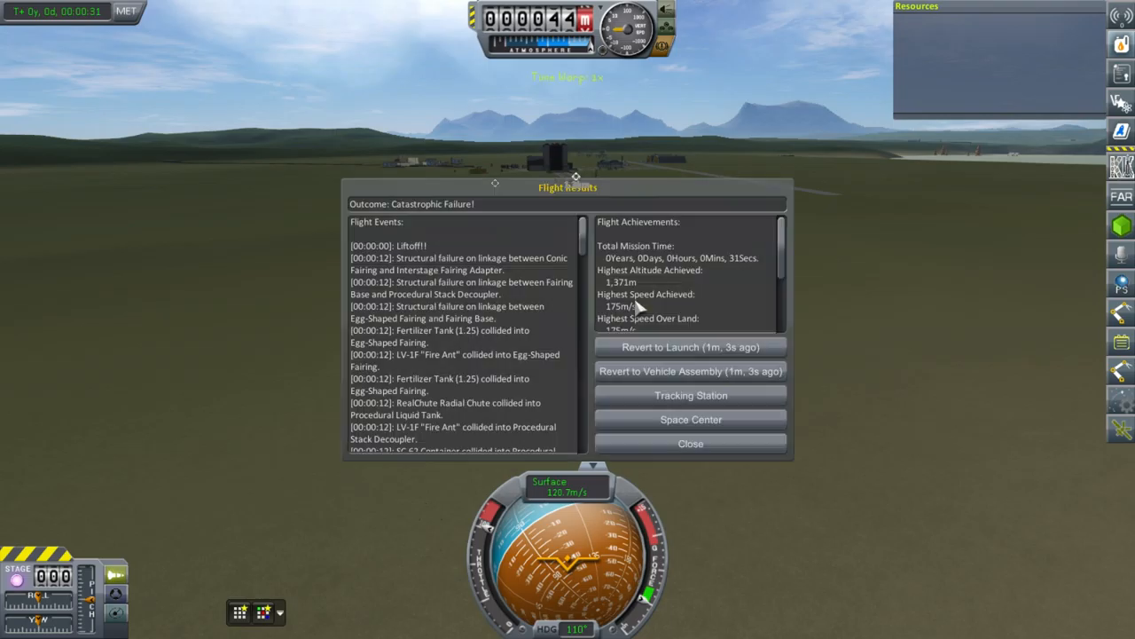
mouse_move(692, 333)
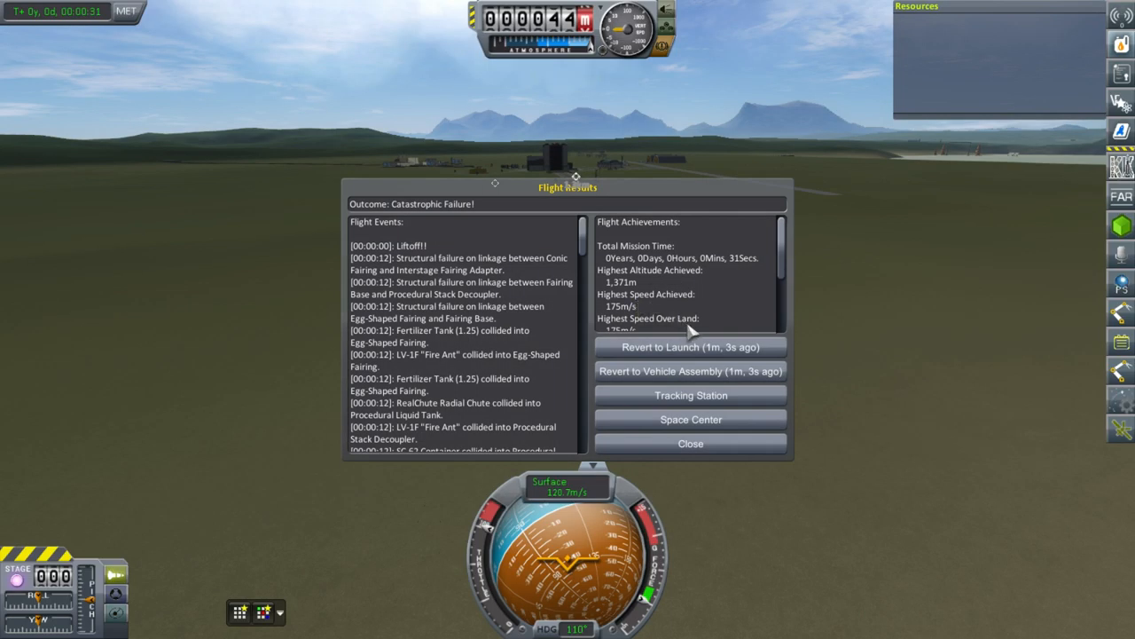
mouse_move(475, 270)
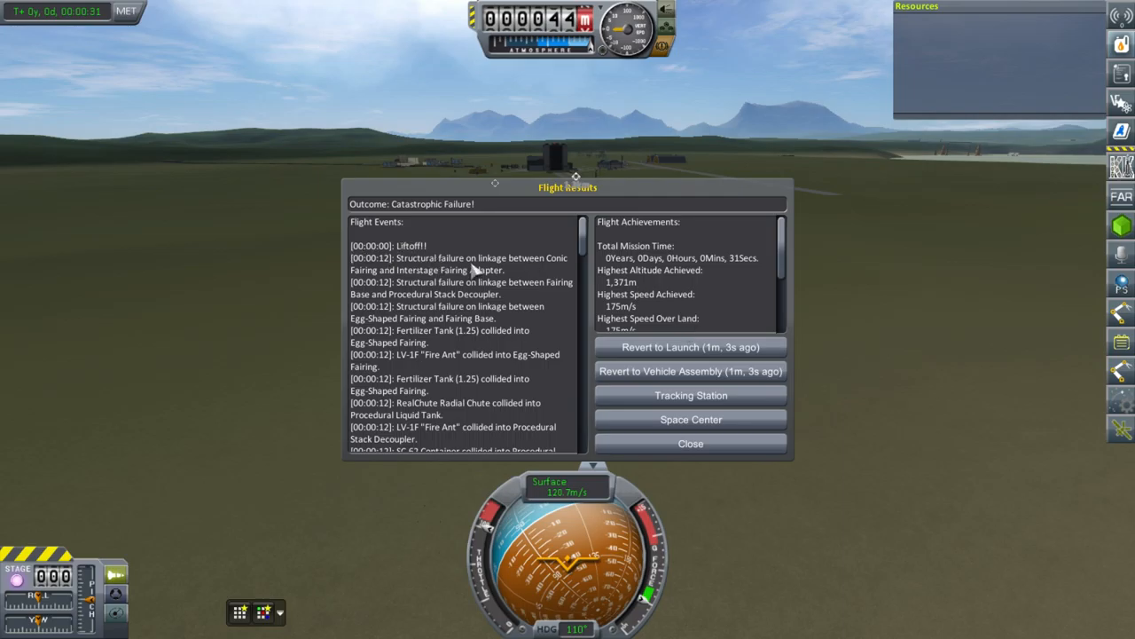
mouse_move(390, 277)
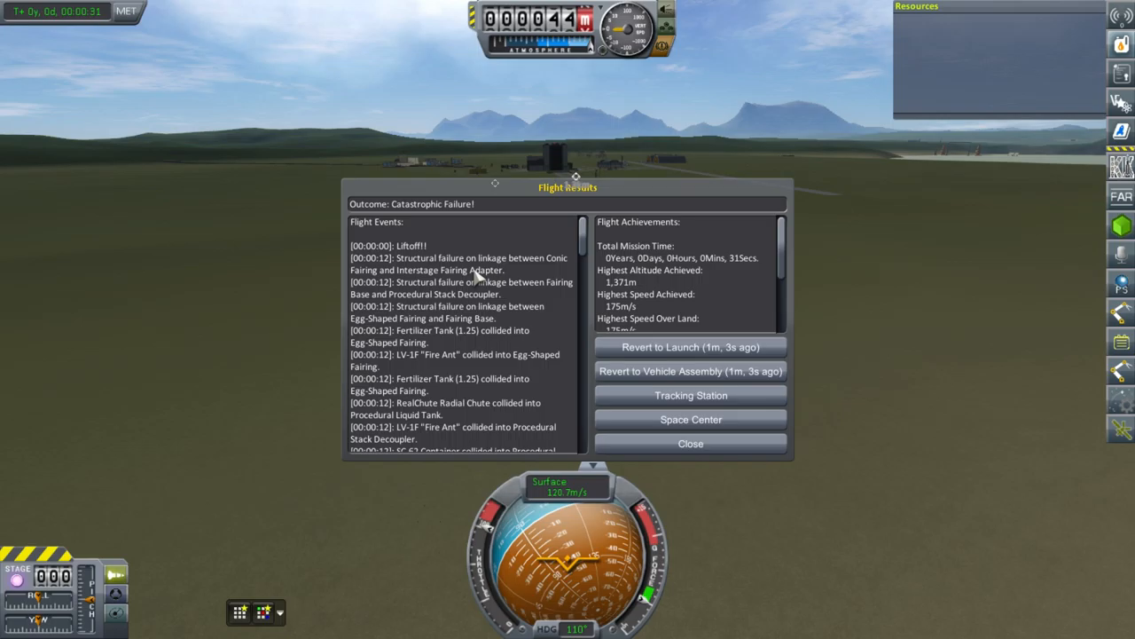
mouse_move(590, 300)
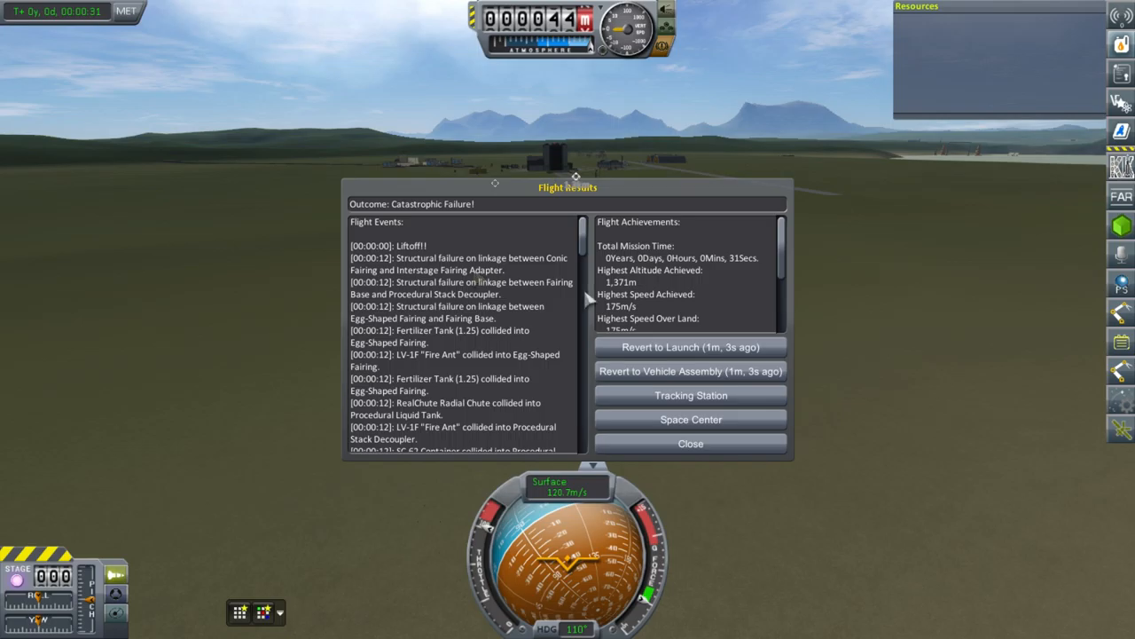
mouse_move(584, 295)
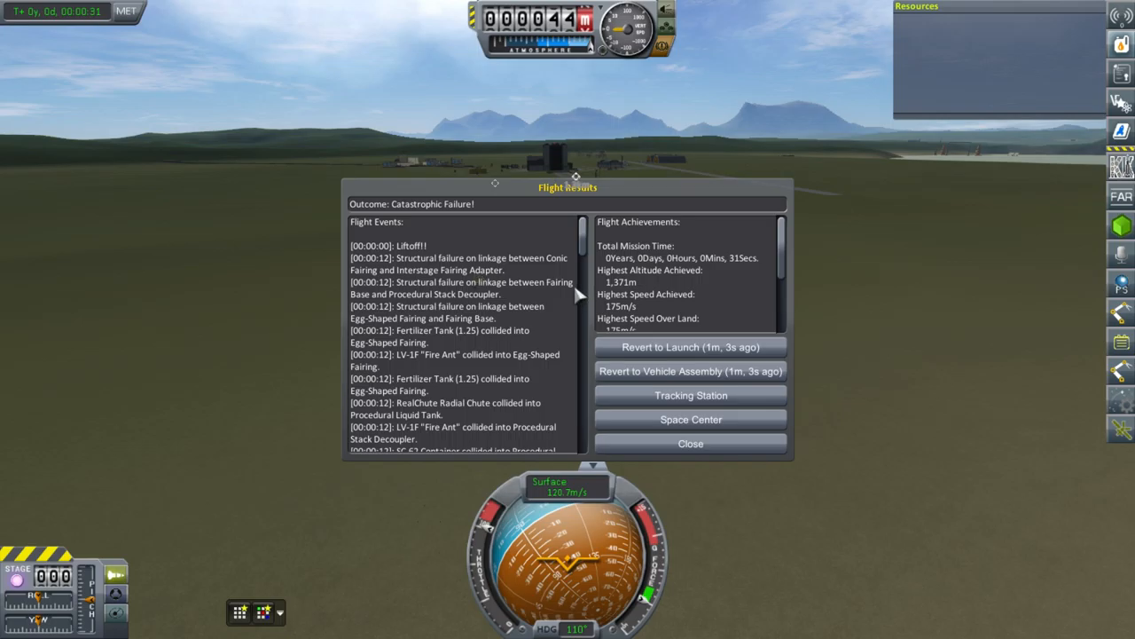
mouse_move(727, 350)
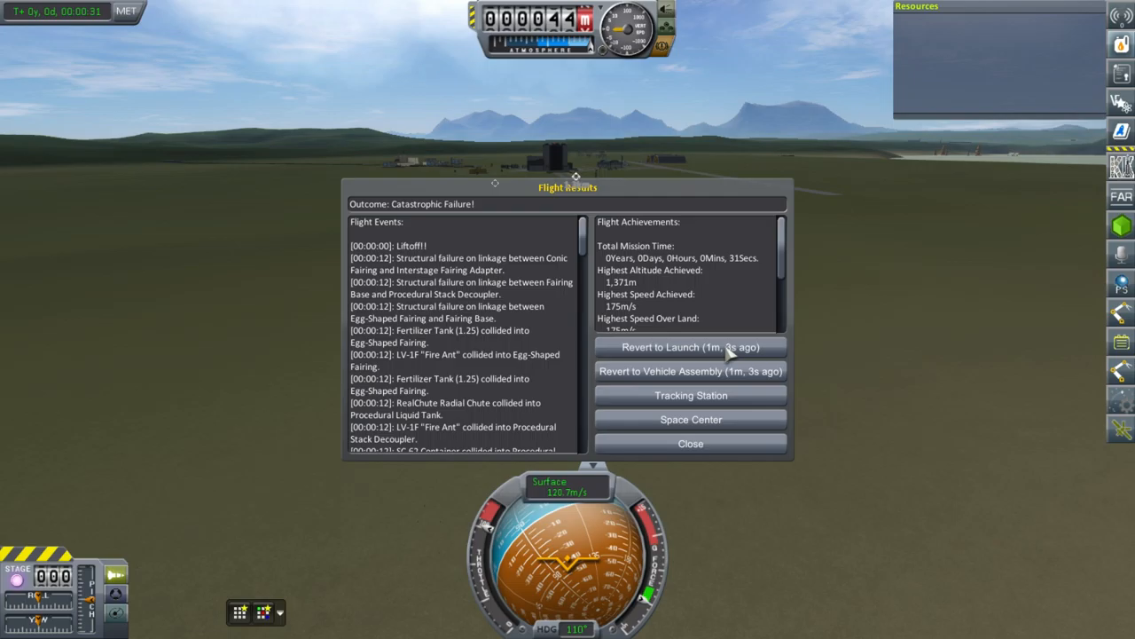
mouse_move(723, 353)
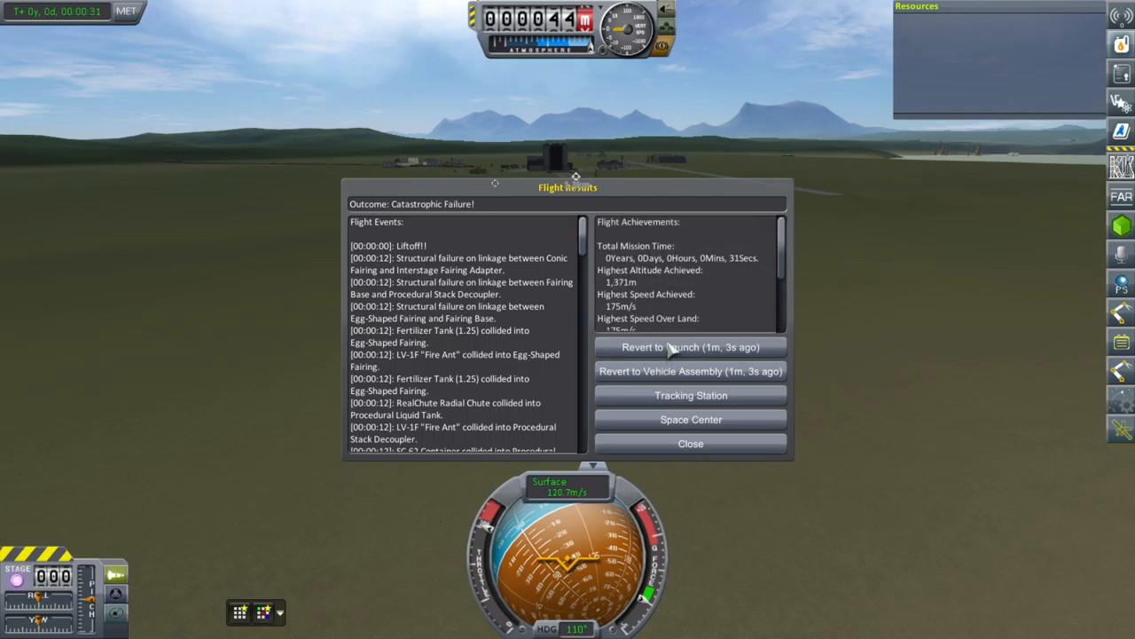
mouse_move(891, 335)
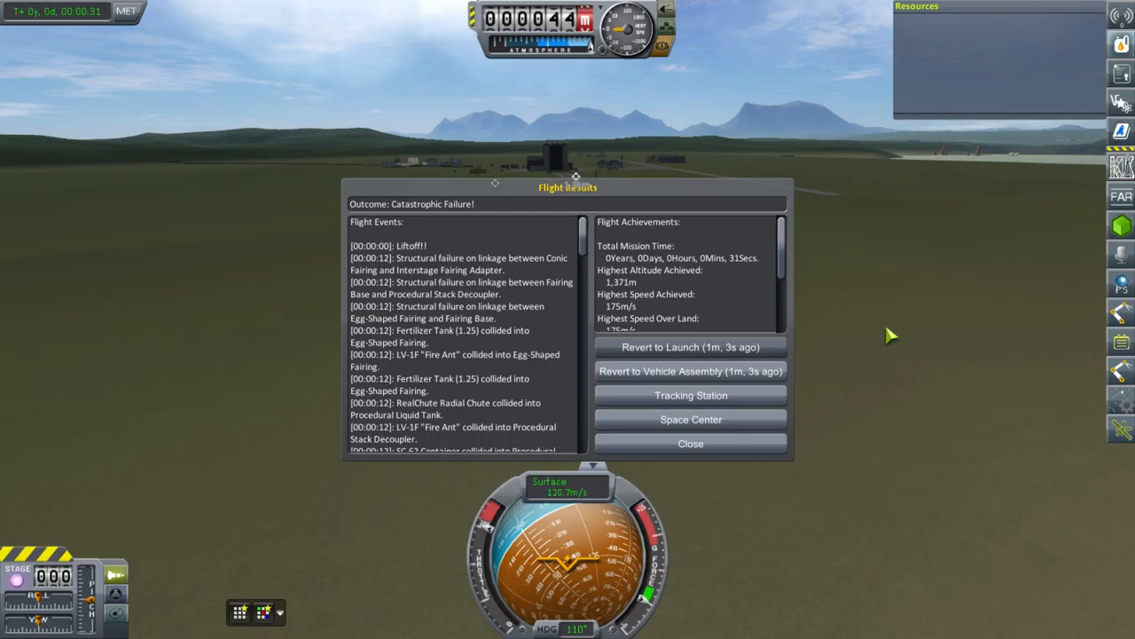
Revert the flight to the launch pad and stage to relaunch the rocket
left_click(690, 347)
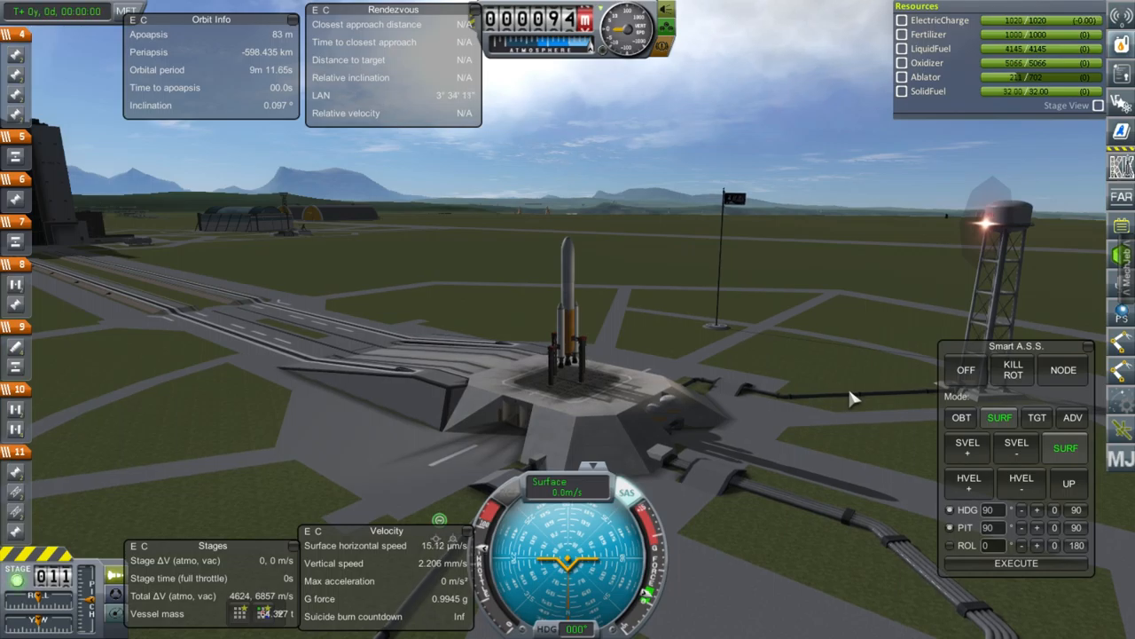
key("space")
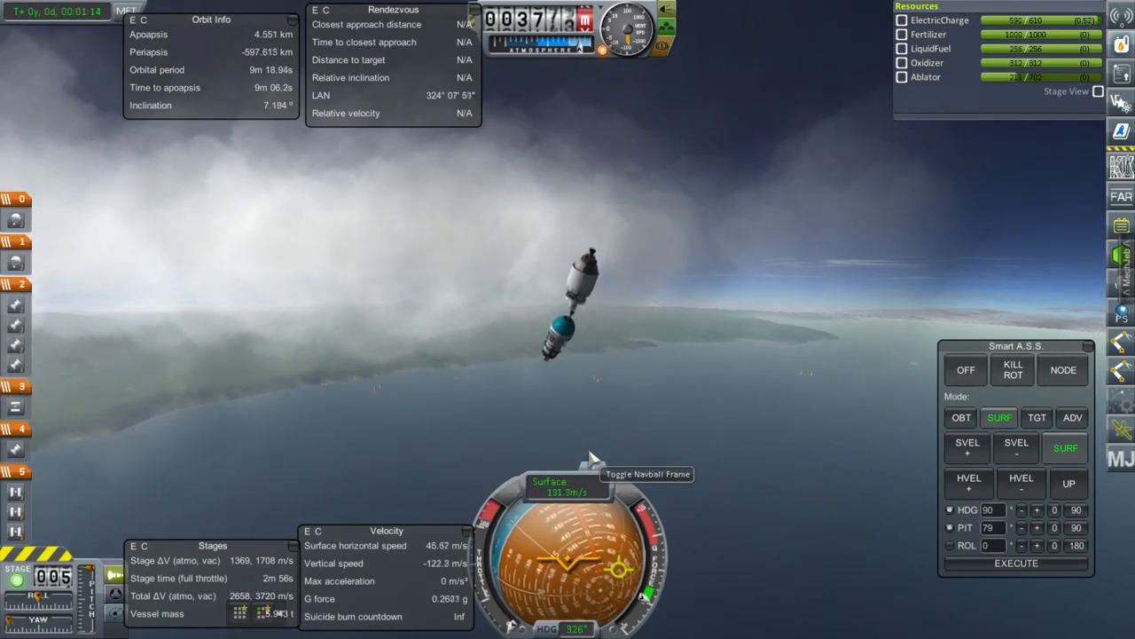
key("space")
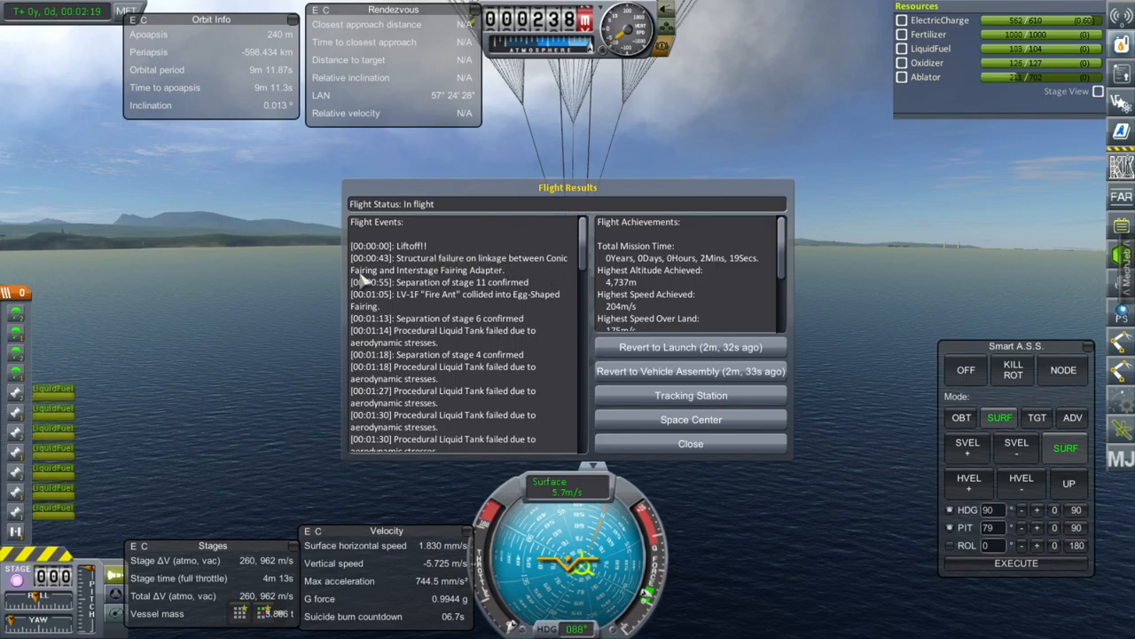
mouse_move(488, 279)
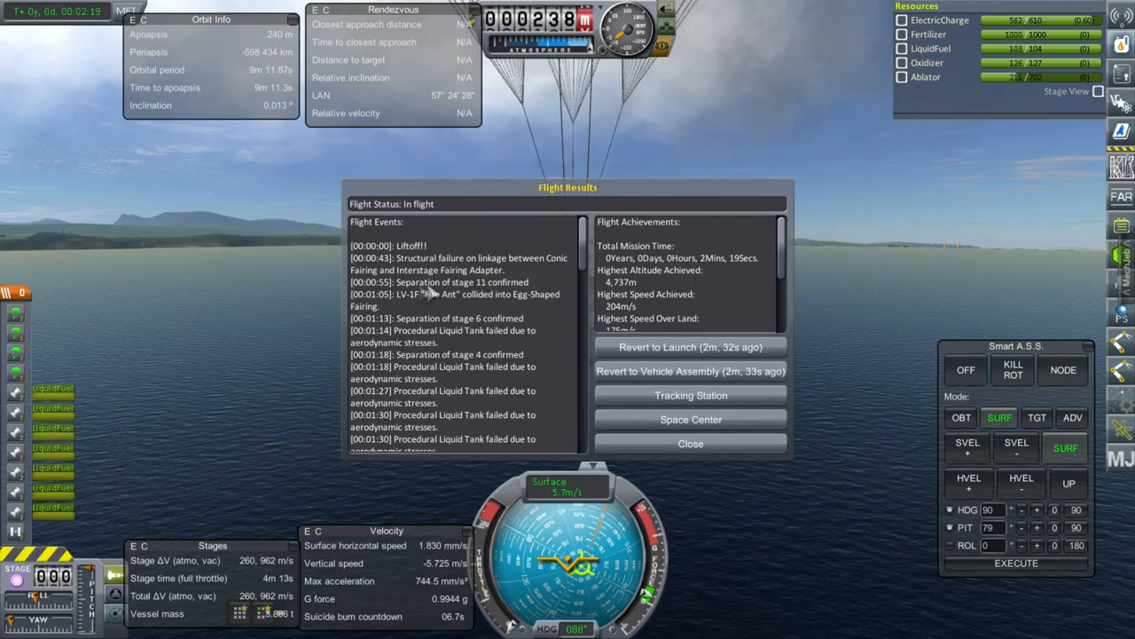
mouse_move(717, 450)
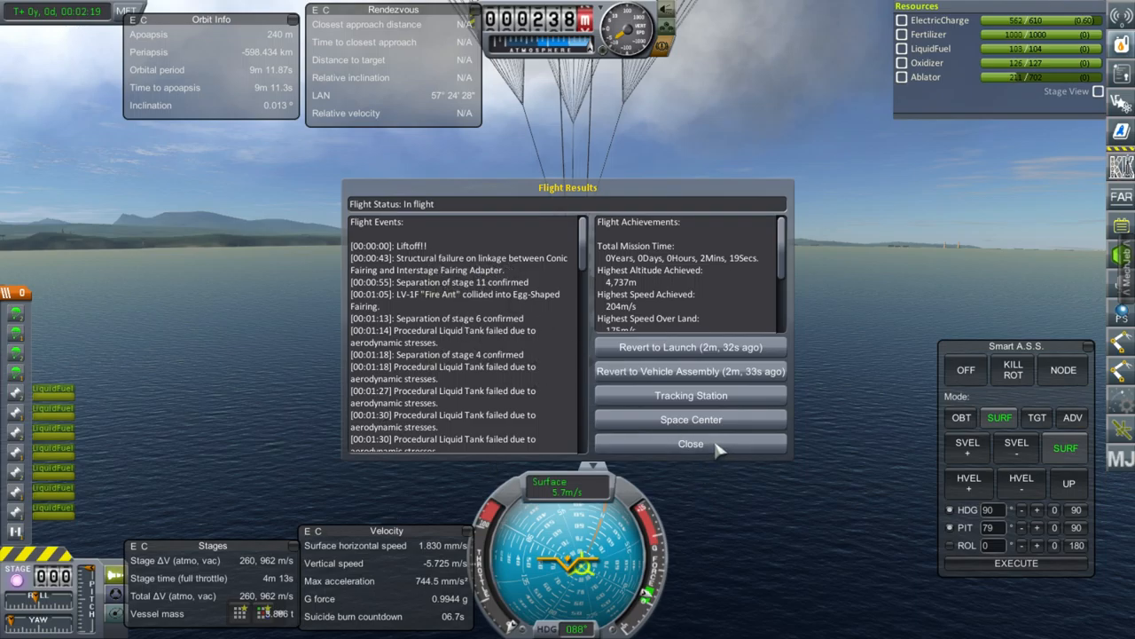
Dismiss the flight results, review Argos 1's recovered parts and return to the Space Center
left_click(690, 444)
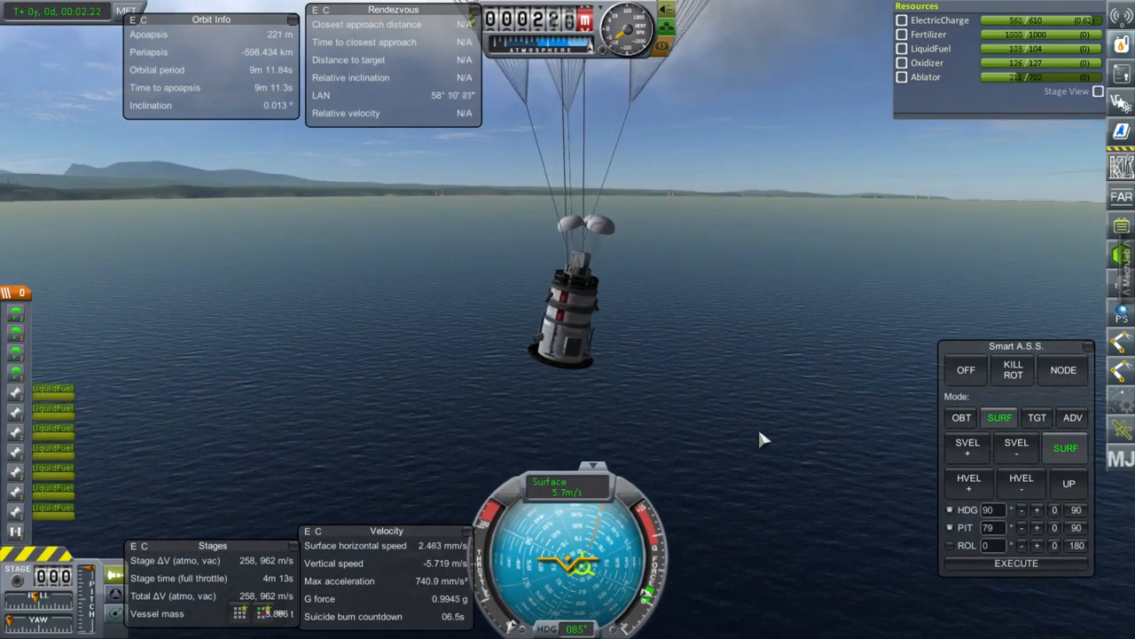
mouse_move(677, 325)
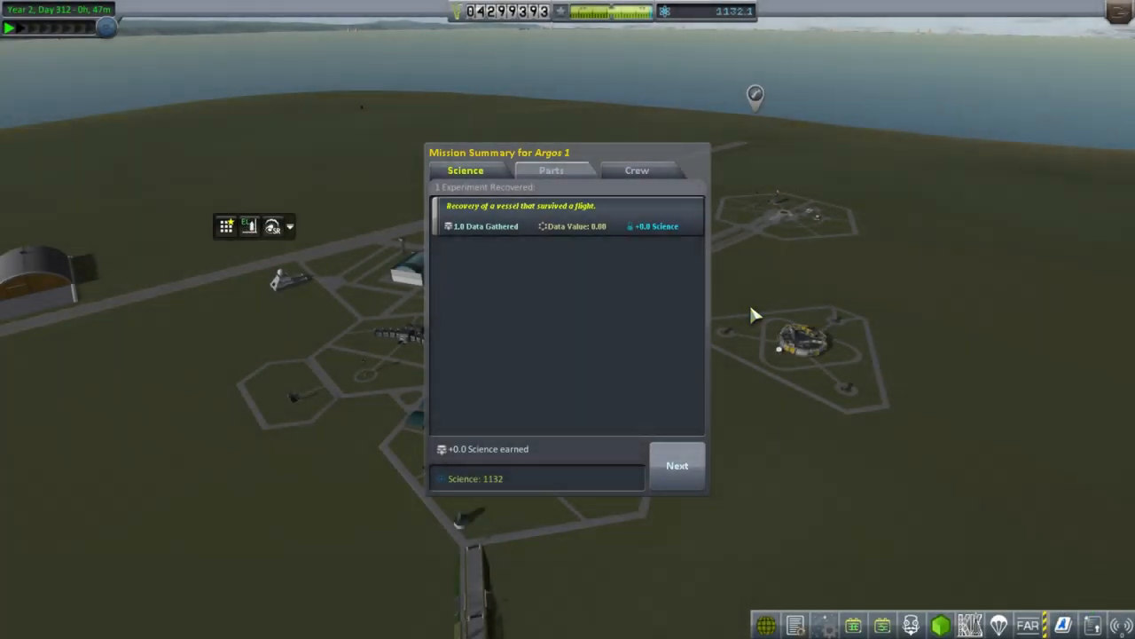
left_click(551, 169)
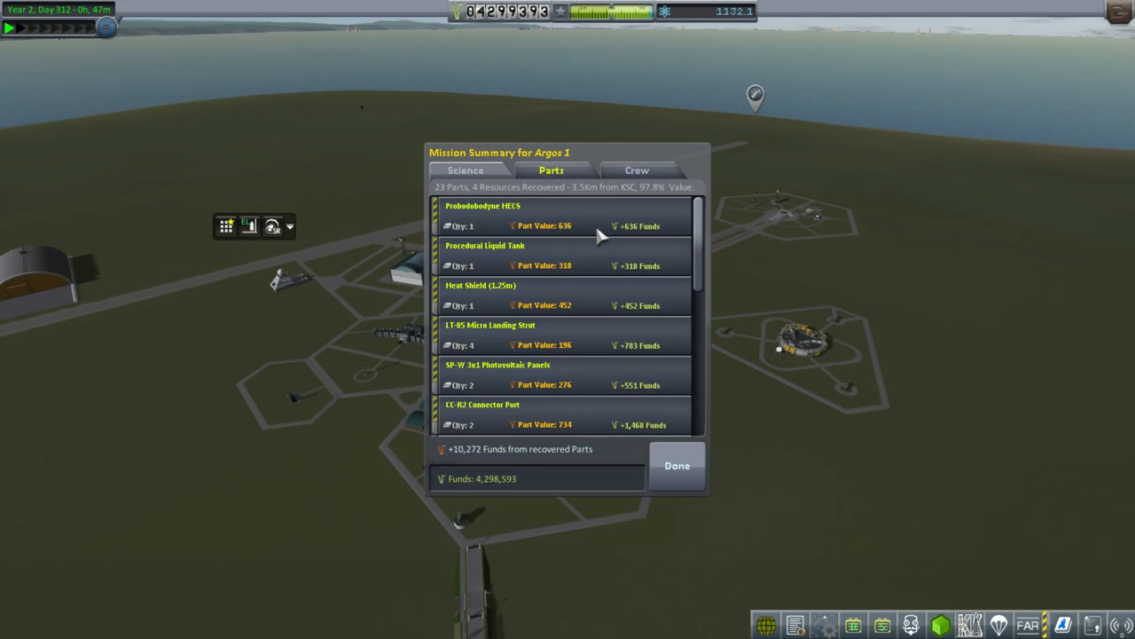
mouse_move(655, 210)
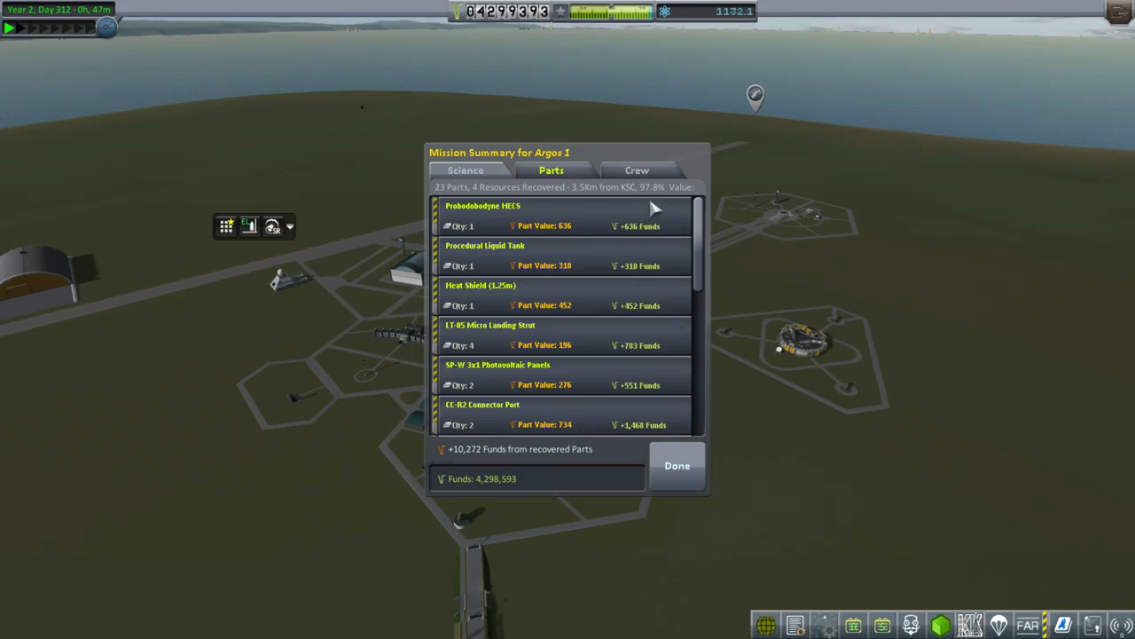
mouse_move(647, 317)
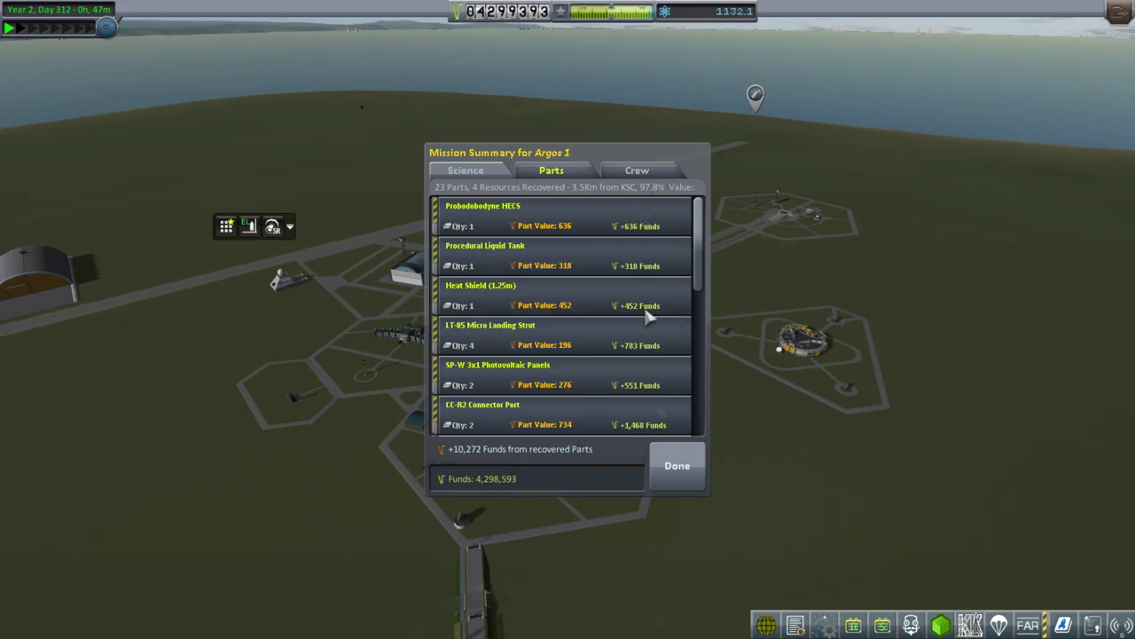
left_click(677, 465)
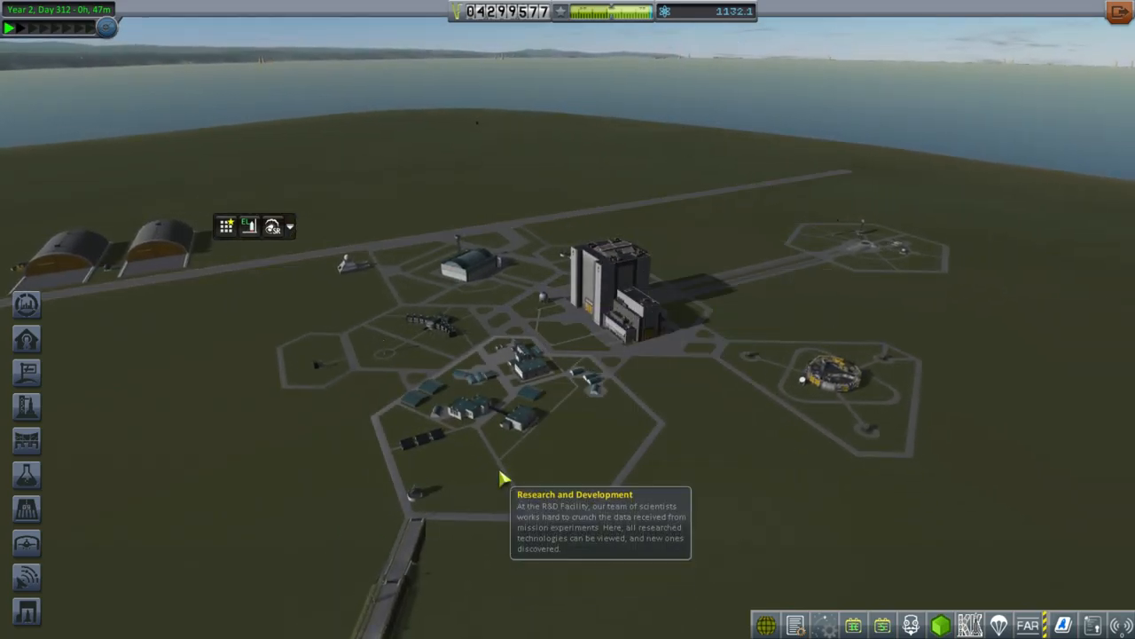
Enter R&D and research the Specialized Control technology node
left_click(607, 284)
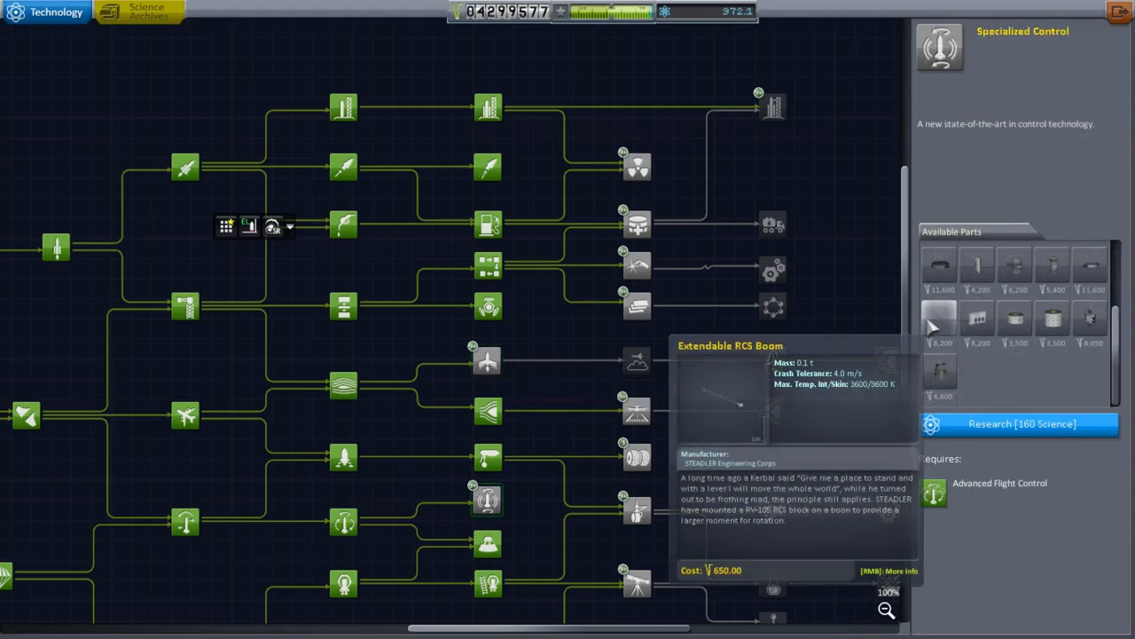
mouse_move(938, 266)
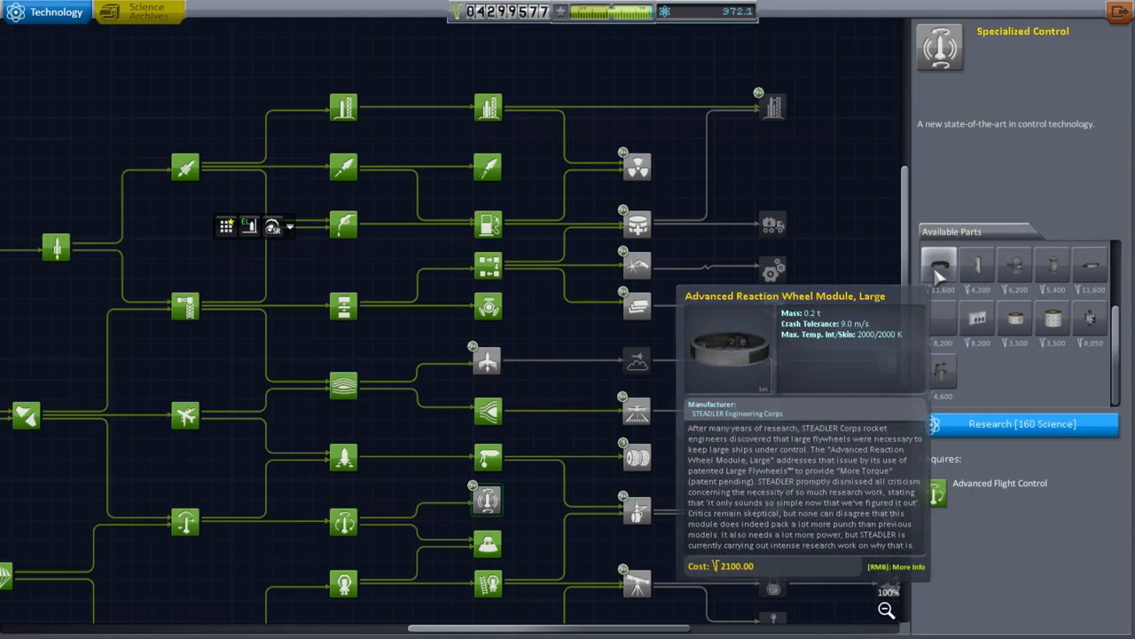
mouse_move(1016, 455)
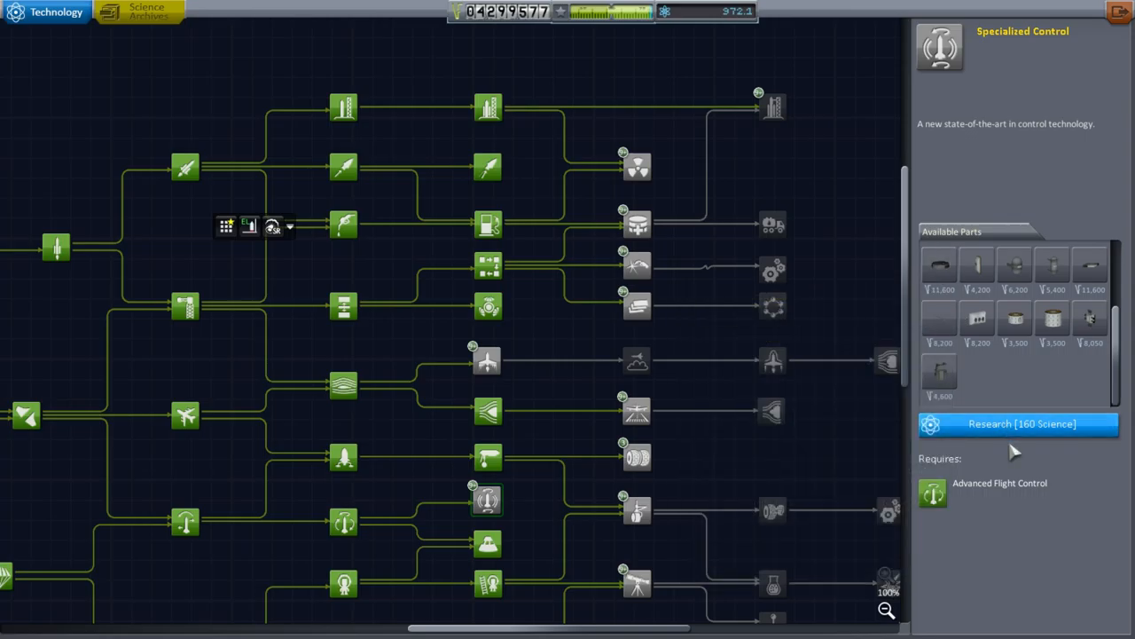
left_click(1019, 423)
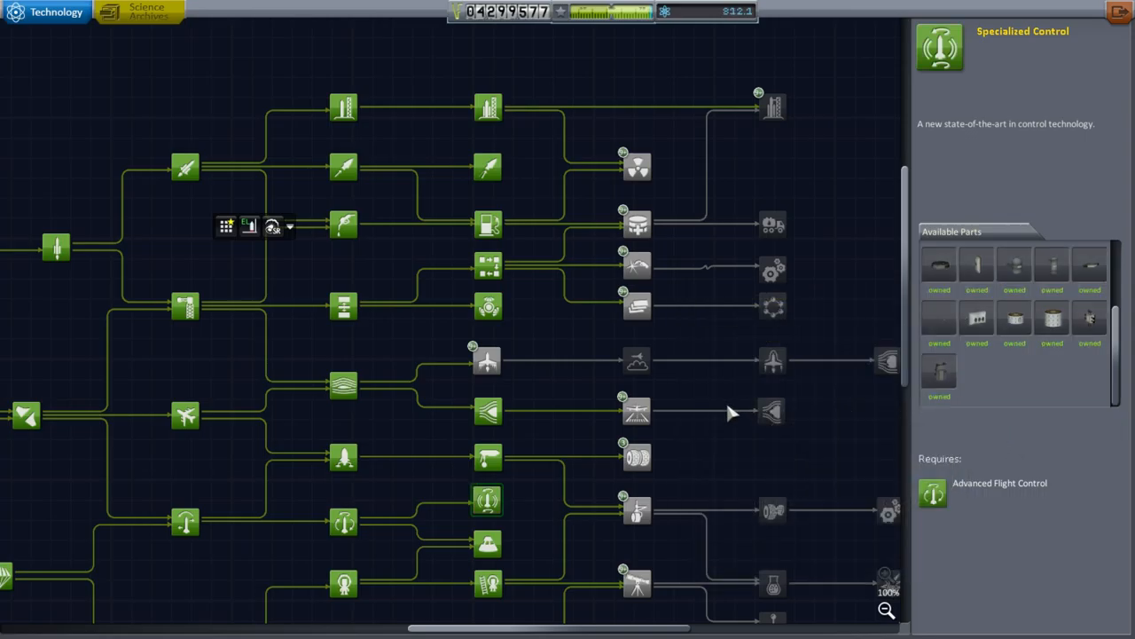
Review the High-Power Electrics node, then the Science Tech node with the K&K Planetary Greenhouse
scroll("down", 3)
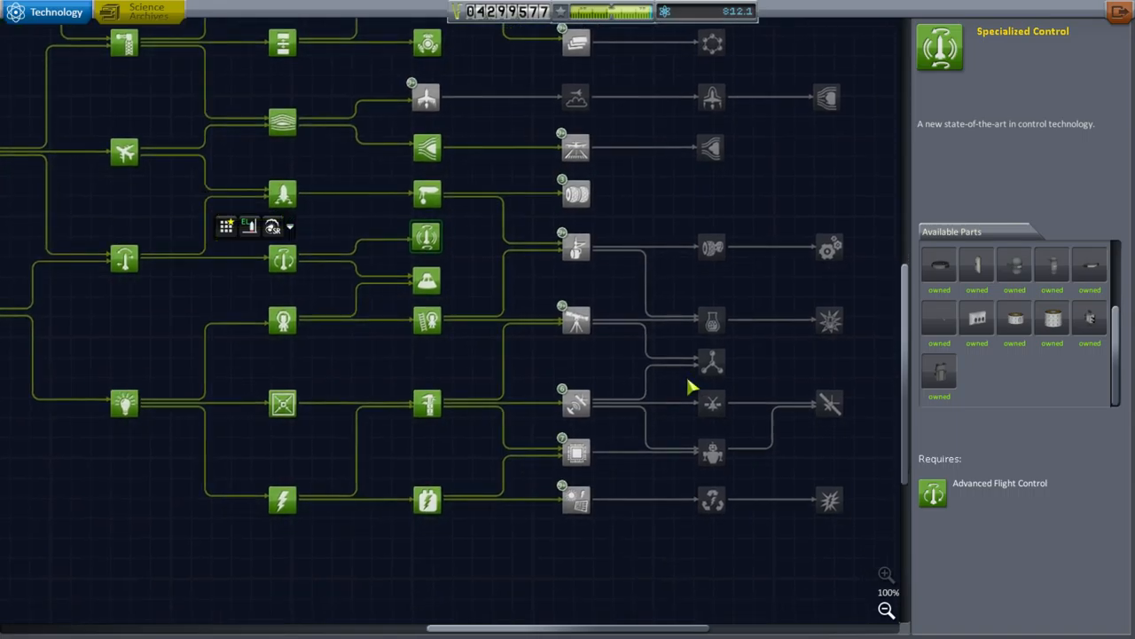
left_click(576, 496)
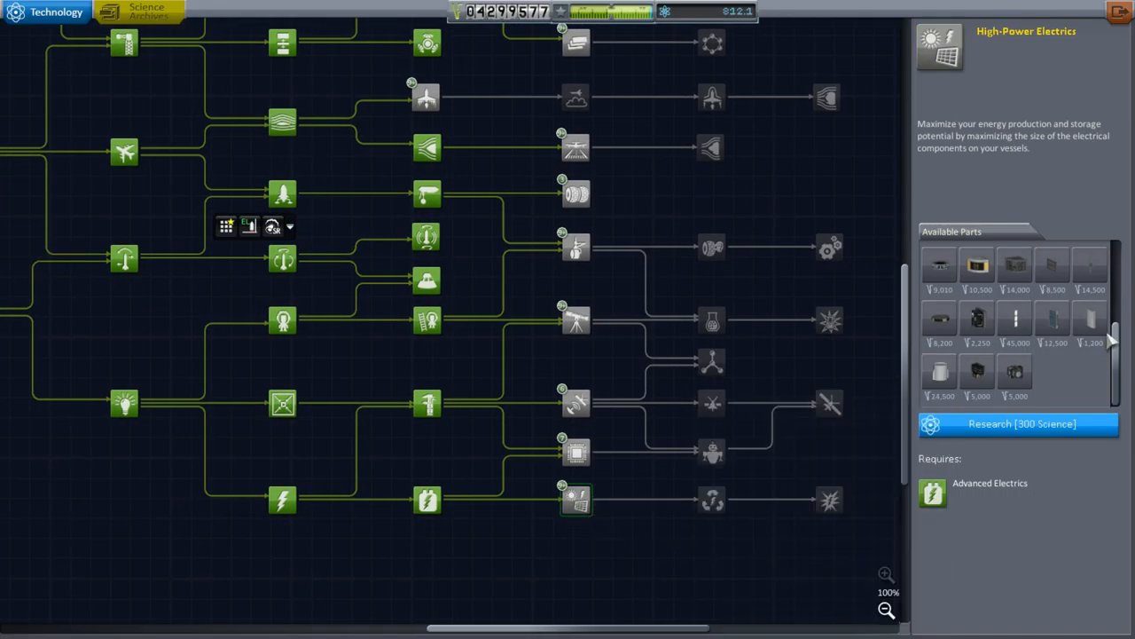
mouse_move(1051, 266)
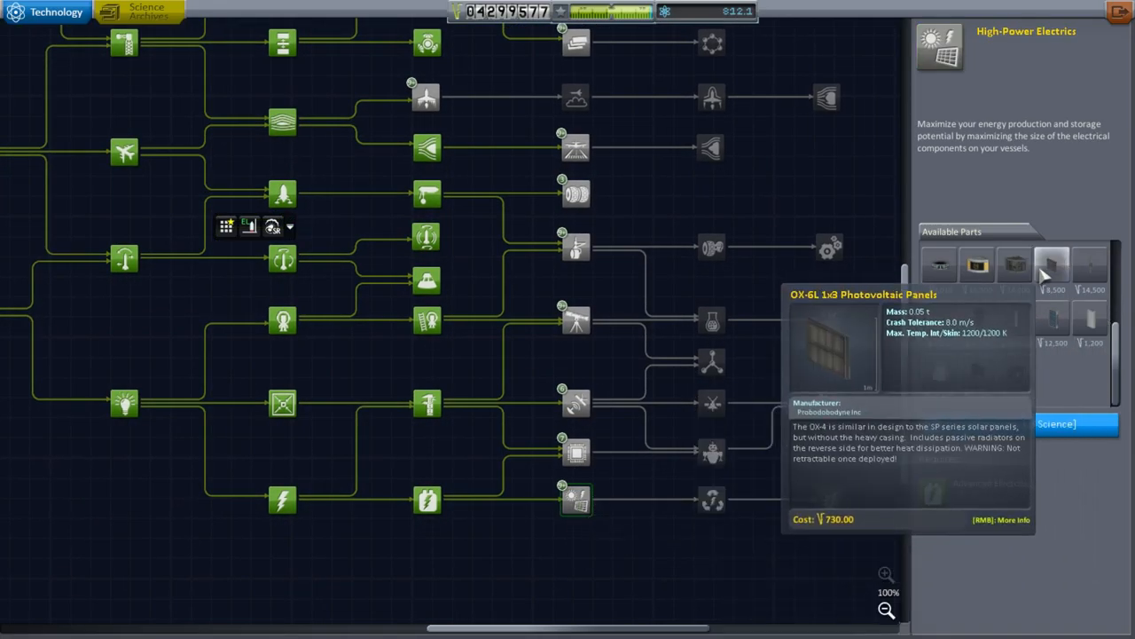
mouse_move(976, 319)
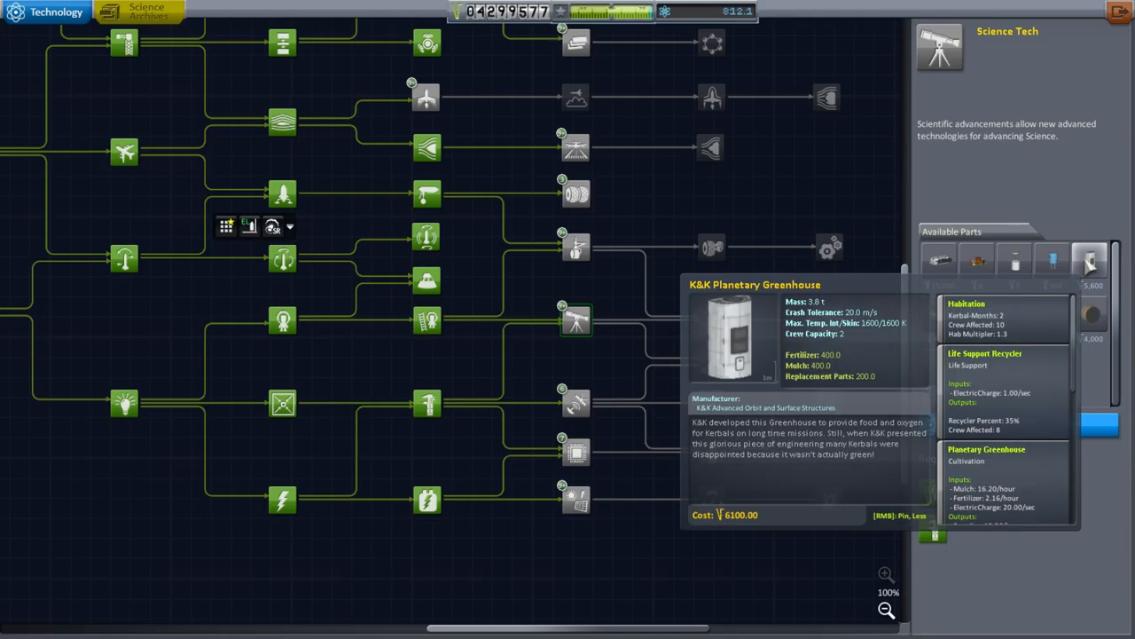
mouse_move(1074, 324)
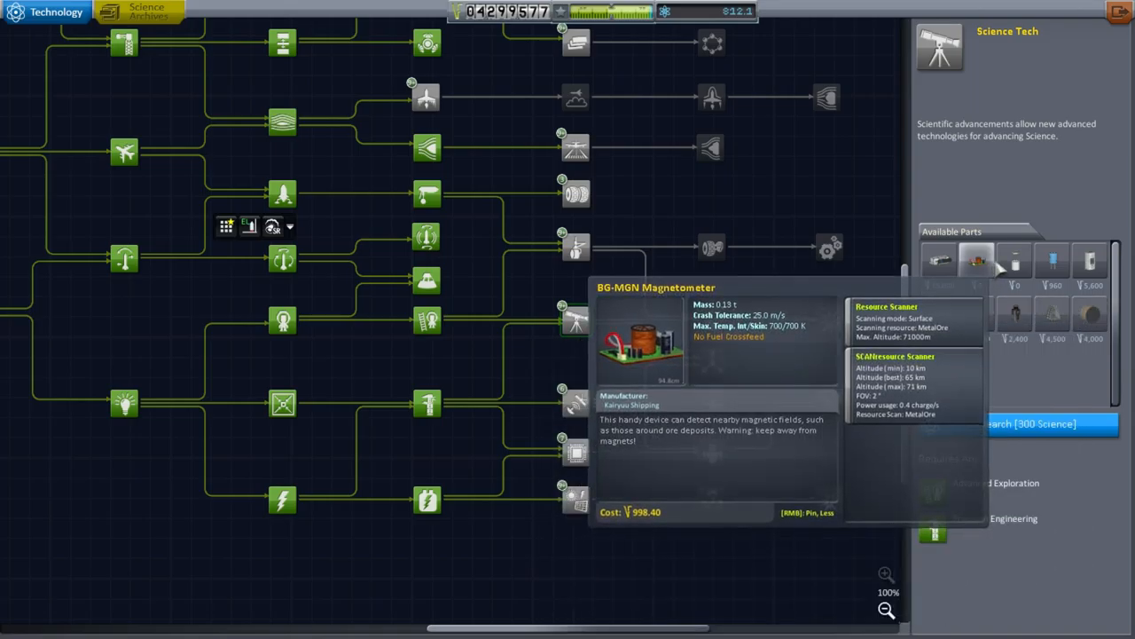
left_click(574, 319)
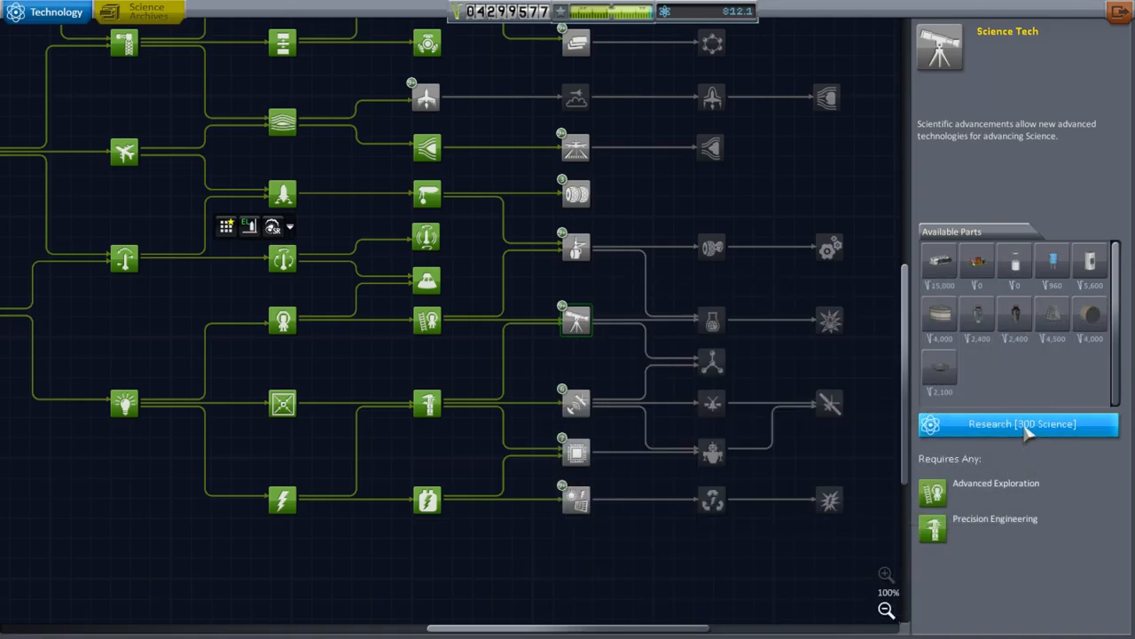
left_click(1021, 423)
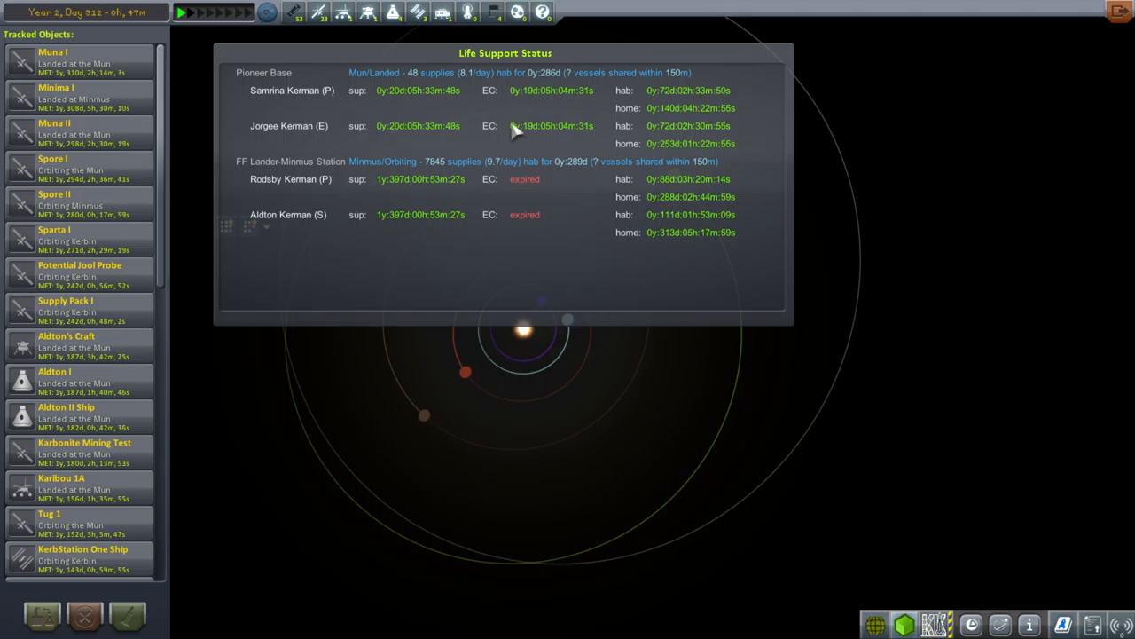
mouse_move(740, 357)
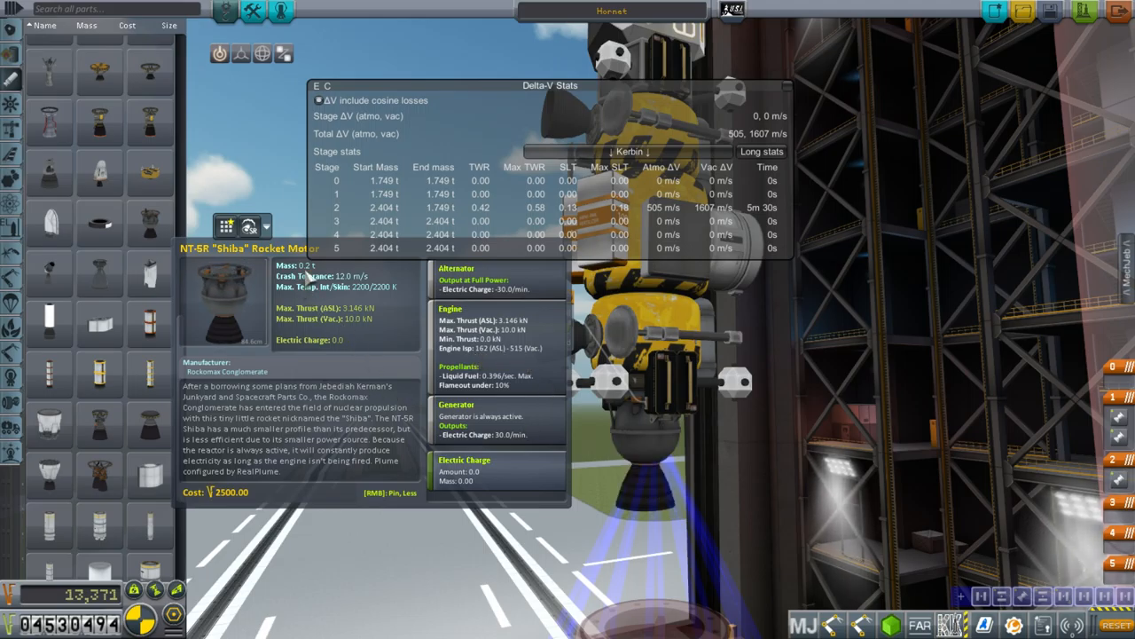
mouse_move(346, 333)
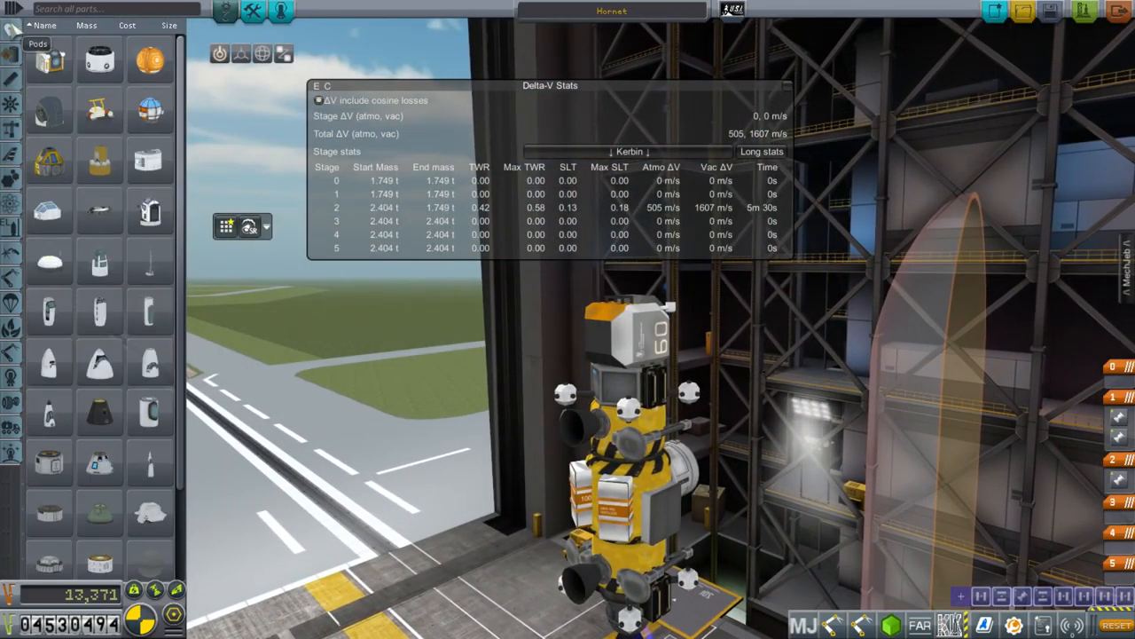
mouse_move(193, 215)
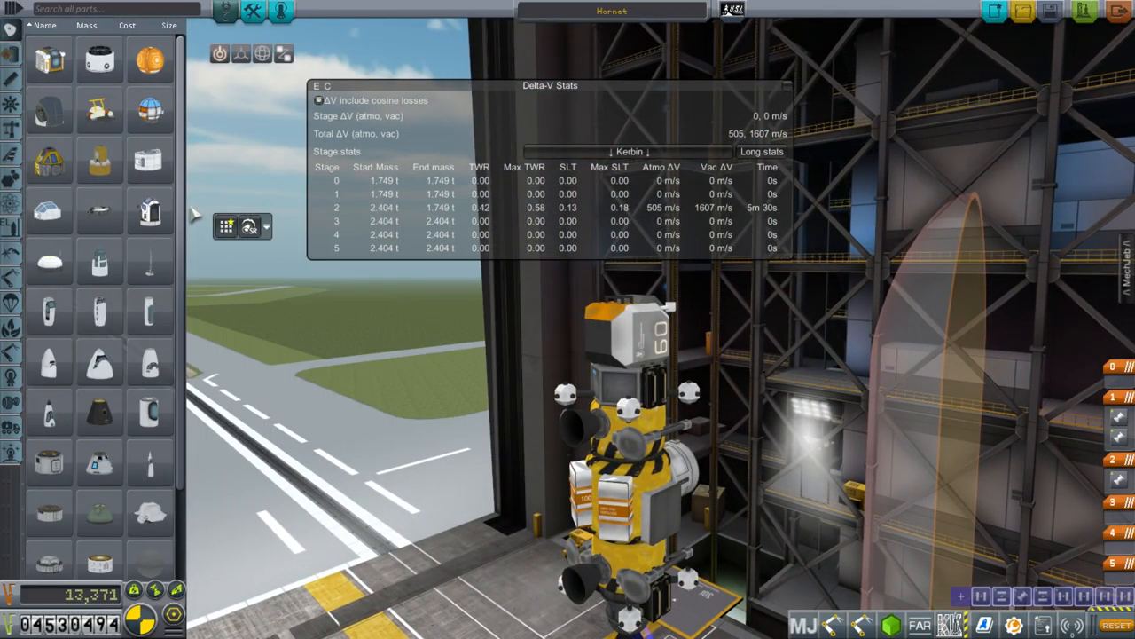
Scroll the parts list for booster stages to mount beneath the Hornet lander
scroll("down", 3)
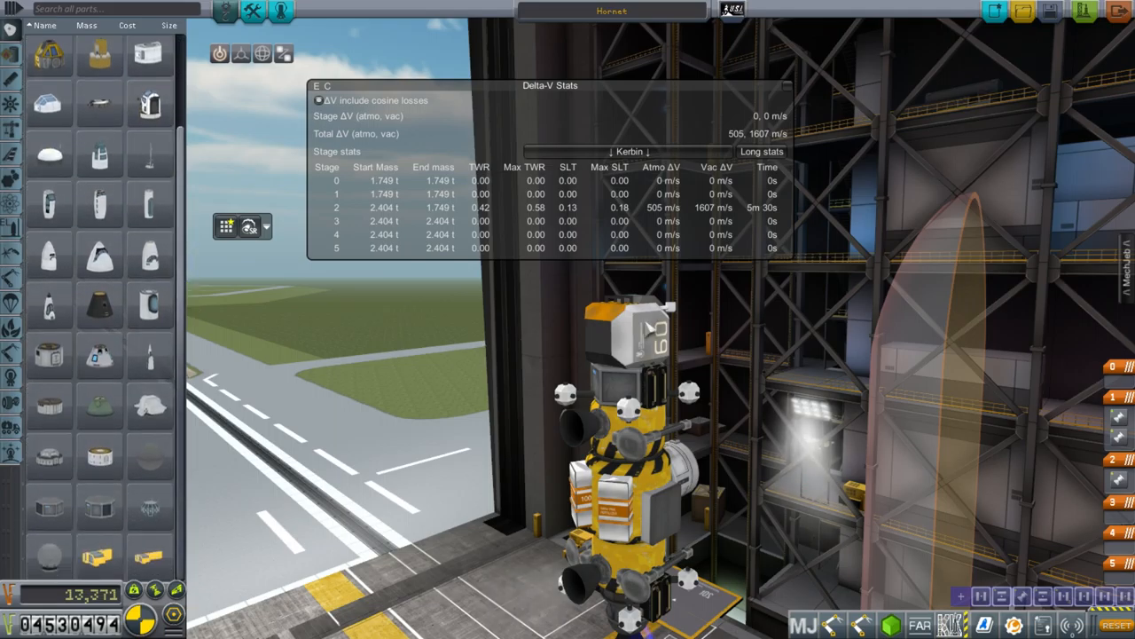
mouse_move(386, 461)
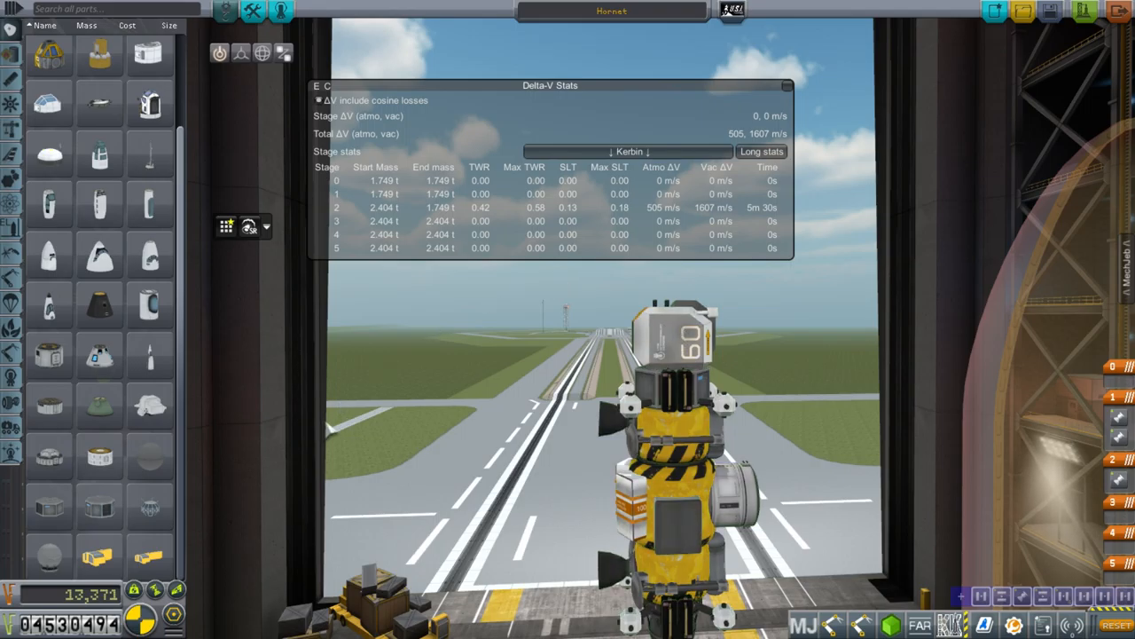
mouse_move(888, 458)
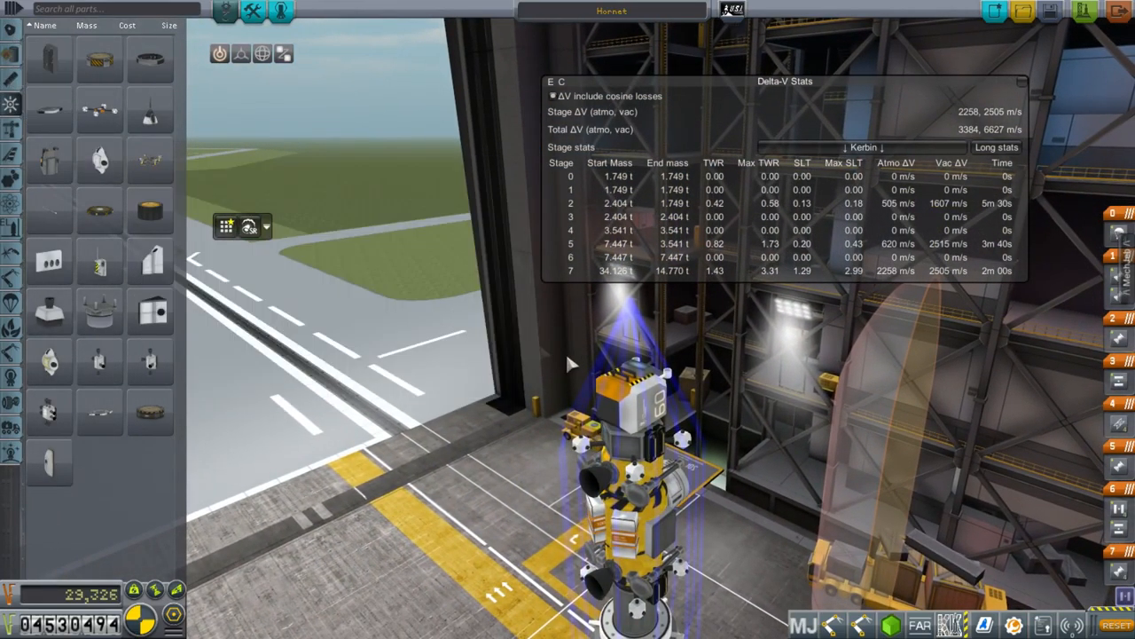
Review the crew assigned to the pod, then return to the parts catalogue
left_click(280, 9)
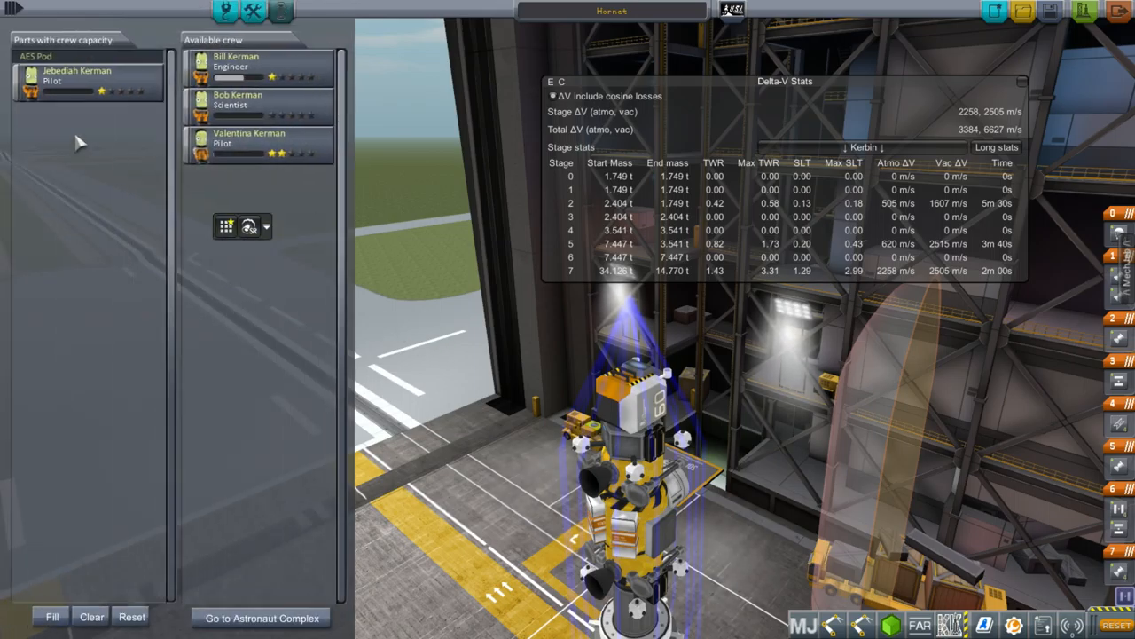
left_click(89, 80)
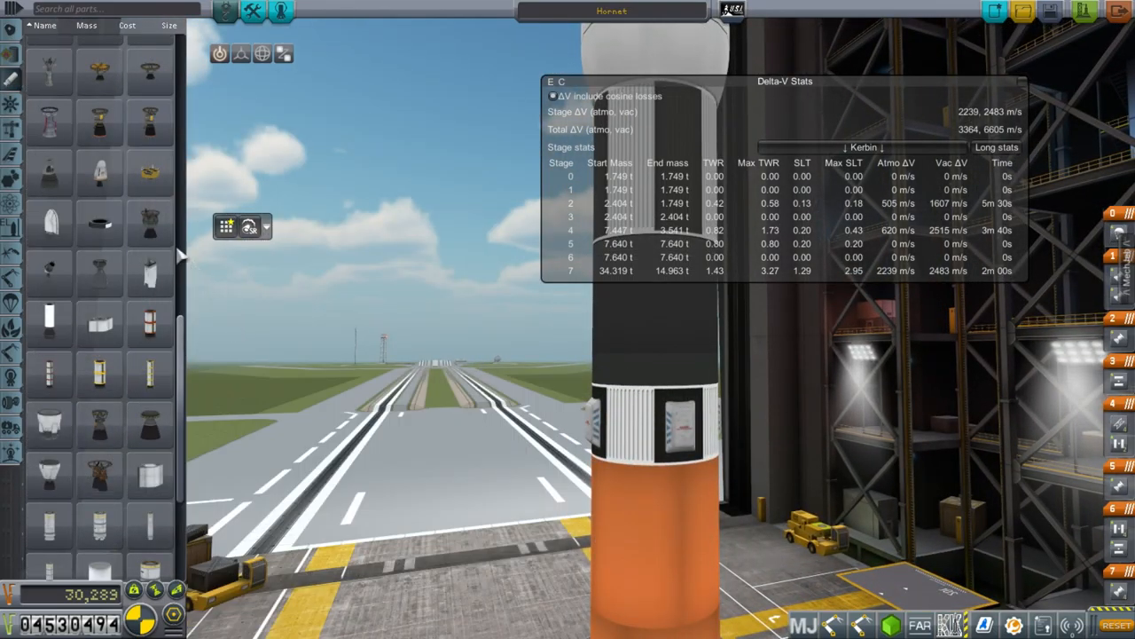
scroll("down", 3)
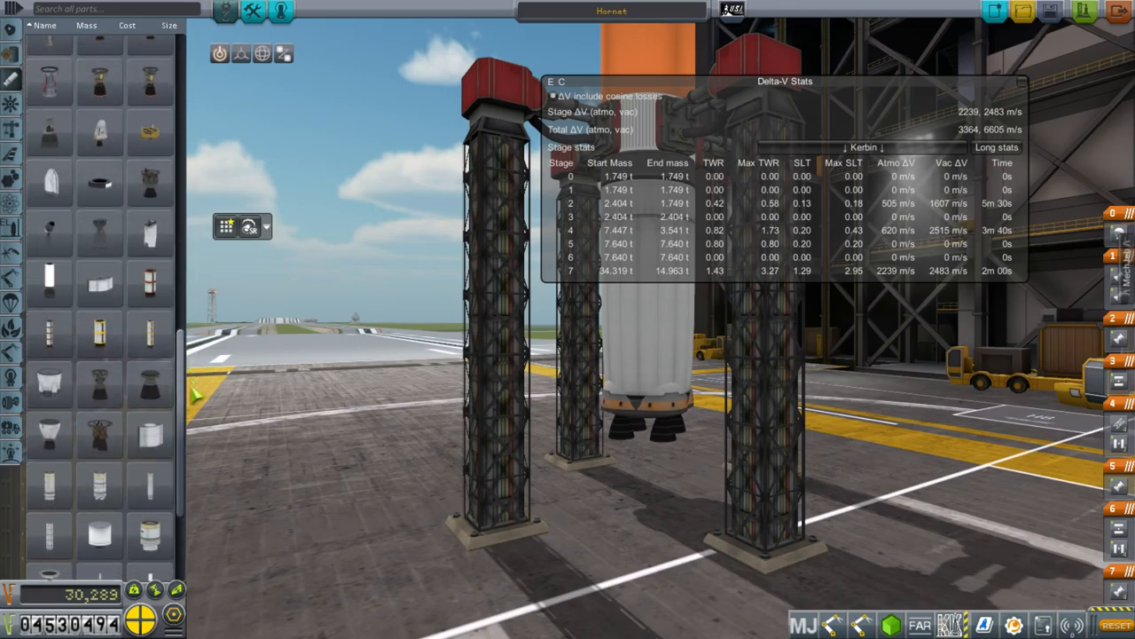
scroll("down", 3)
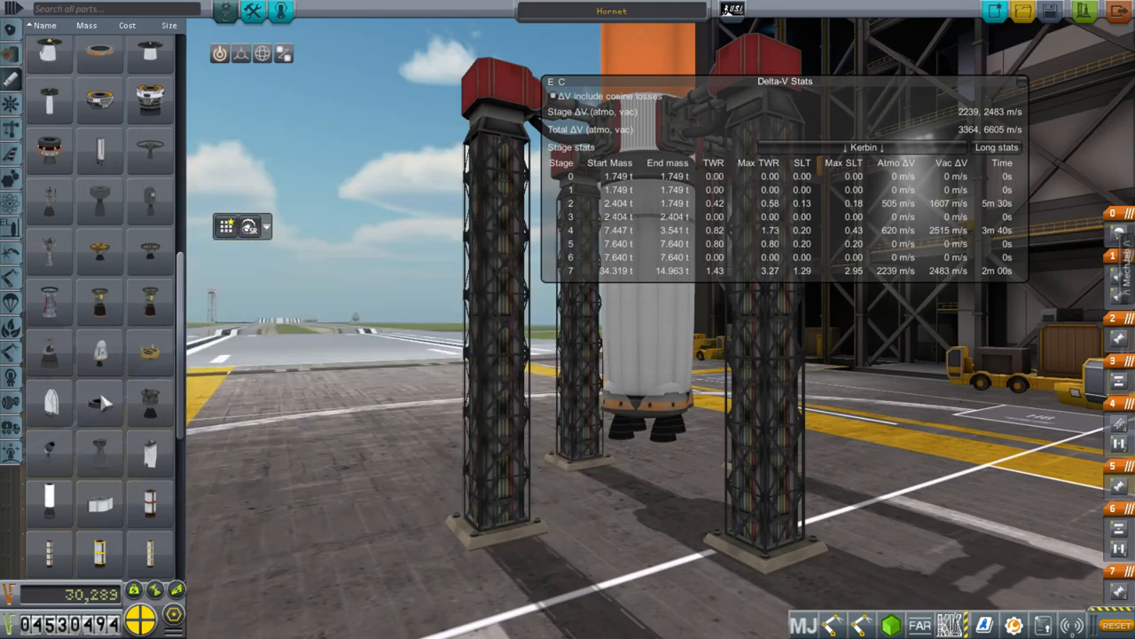
mouse_move(99, 355)
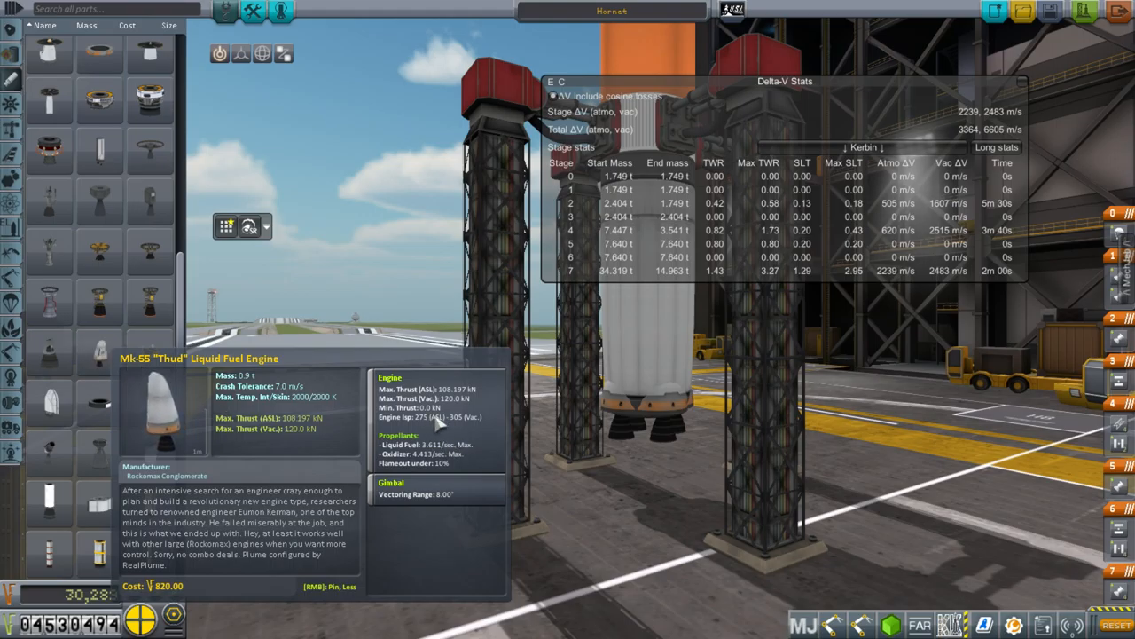
mouse_move(151, 301)
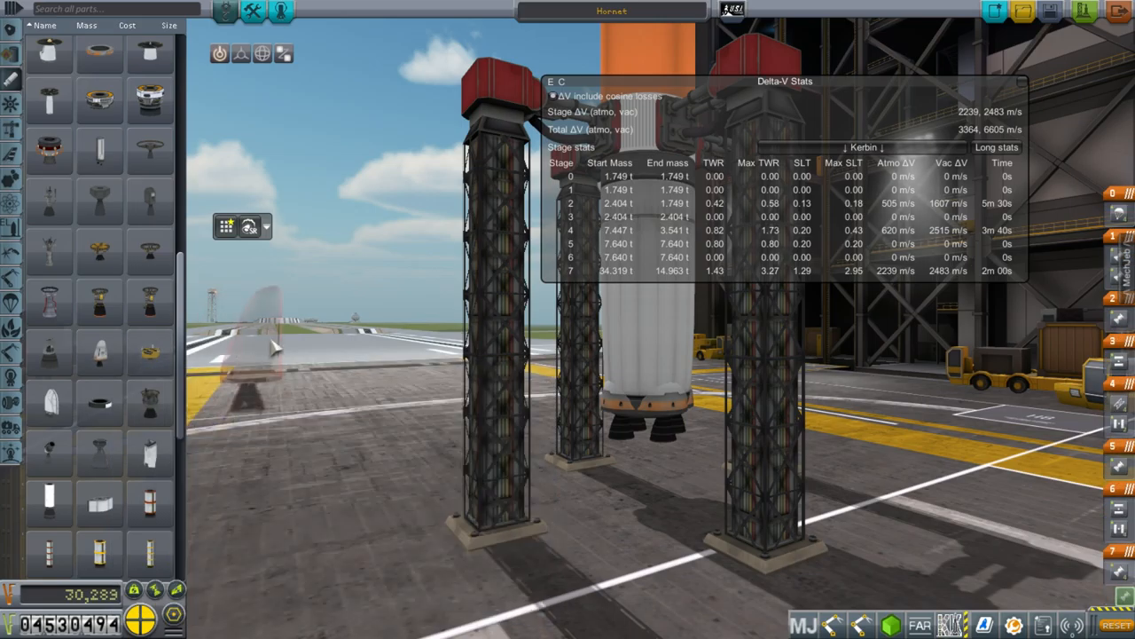
mouse_move(100, 355)
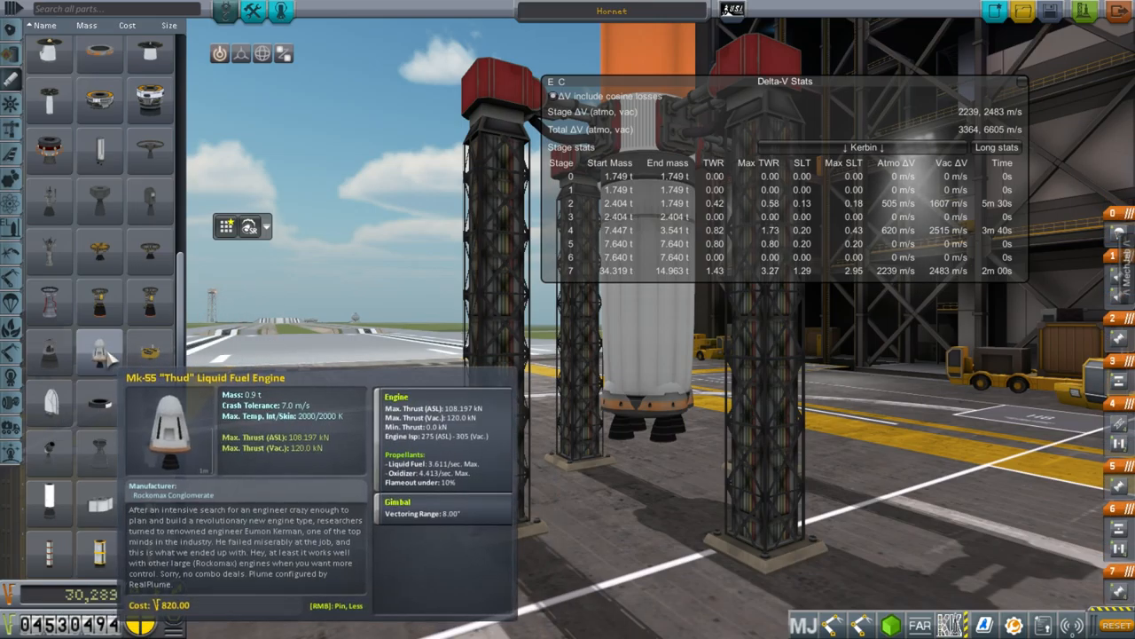
mouse_move(151, 302)
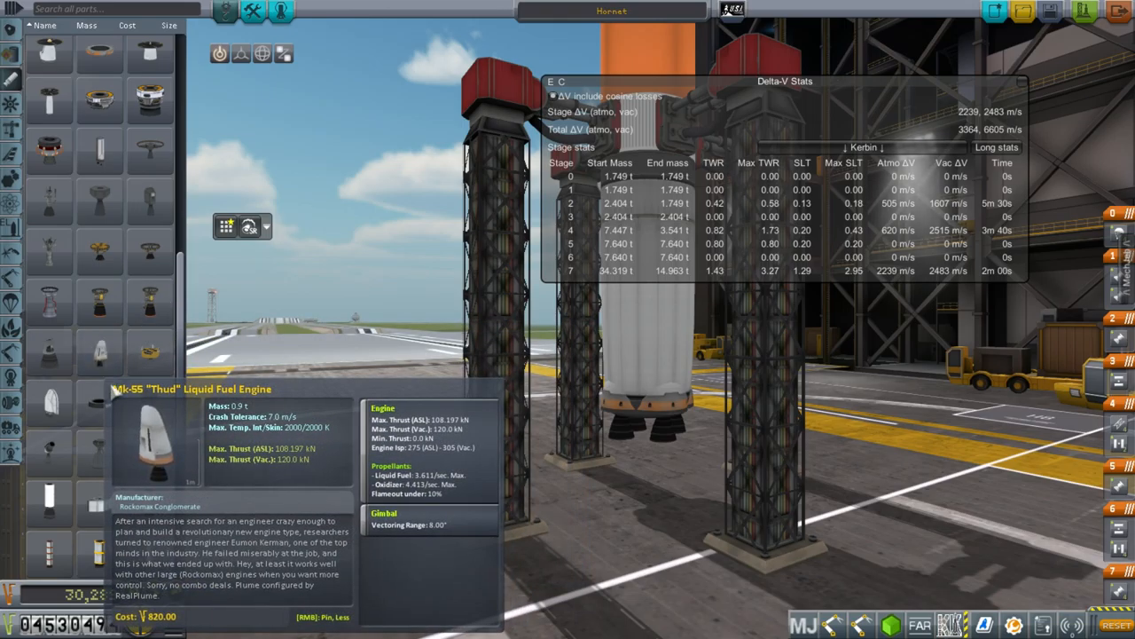
mouse_move(412, 510)
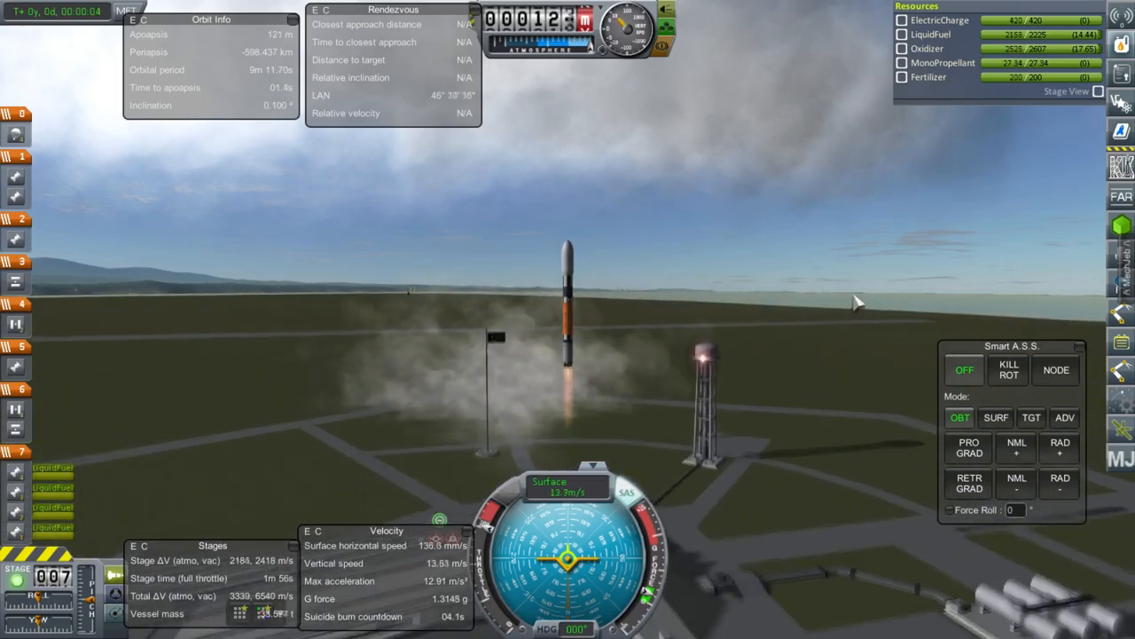
Set Smart A.S.S. to SURF mode holding heading 90, pitch 83 during ascent
left_click(996, 417)
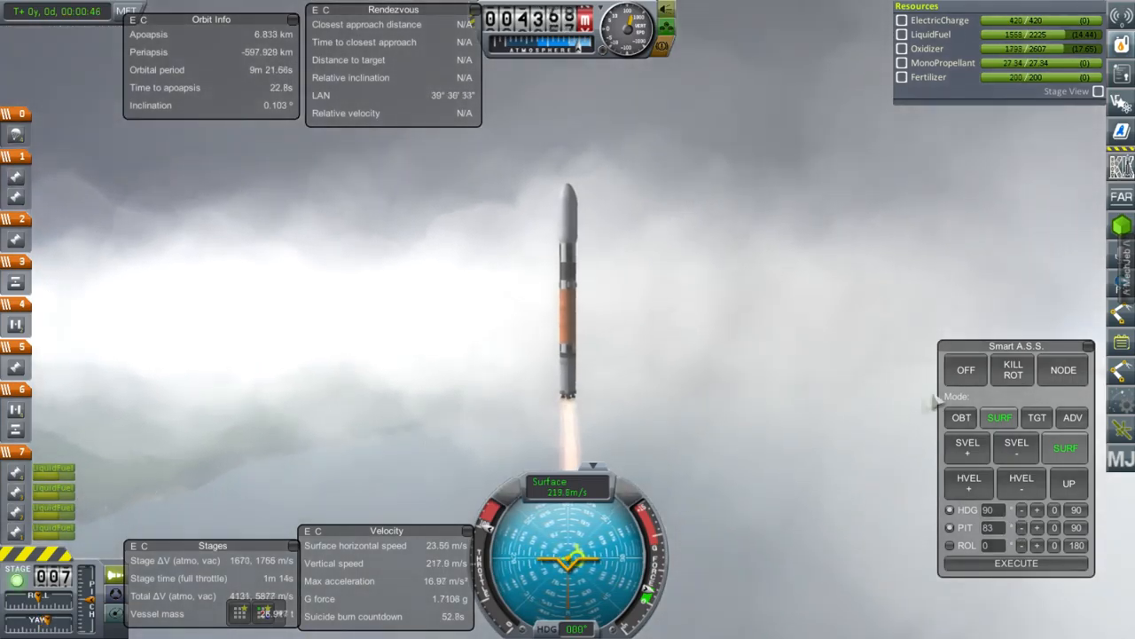
Stage away the boosters so the Hornet lander descends over the ocean on its own engines
left_click(965, 369)
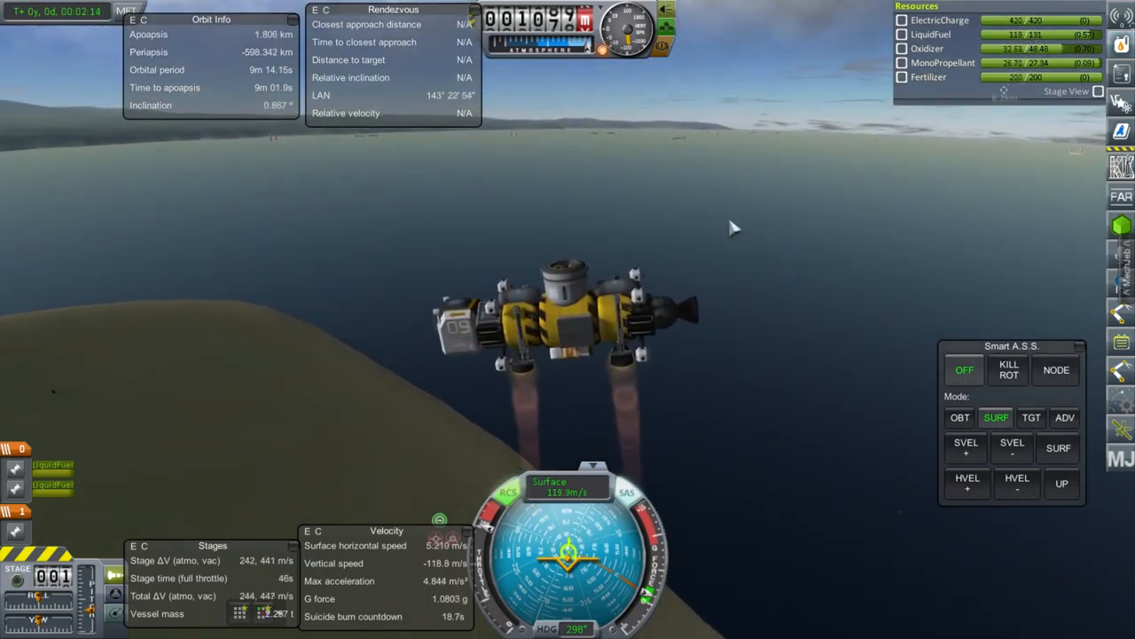
mouse_move(820, 330)
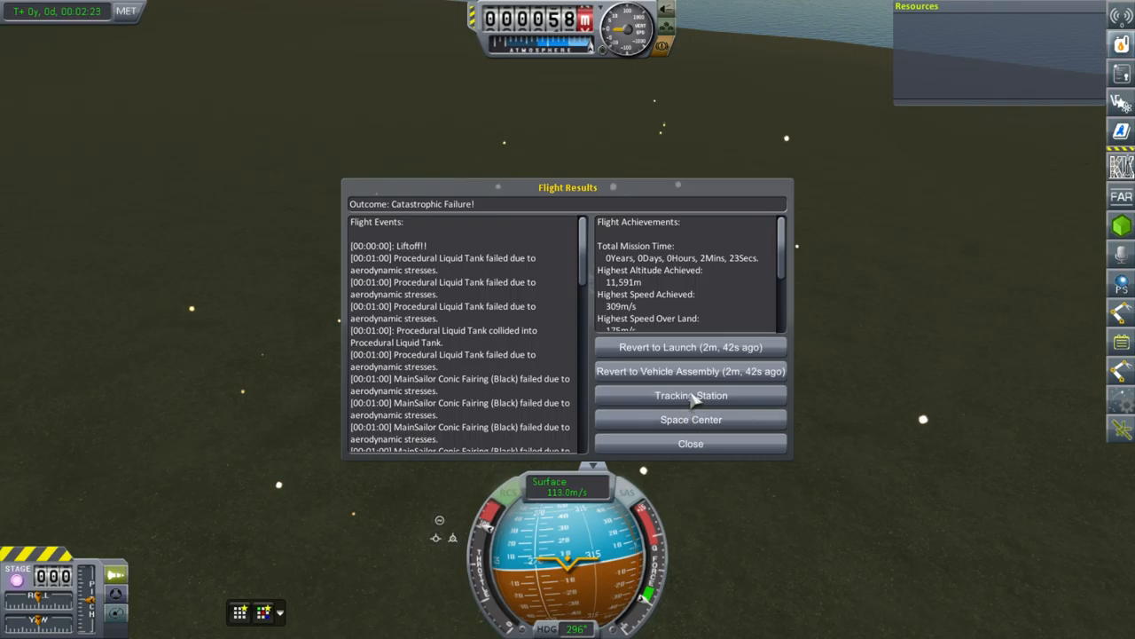
mouse_move(834, 414)
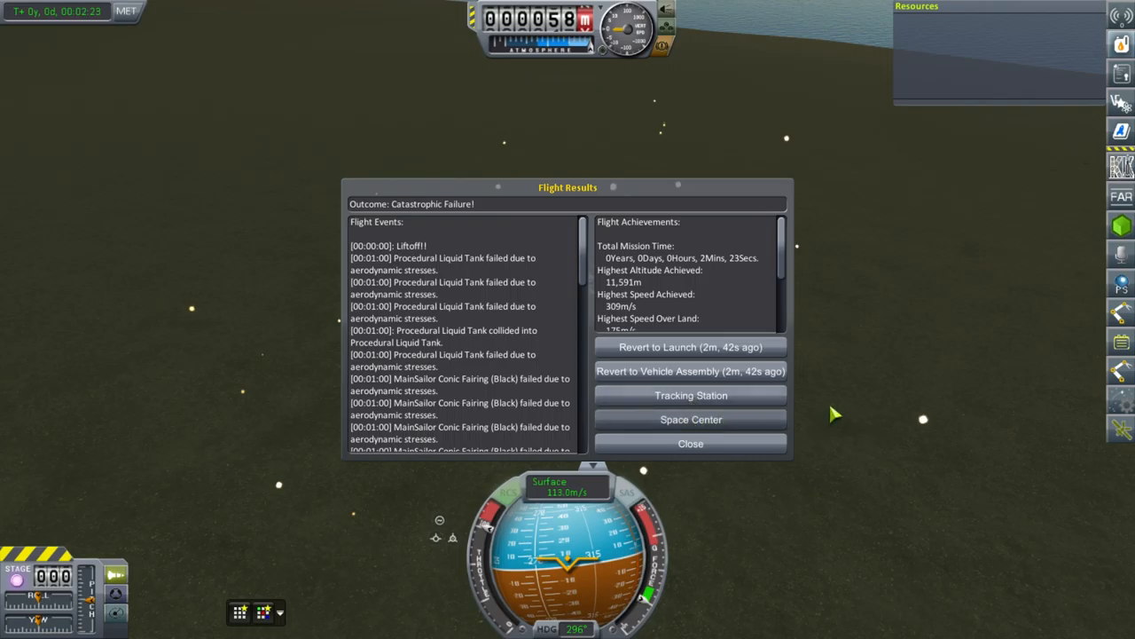
Revert the catastrophically failed flight back to launch from the Flight Results dialog
left_click(691, 371)
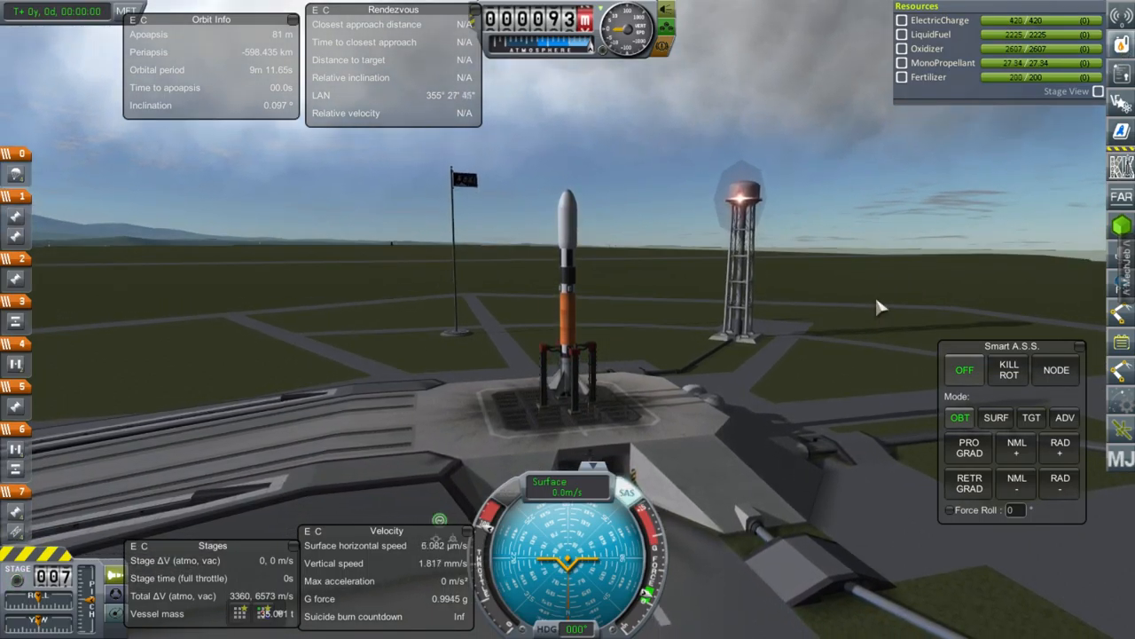
Launch the Hornet rocket off the pad carrying 200 units of Fertilizer
key("space")
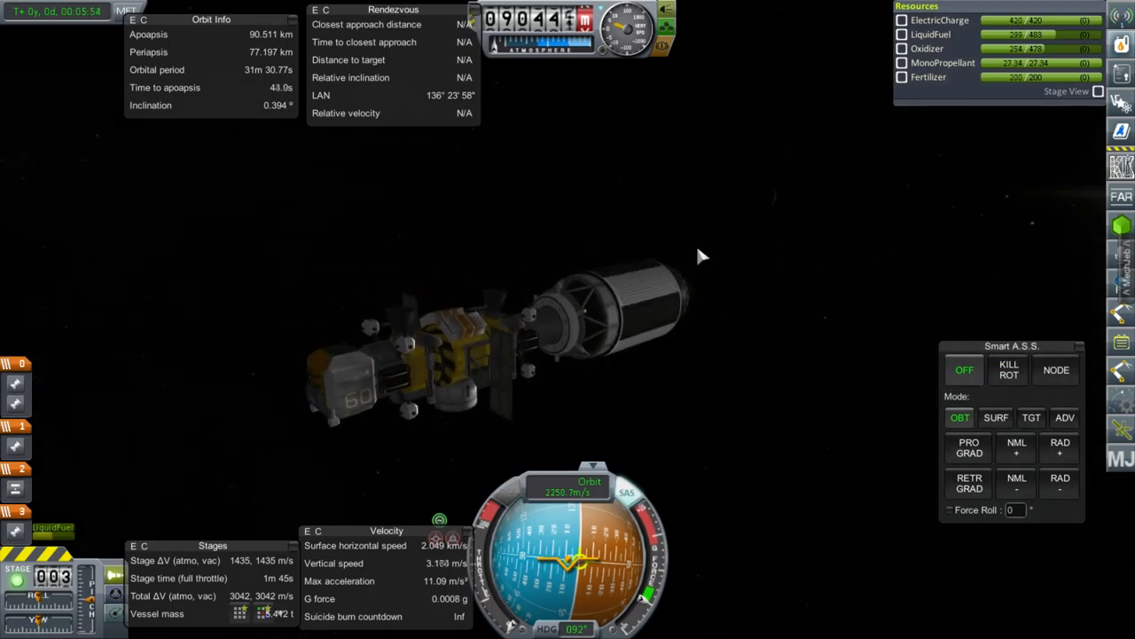
Pause the flight once the Hornet reaches a 90.5 by 77.2 km orbit
key("Escape")
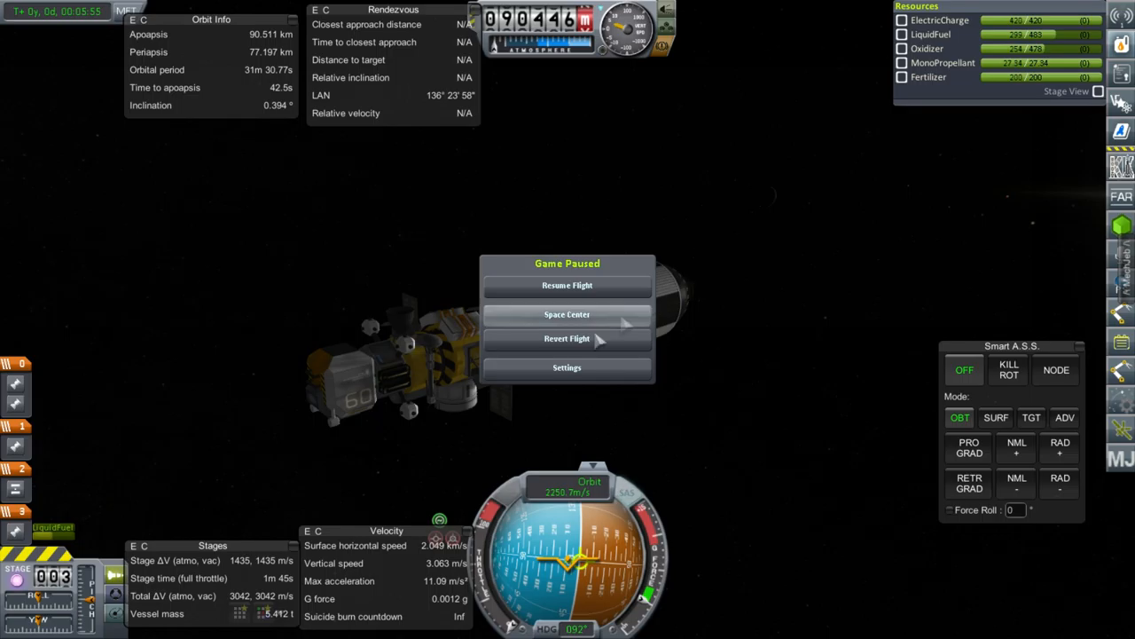
left_click(567, 284)
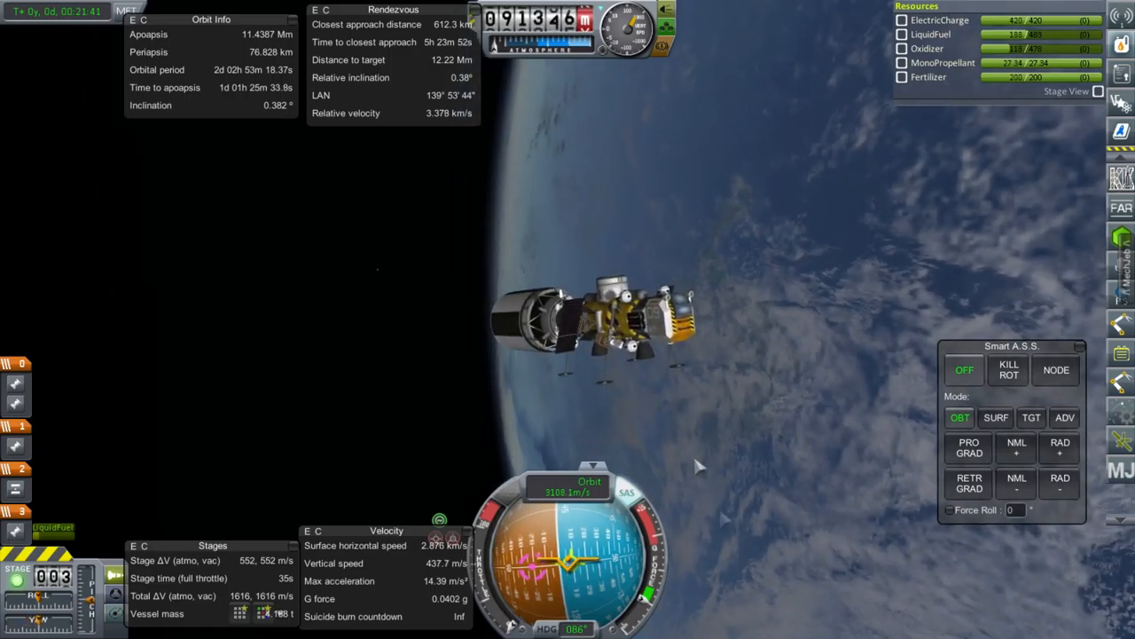
Switch to the orbital map view at the Mun encounter near Munliner One
key(".")
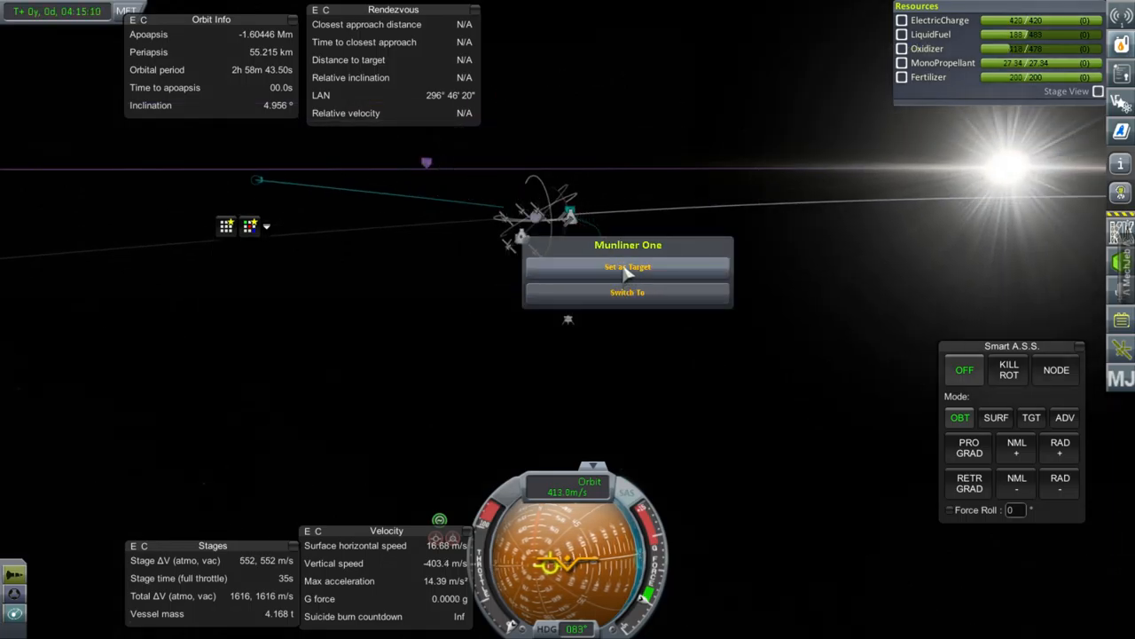
Set Munliner One as the target before circularizing Hornet's Mun orbit at 39.7 by 29.3 km
left_click(627, 266)
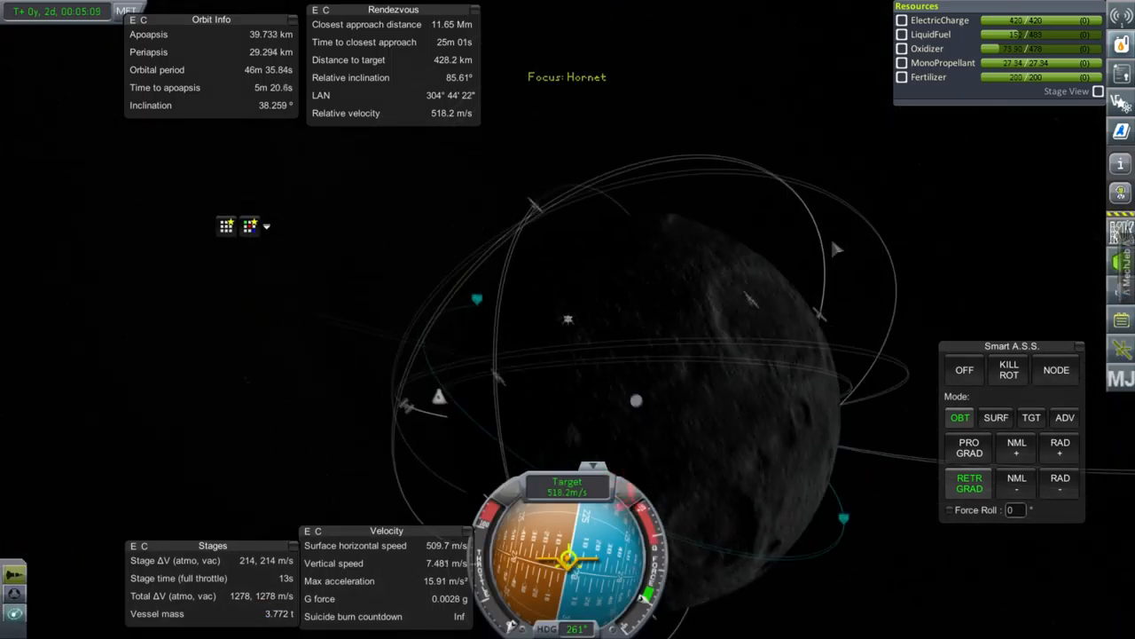
key(".")
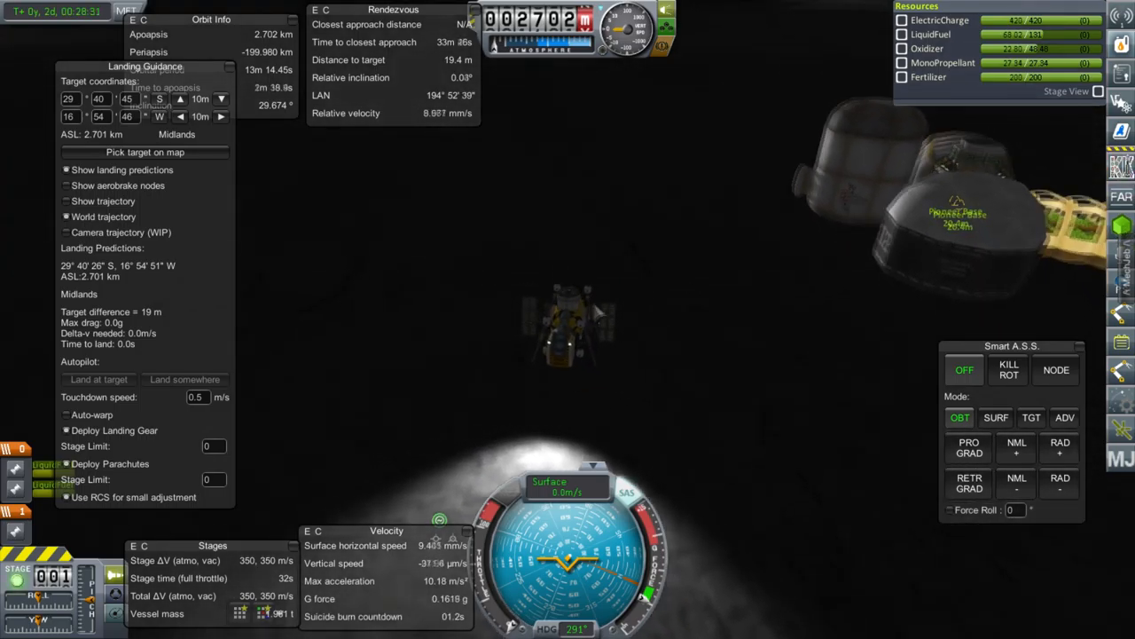
Engage MechJeb guidance to land the Hornet with 200 units of fertilizer beside the Mun base
left_click(229, 69)
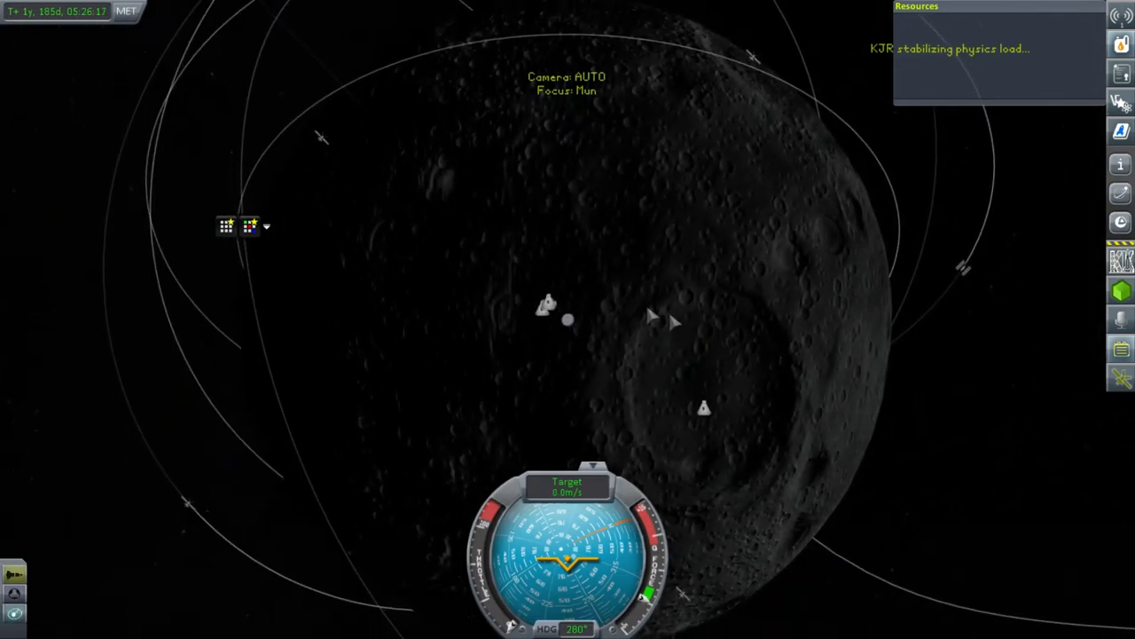
Switch control to Jorgee Kerman on EVA on the Mun's surface
left_click(568, 320)
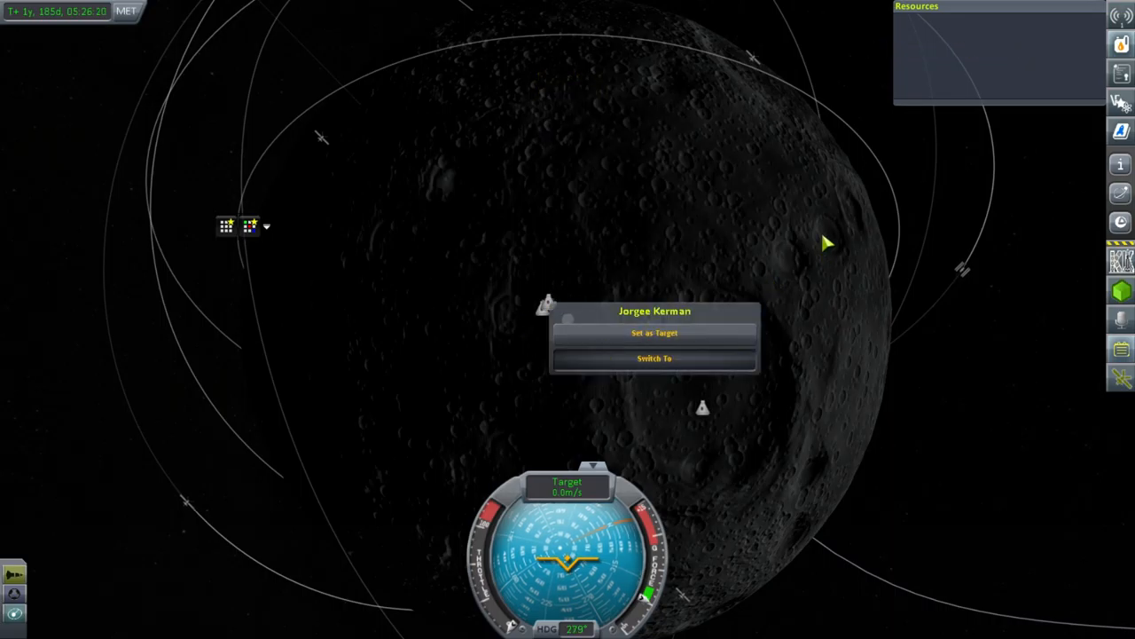
left_click(654, 358)
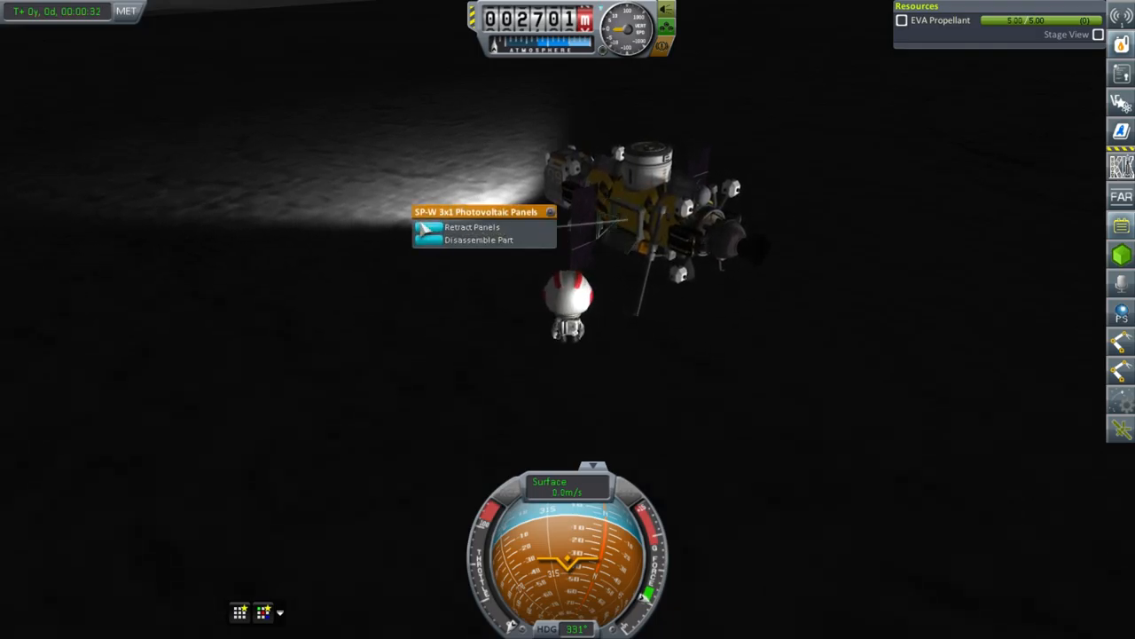
Walk Jorgee Kerman over to press against the side of the solar-panelled lander
left_click(473, 227)
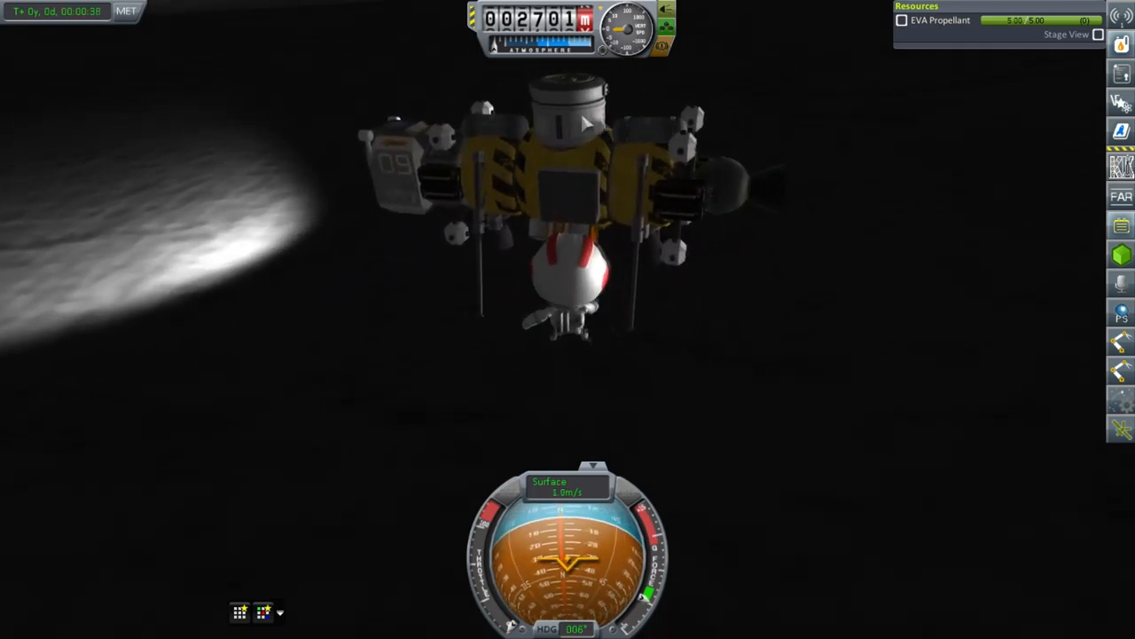
Bring up the lander's ISC-6K Container inventory beside Jorgee Kerman's inventory
right_click(426, 177)
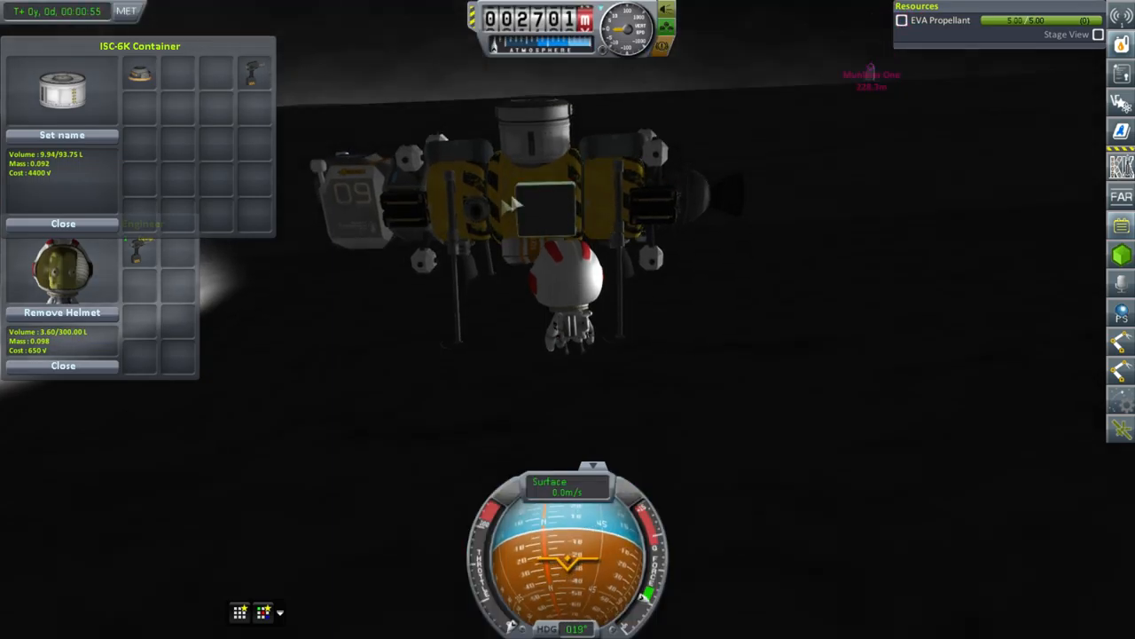
mouse_move(139, 75)
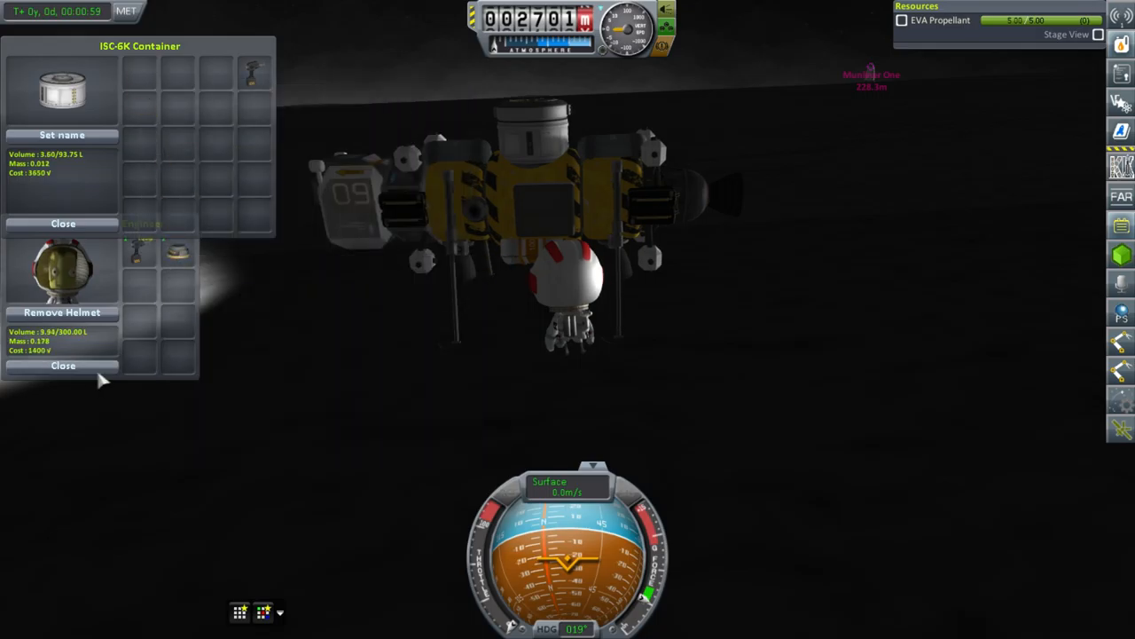
Link the CC-R2 connector port's cable from the Hornet's full MiniPak to the MK-V Agricultural Module
left_click(62, 223)
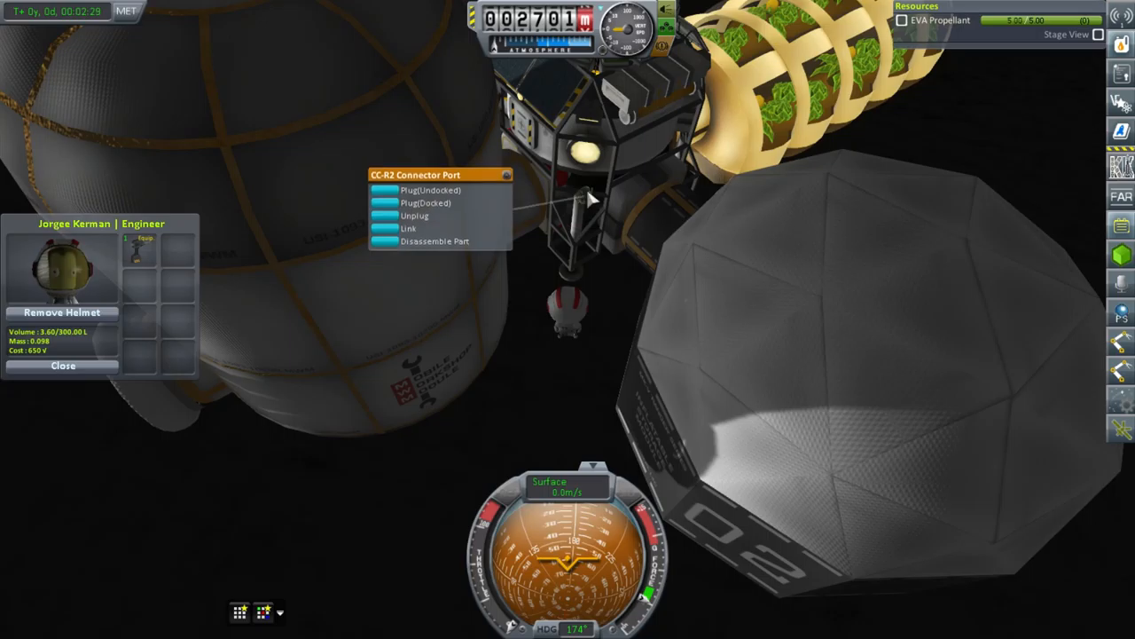
left_click(409, 228)
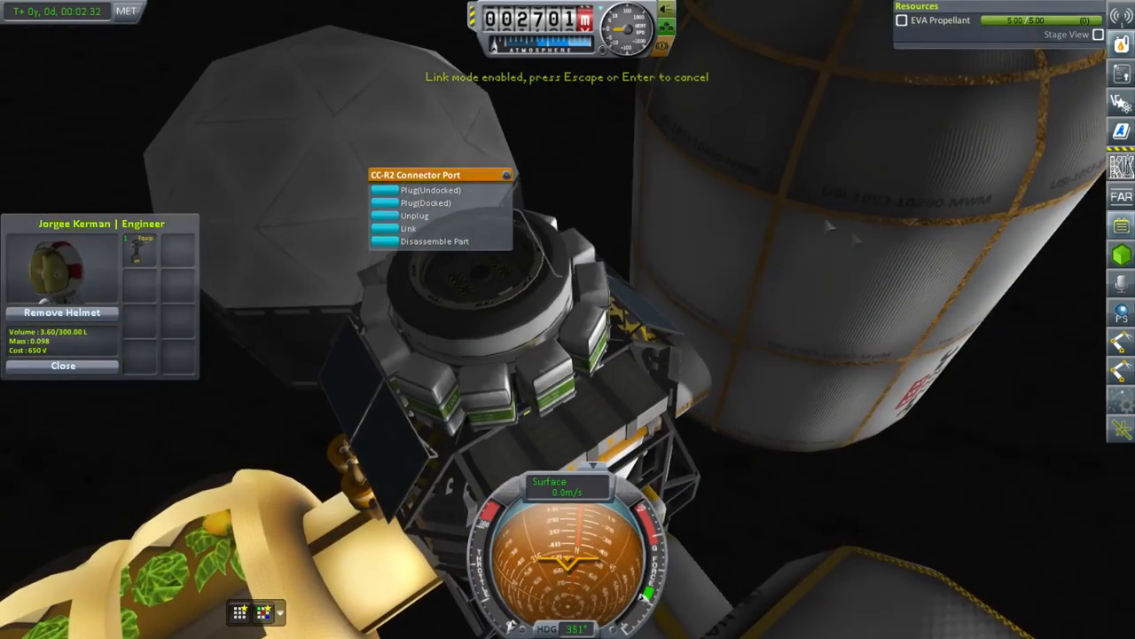
left_click(408, 228)
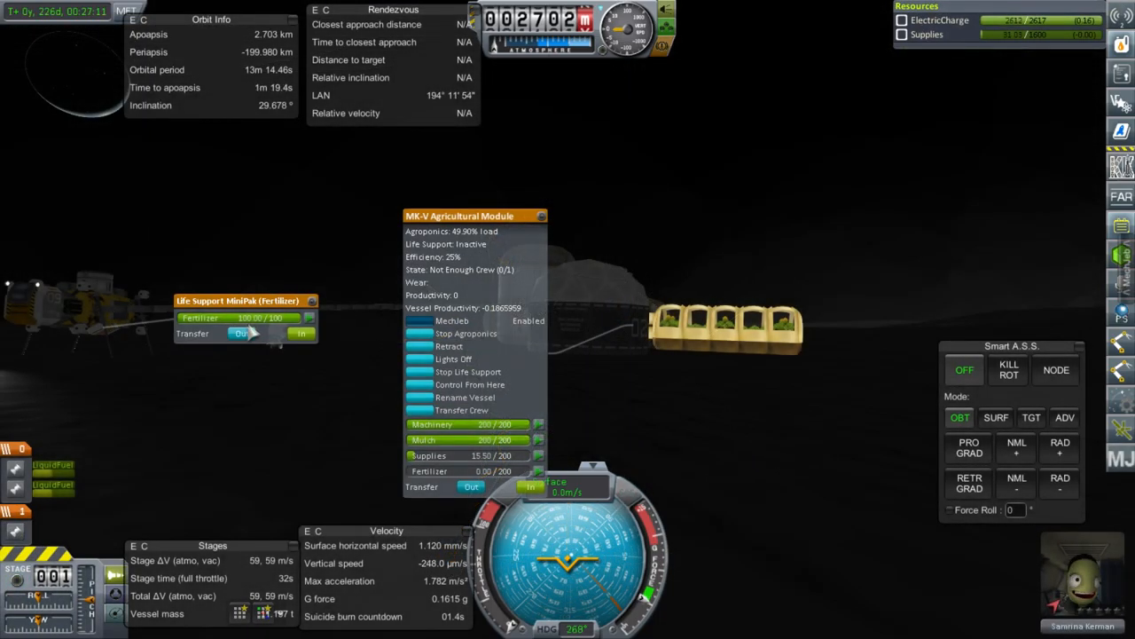
Switch to EVA engineer Jorgee Kerman beside the Hornet and show its ISC-6K Container inventory
left_click(301, 332)
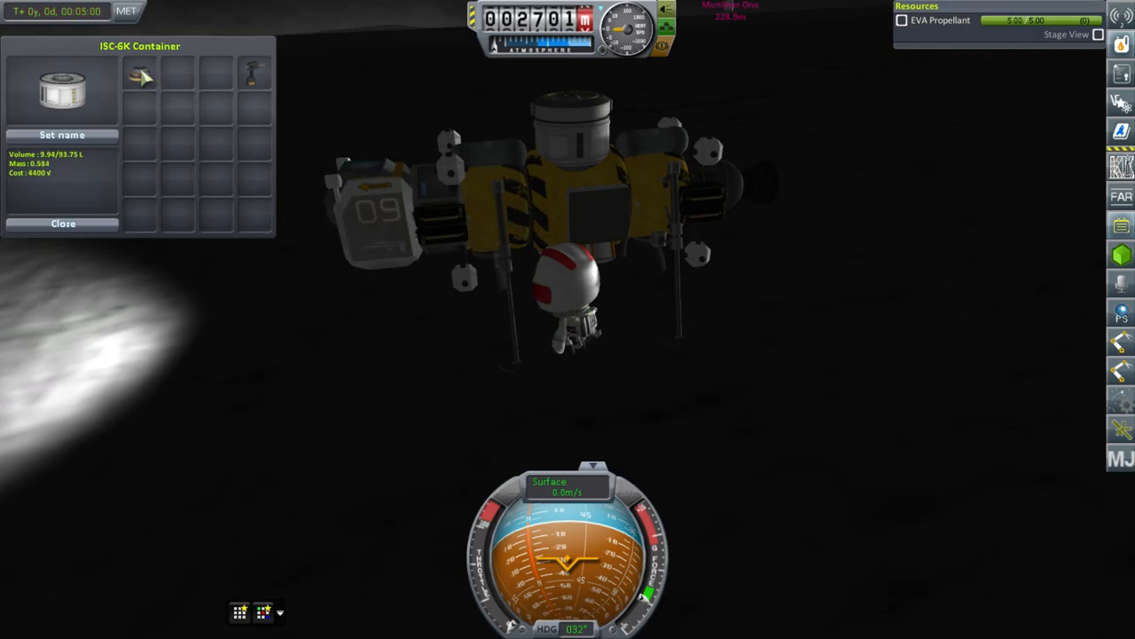
Transfer fertilizer into the greenhouse, bringing it to 167/200, and show Pioneer Base life support status
left_click(62, 223)
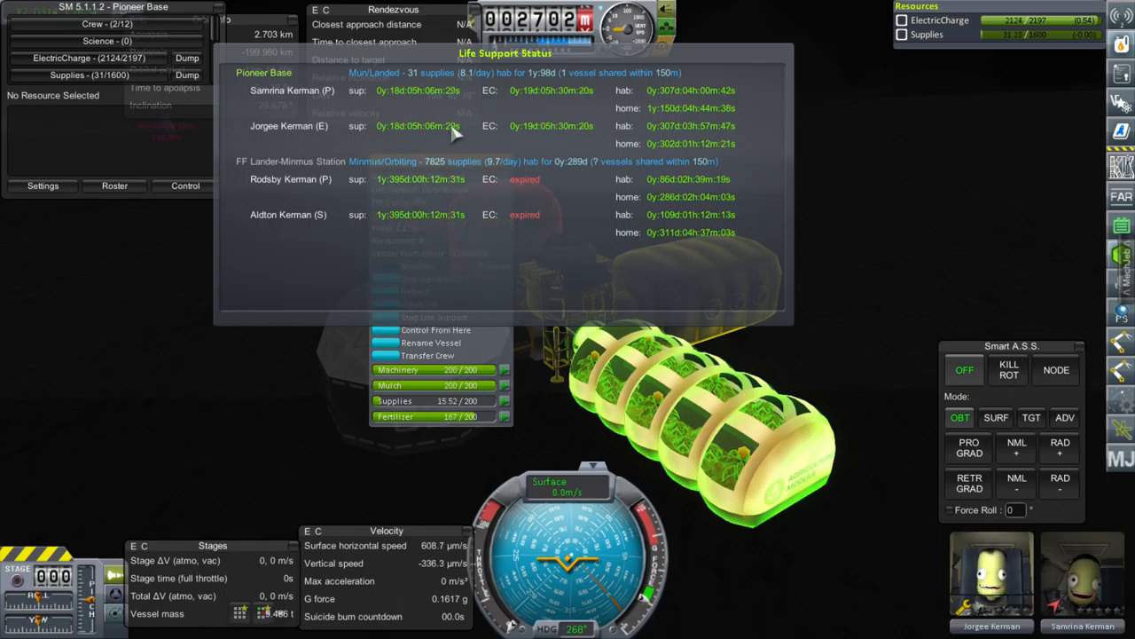
Close the Life Support Status window, leaving the greenhouse operational at 27% efficiency
left_click(429, 355)
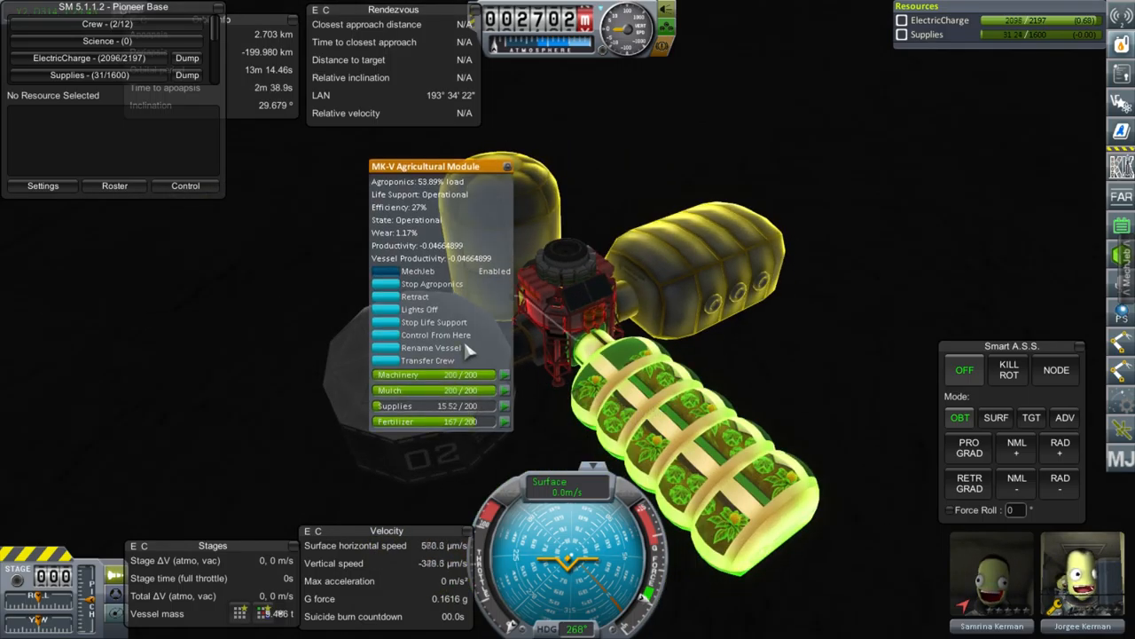
mouse_move(426, 224)
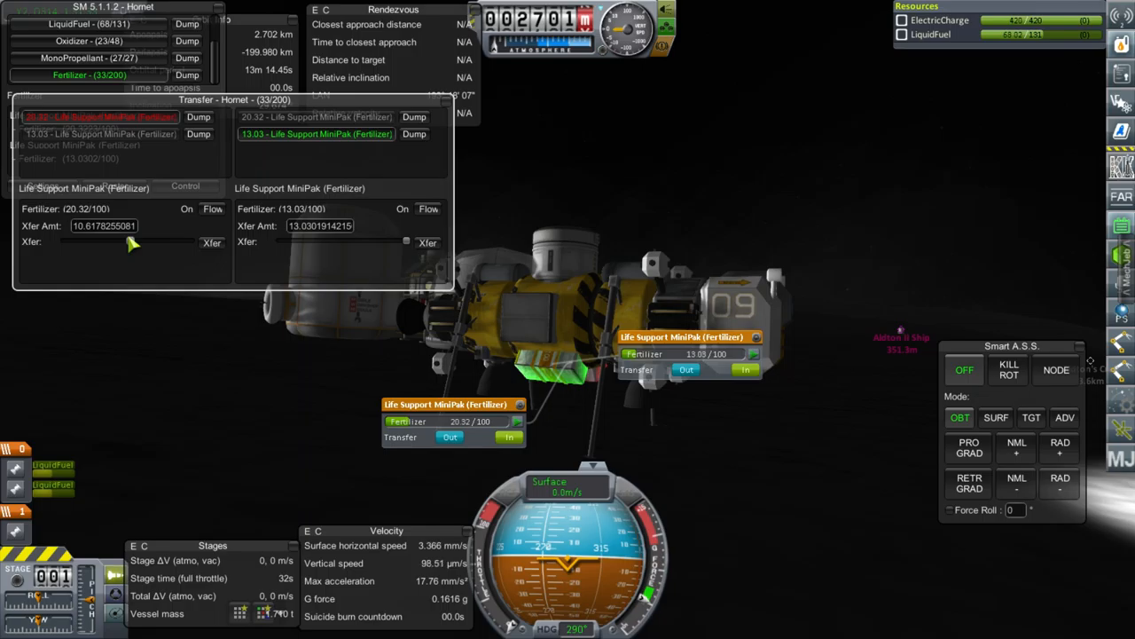
Adjust the Xfer slider to share fertilizer between the Hornet's MiniPaks at 12.36 and 20.99 units
left_click_drag(134, 242, 88, 242)
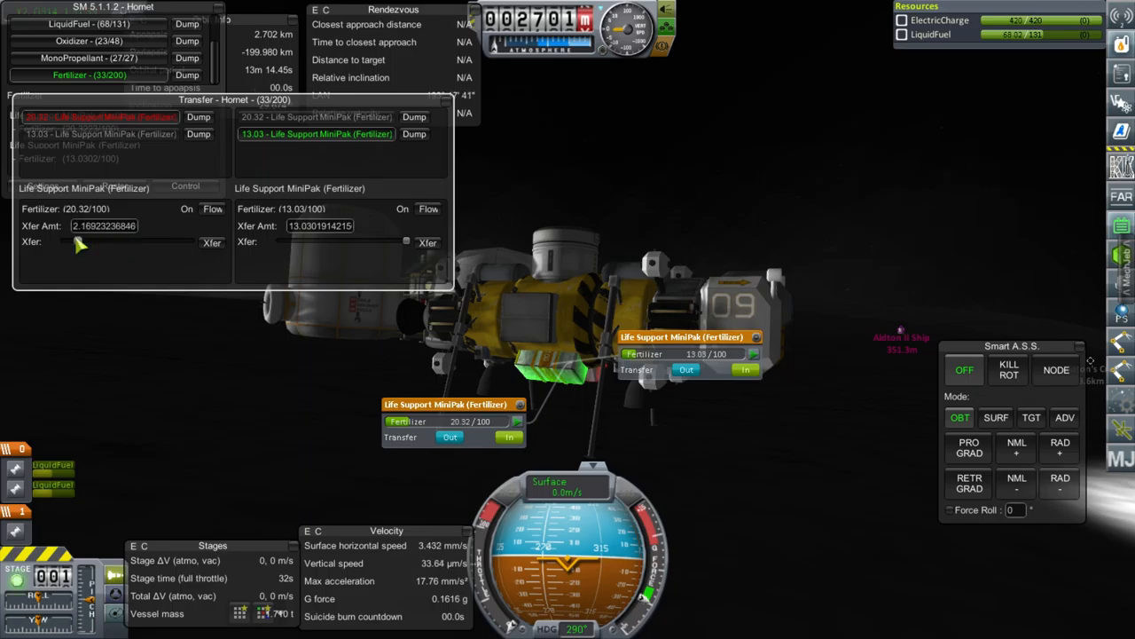
left_click_drag(78, 242, 87, 242)
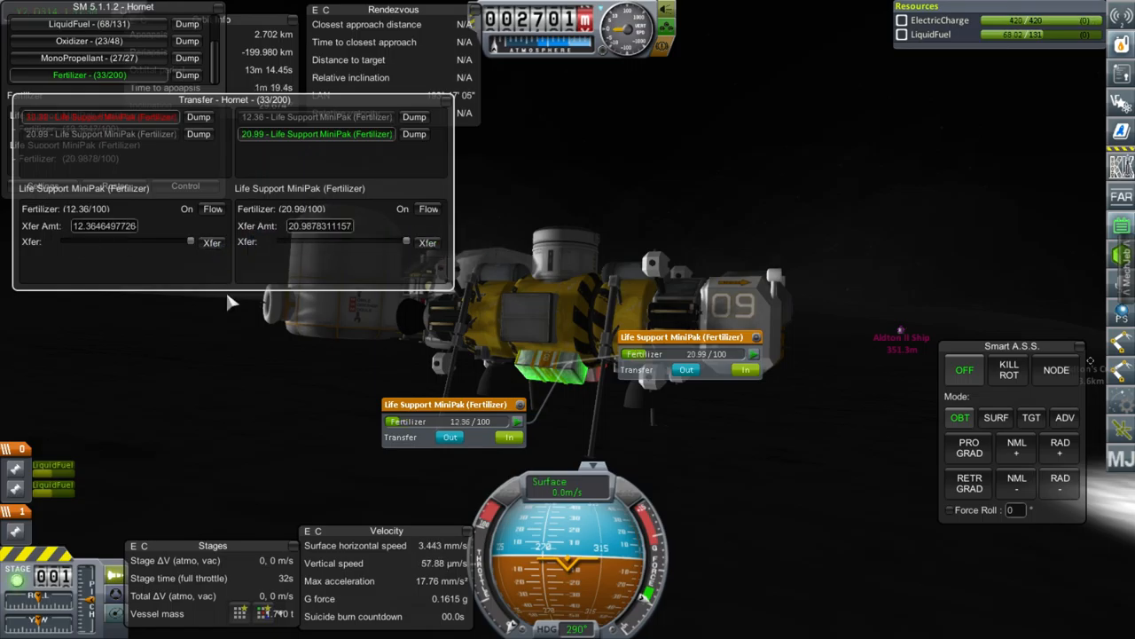
mouse_move(229, 288)
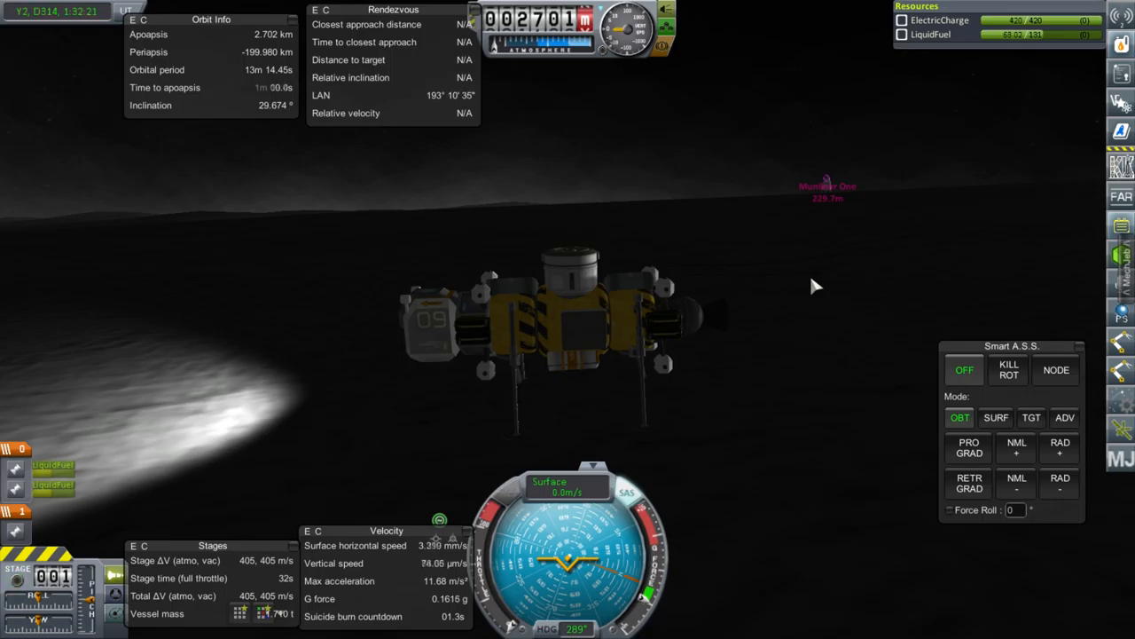
mouse_move(891, 310)
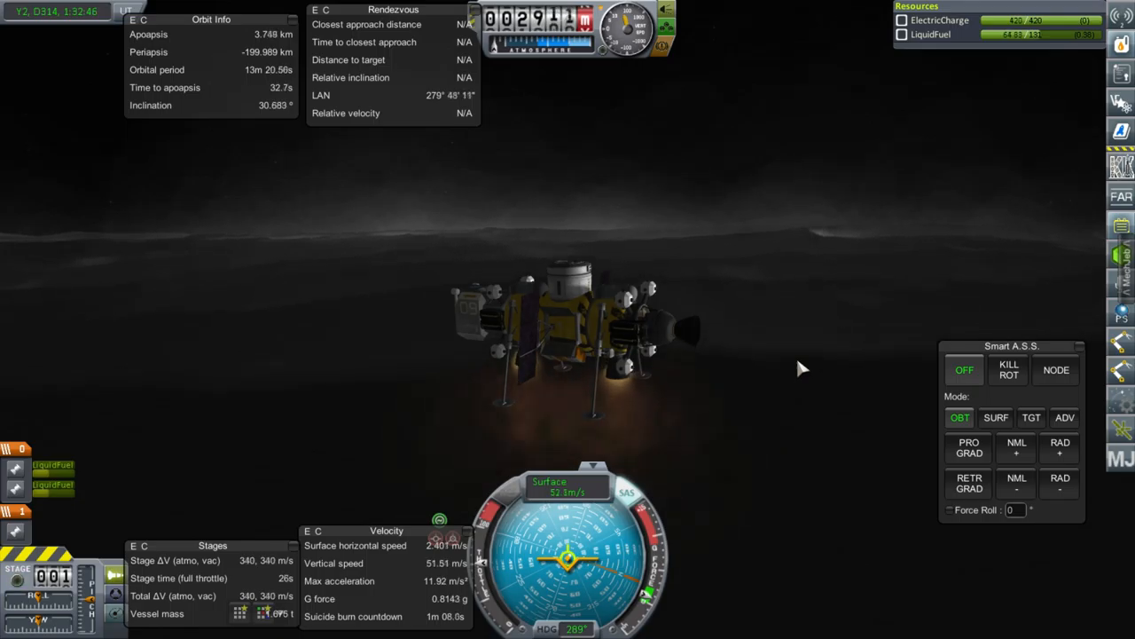
mouse_move(346, 372)
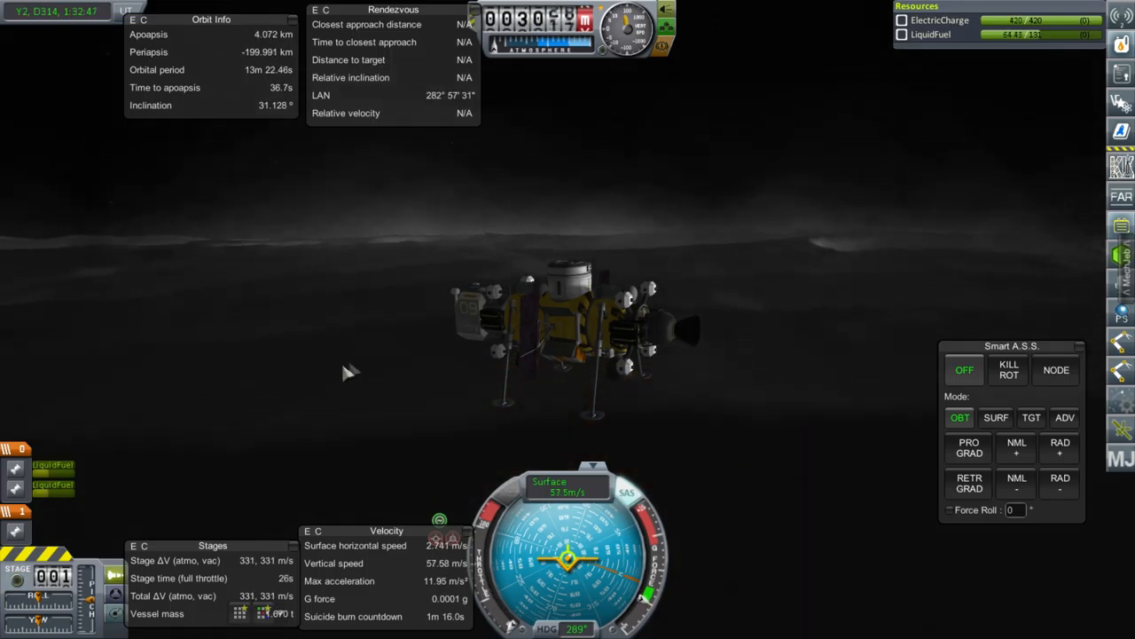
mouse_move(727, 278)
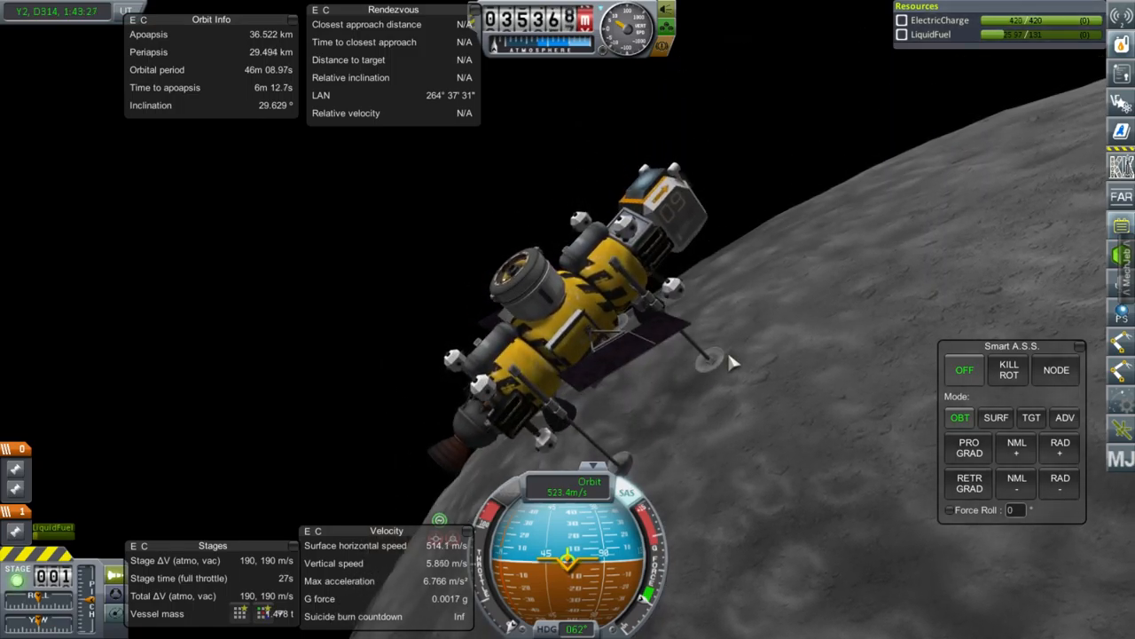
mouse_move(783, 383)
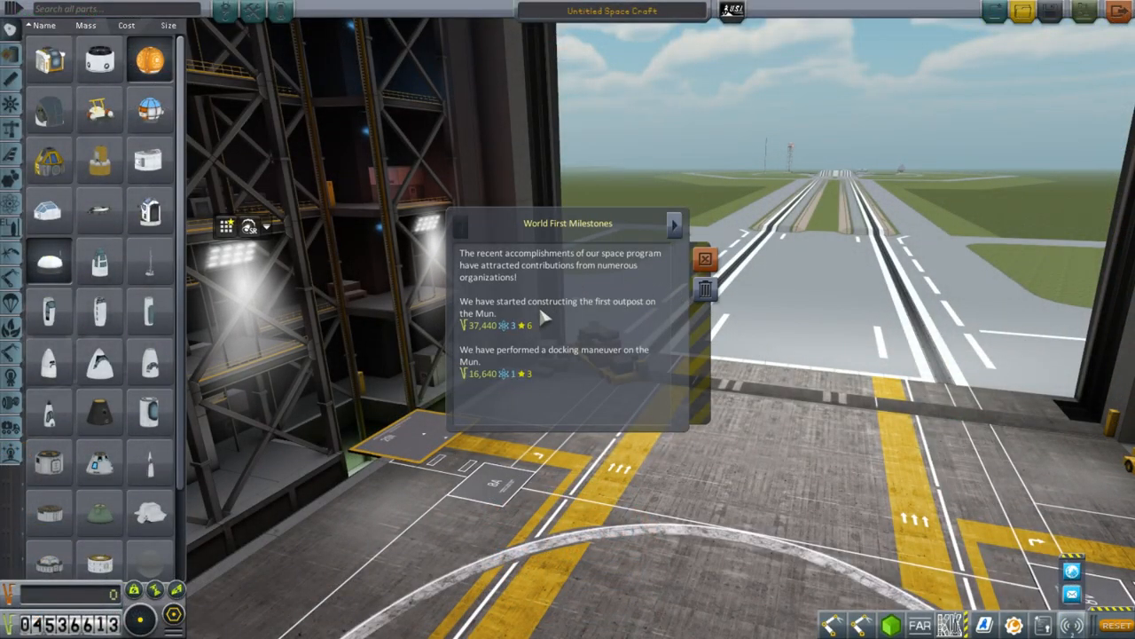
mouse_move(498, 316)
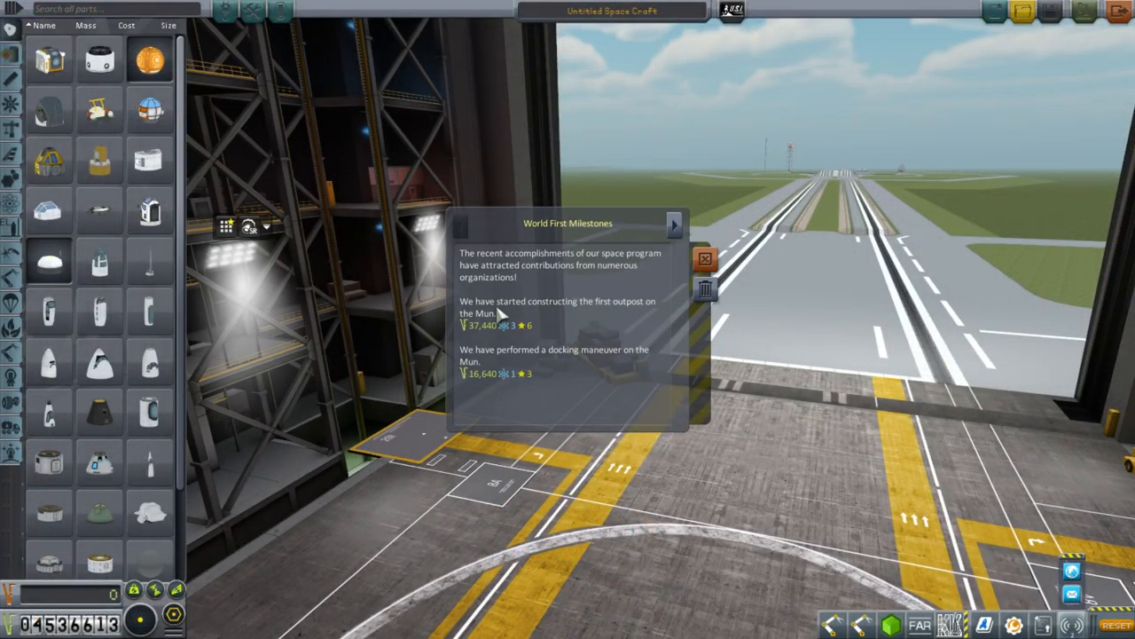
mouse_move(639, 321)
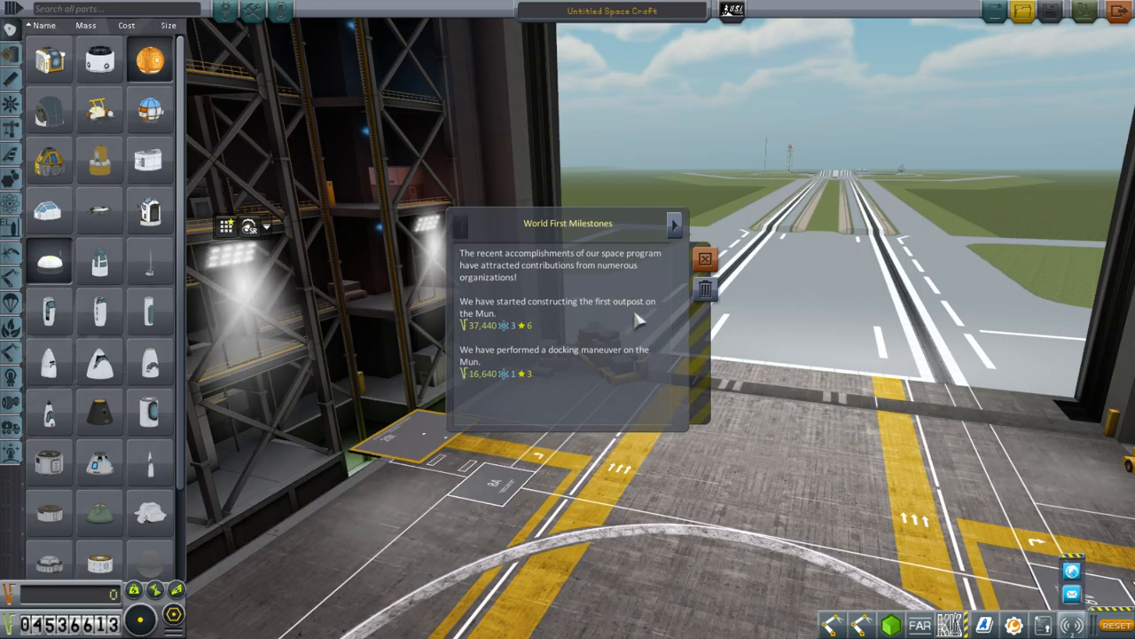
mouse_move(519, 364)
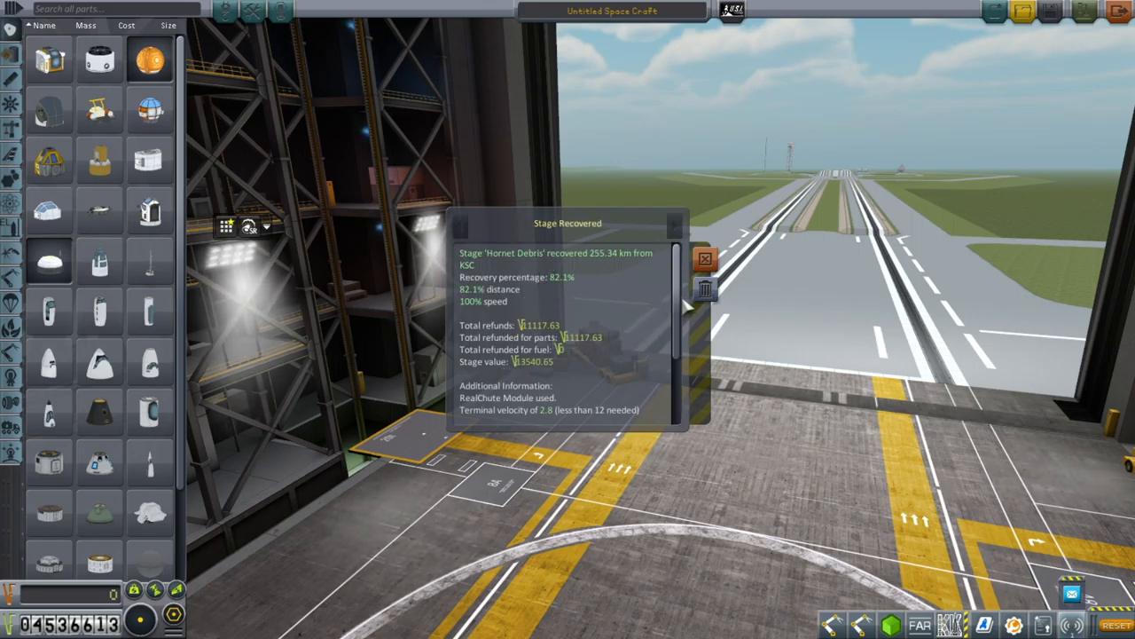
Dismiss the Hornet Debris stage recovery report, leaving the empty hangar view
scroll("down", 3)
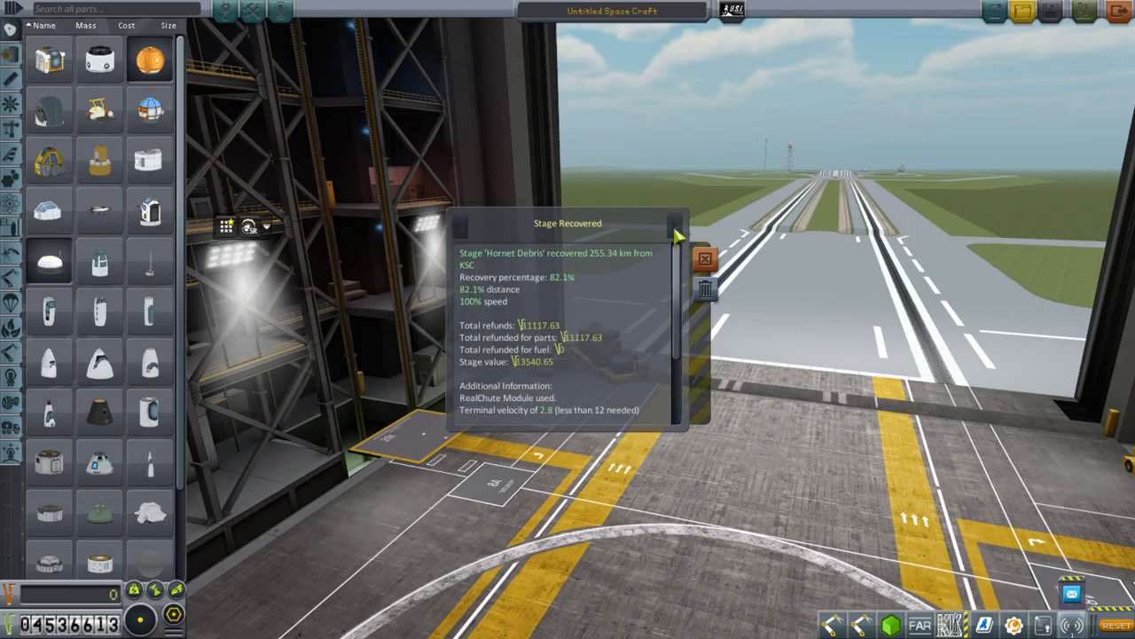
mouse_move(565, 306)
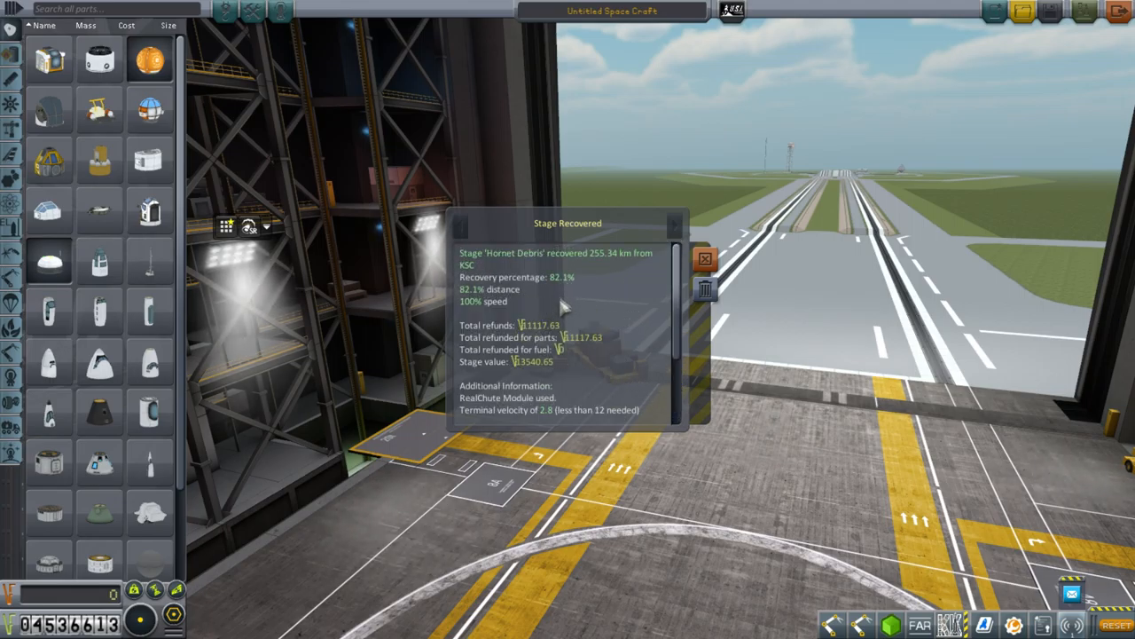
left_click(705, 258)
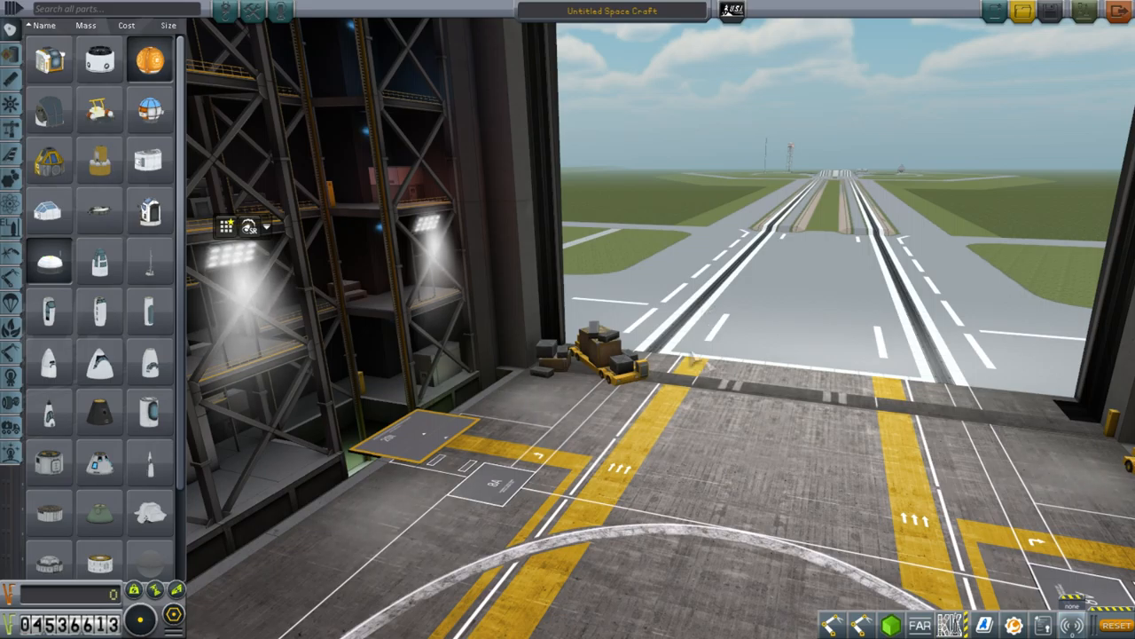
mouse_move(11, 179)
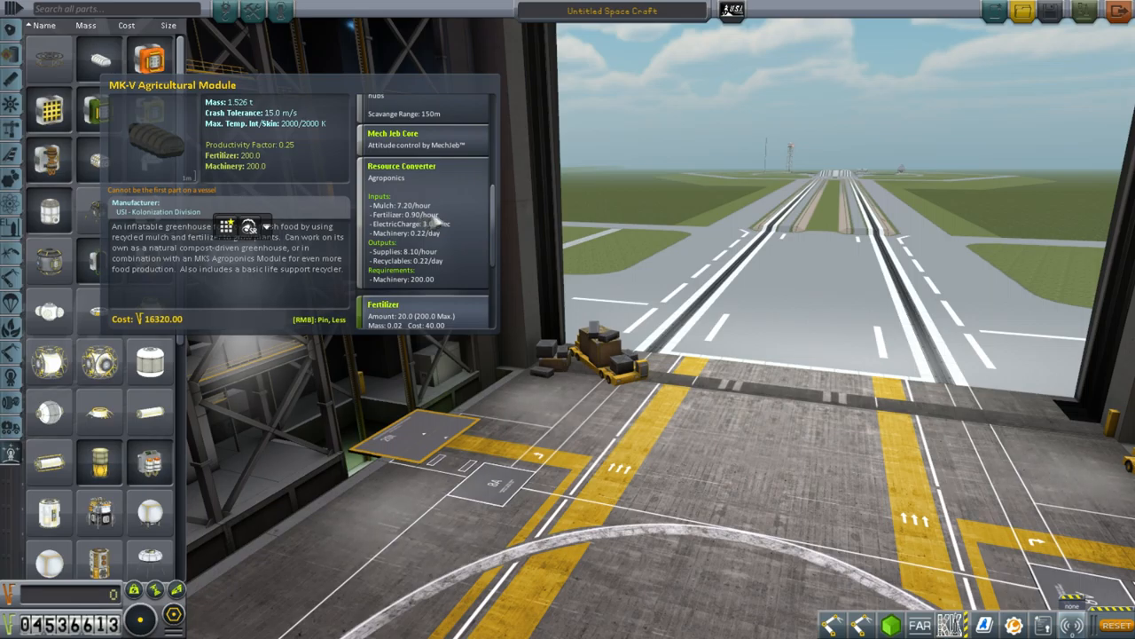
mouse_move(434, 273)
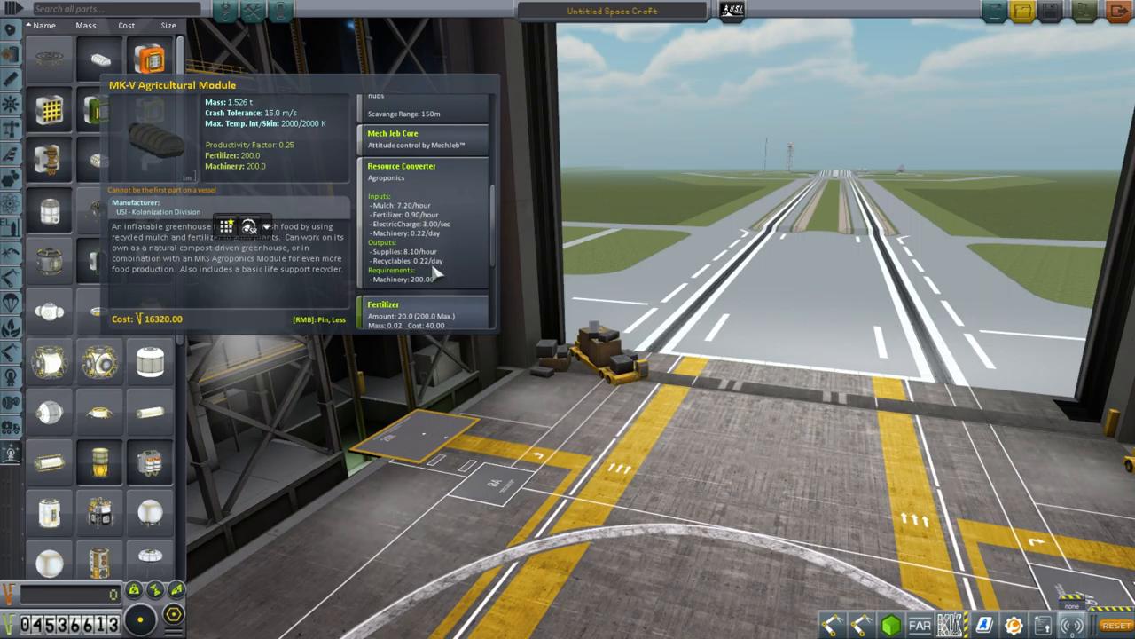
mouse_move(421, 261)
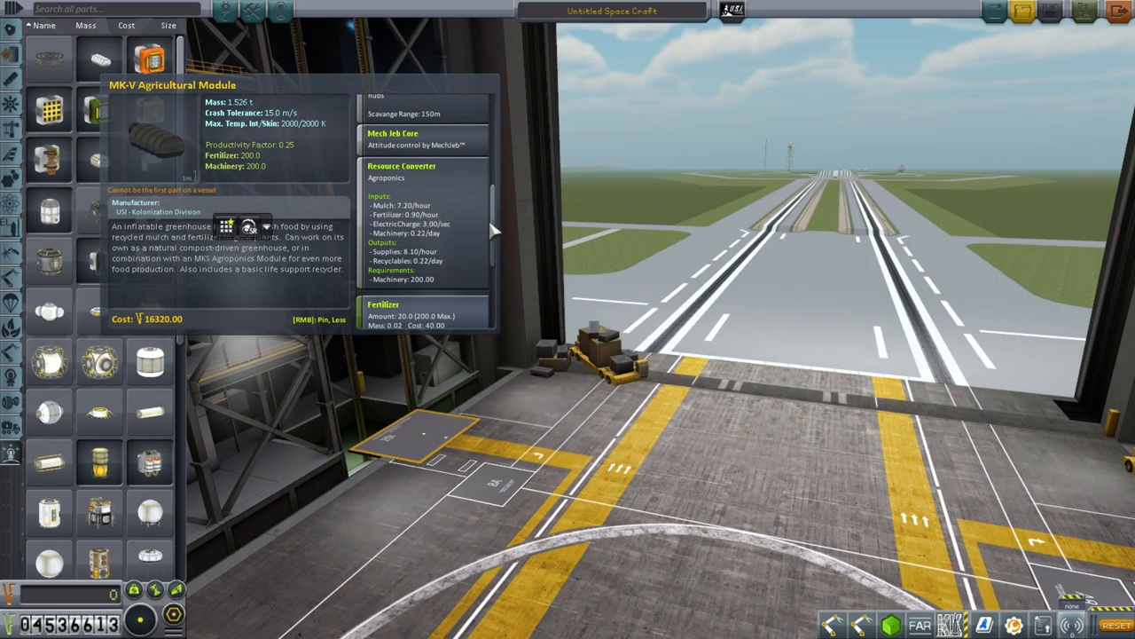
mouse_move(428, 244)
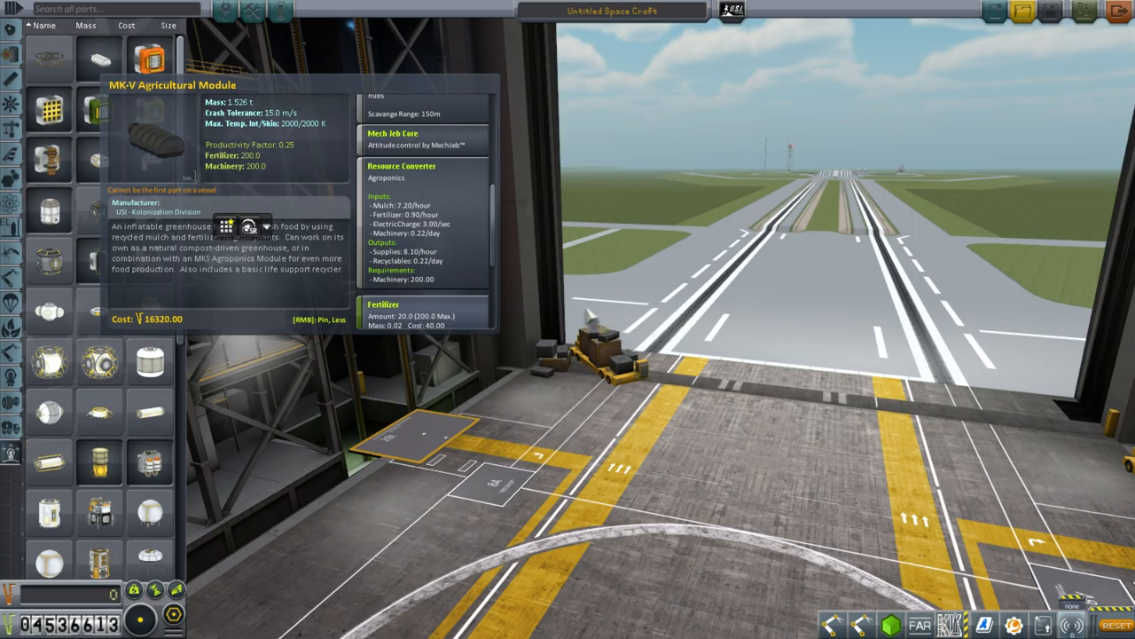
mouse_move(472, 235)
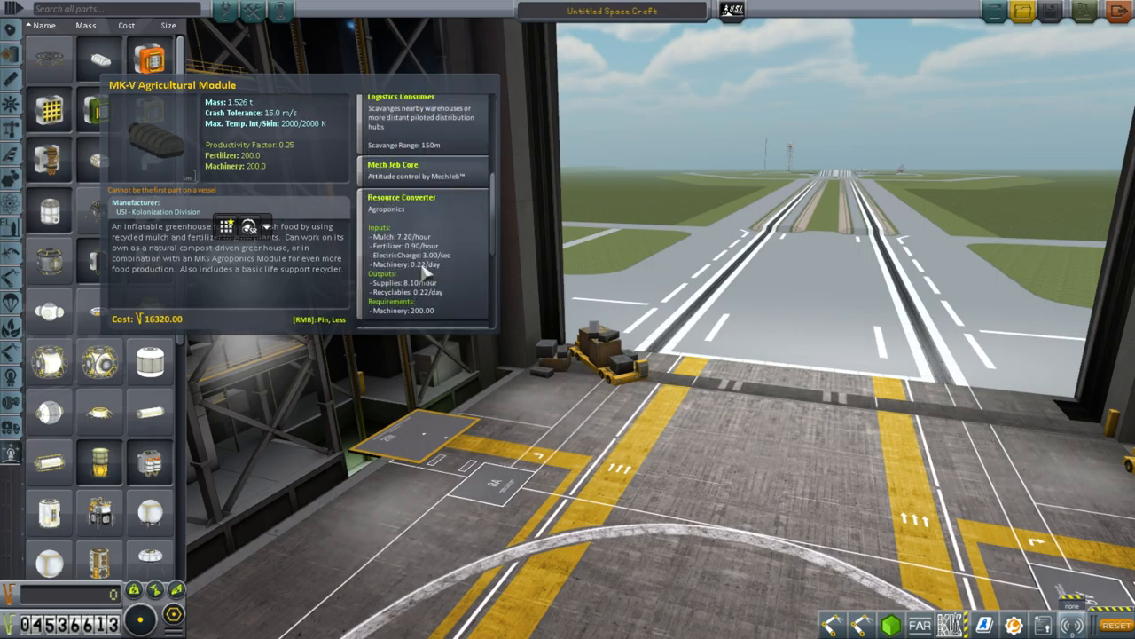
mouse_move(421, 315)
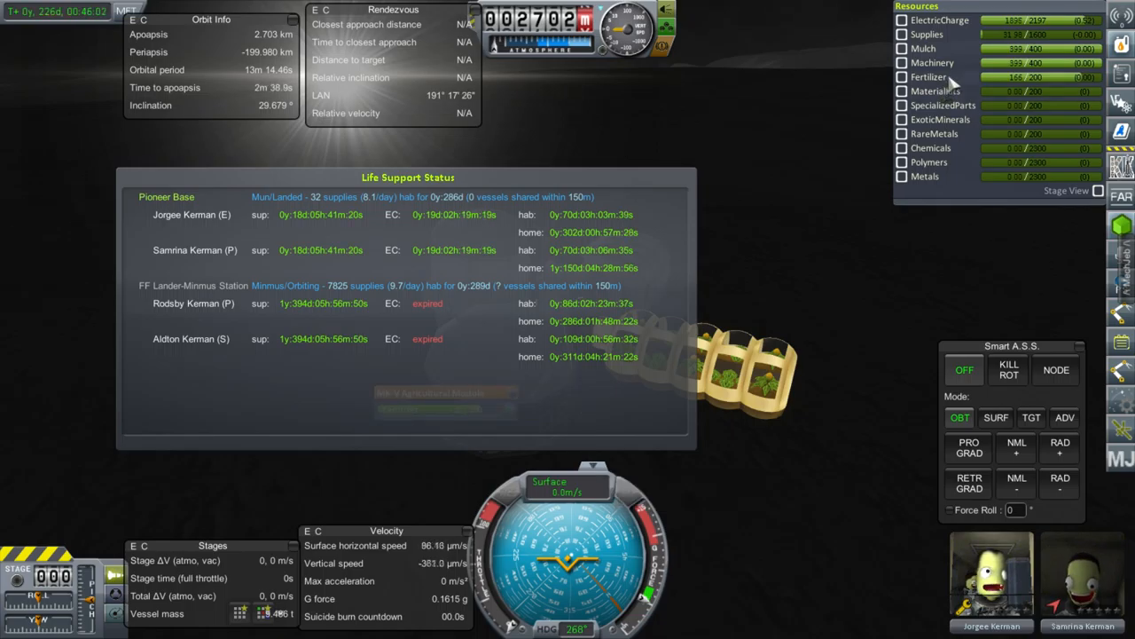
mouse_move(953, 80)
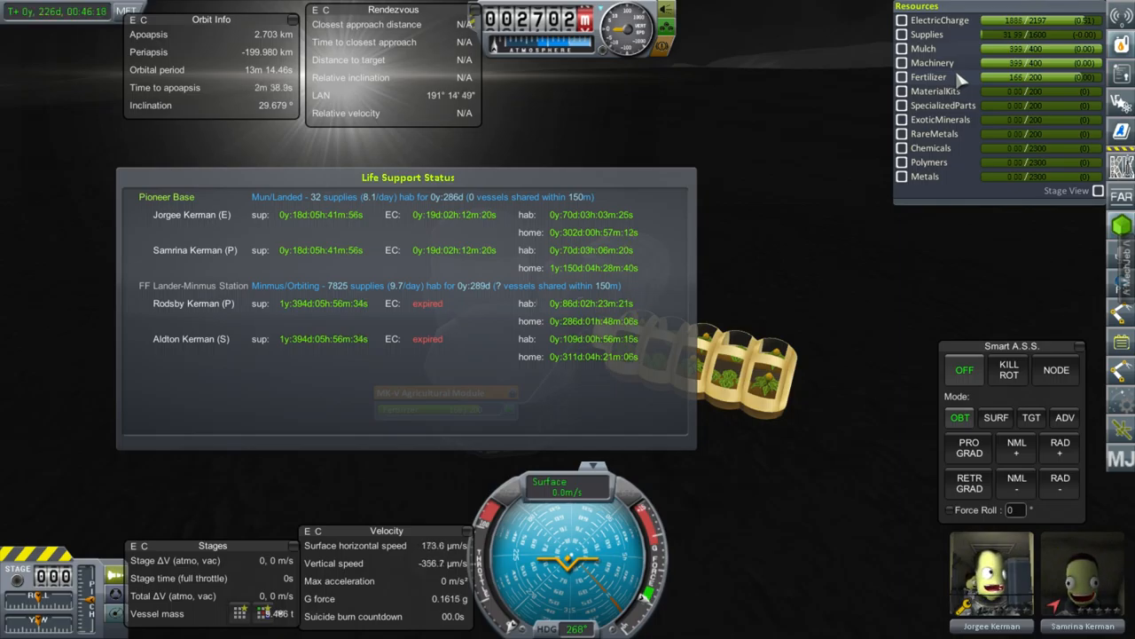
Show Pioneer Base resource totals for supplies (about 12 of 1,600), Mulch and Fertilizer
left_click(996, 417)
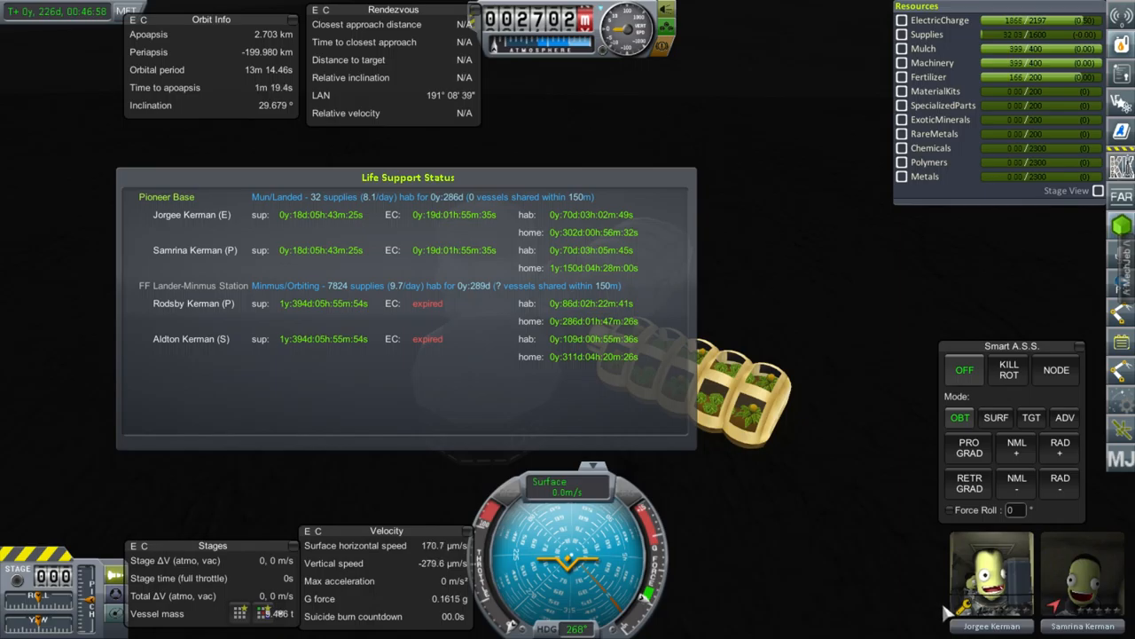
mouse_move(843, 343)
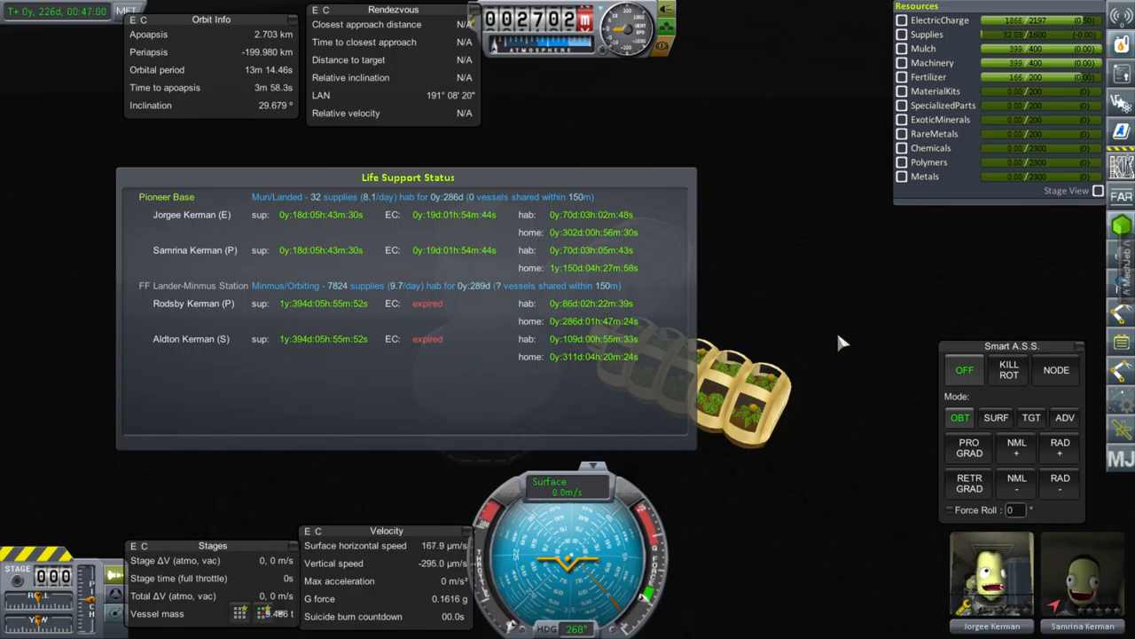